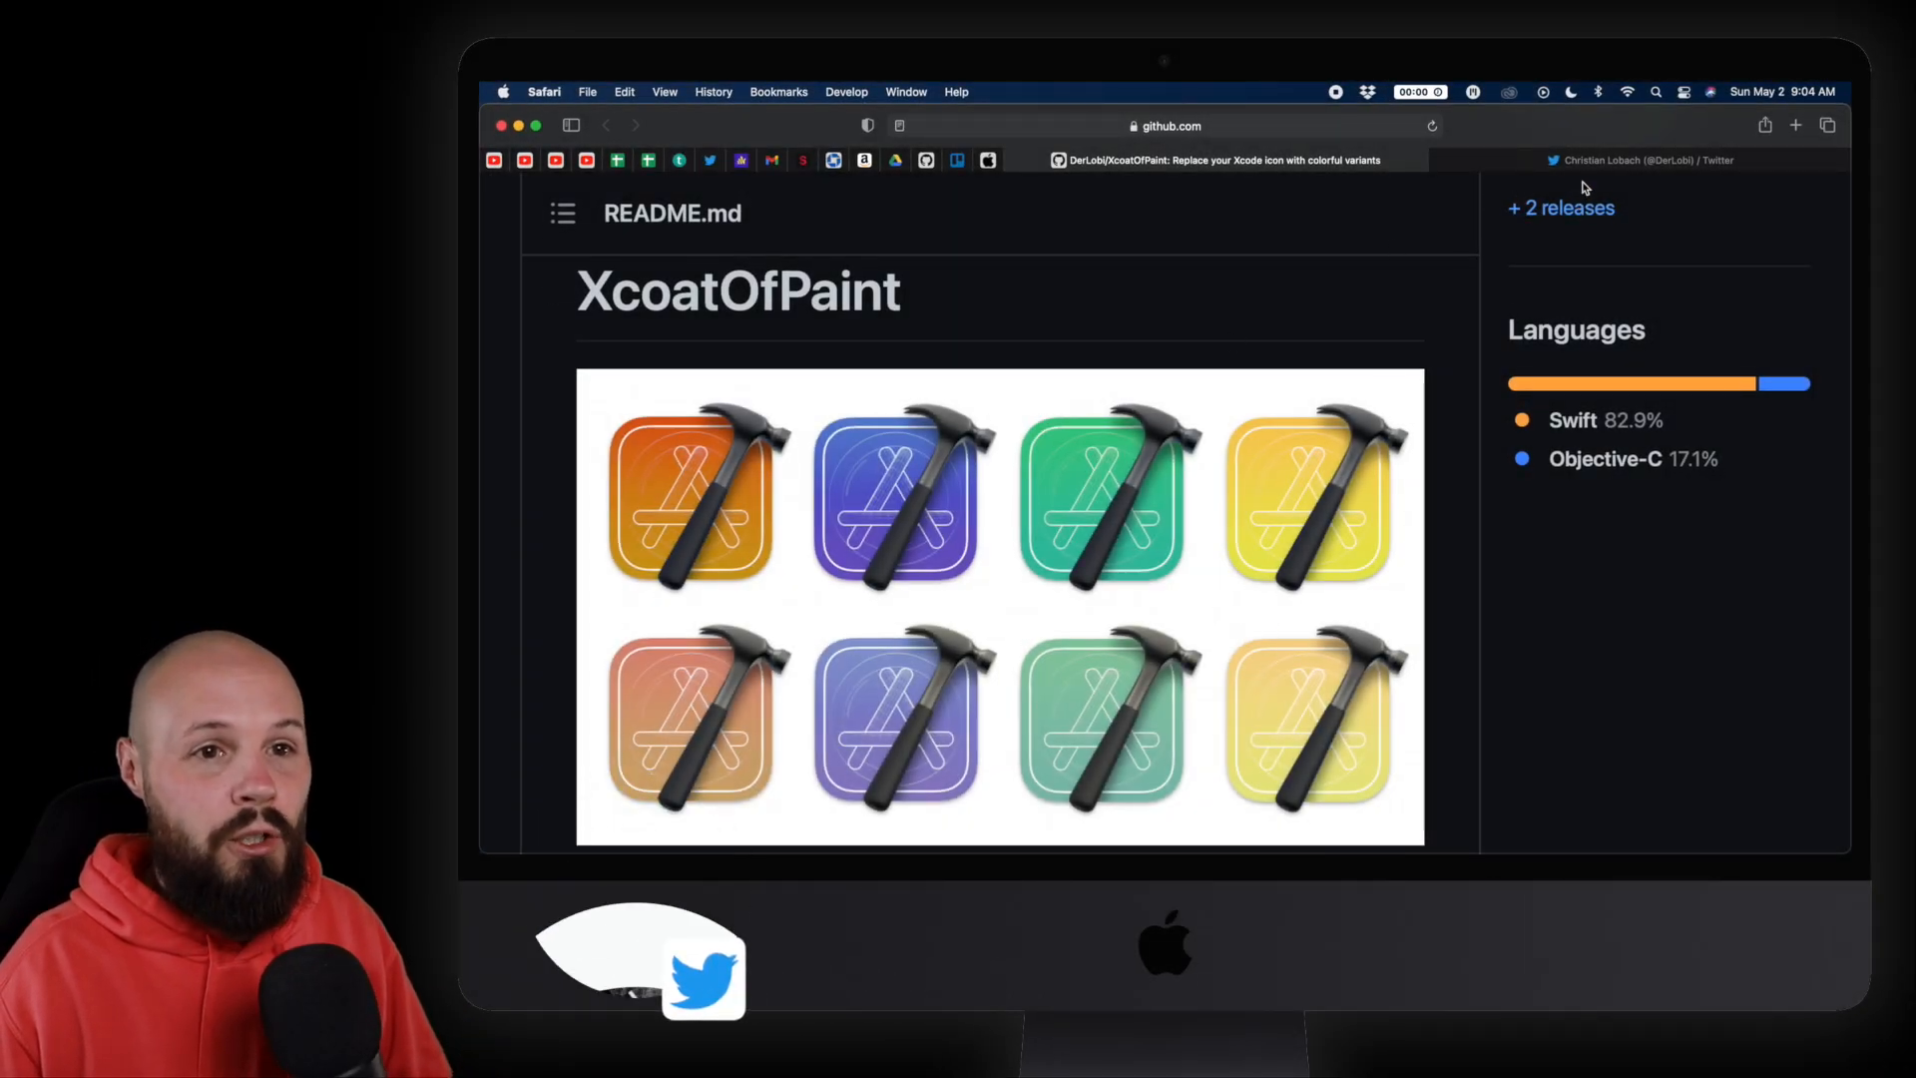
- Visit the author's Twitter, read through the README's run and usage instructions, and return to the file list
{"action": "left_click", "coordinate": [1640, 159]}
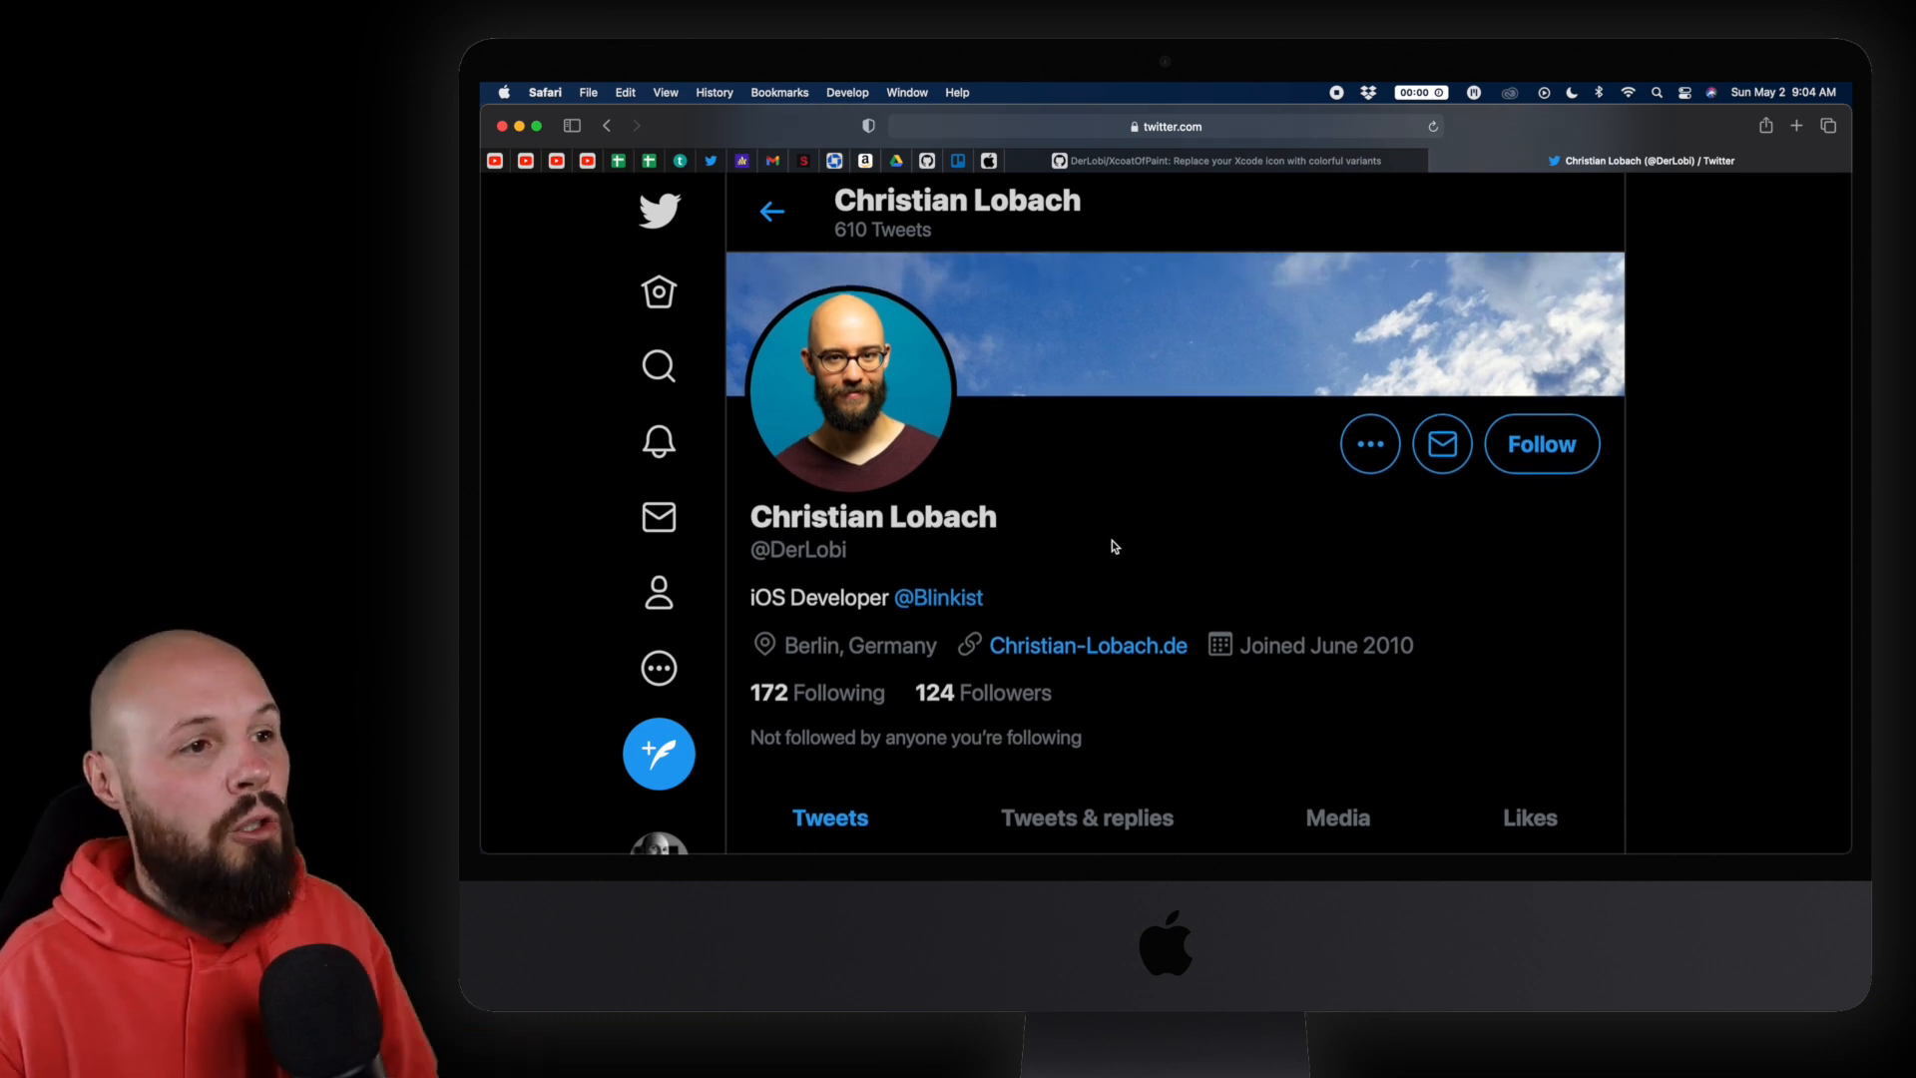
{"action": "left_click", "coordinate": [1235, 160]}
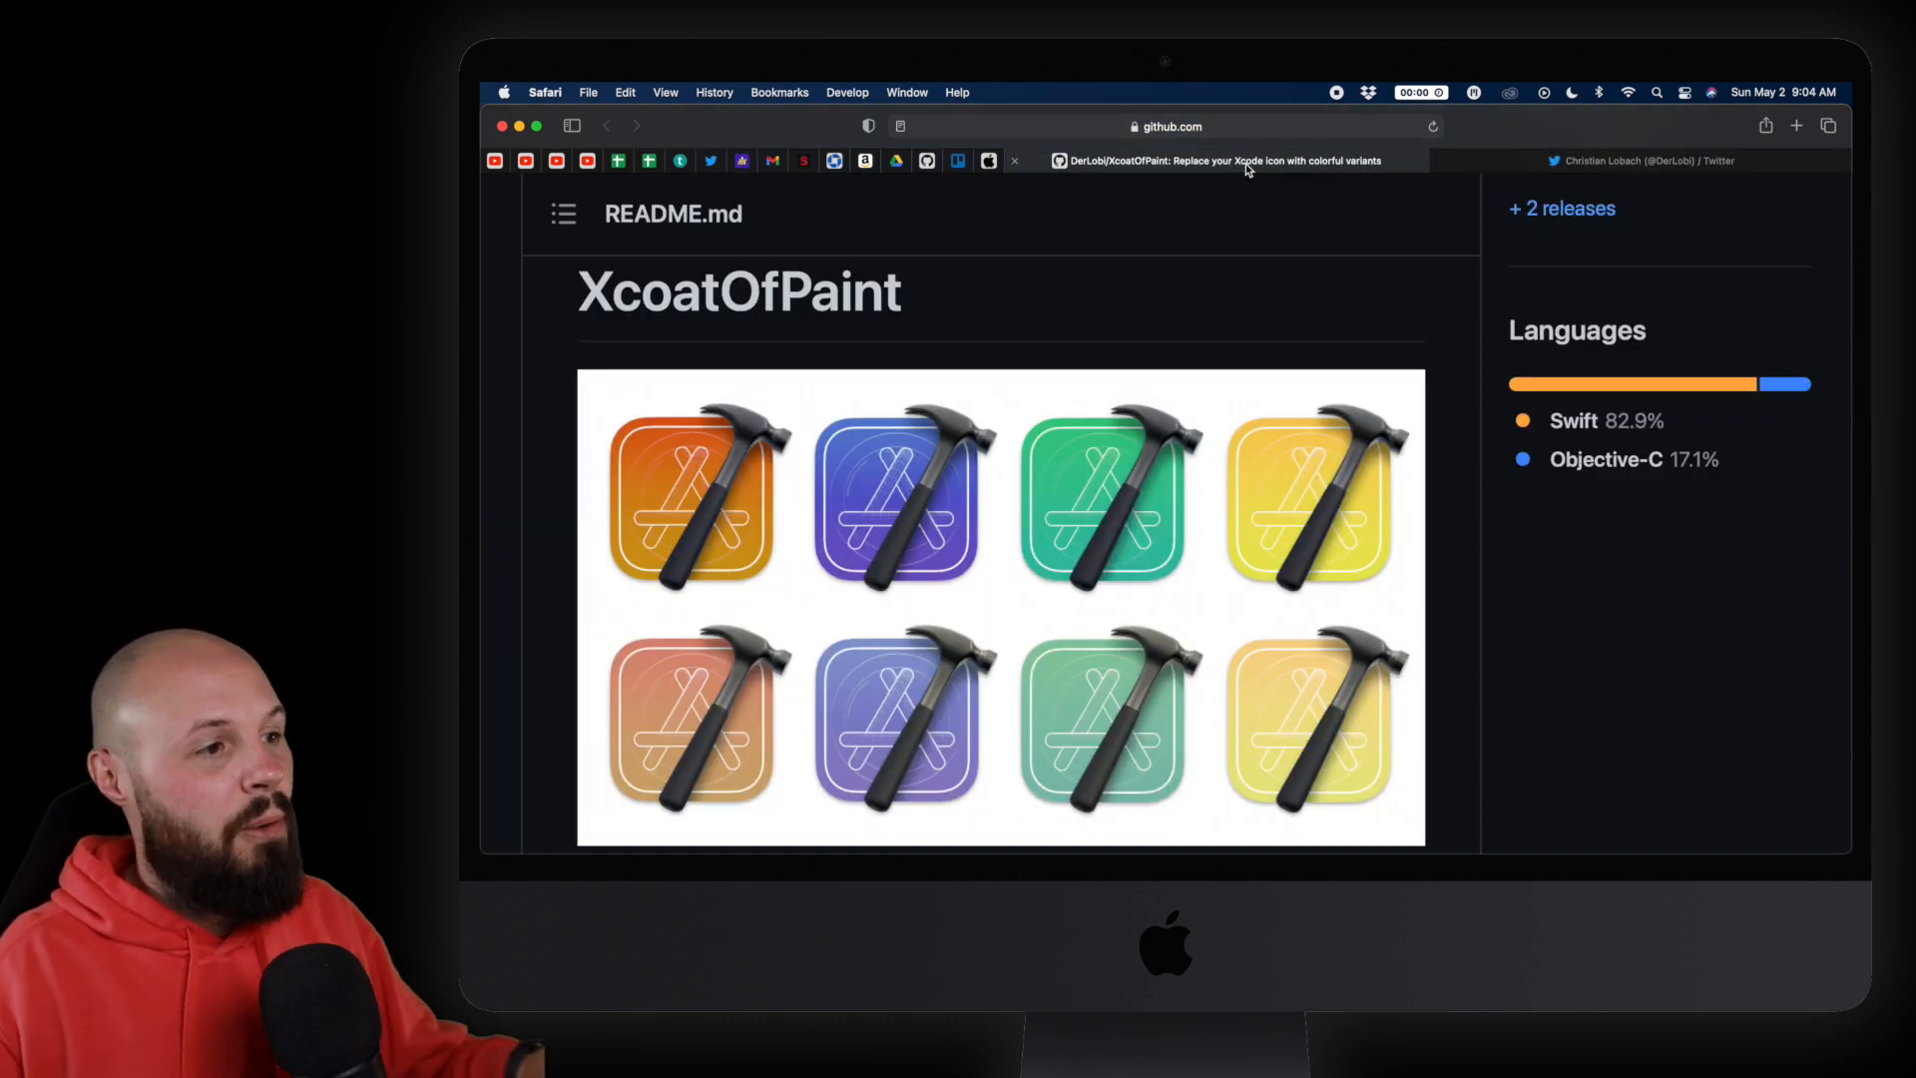
{"action": "scroll", "scroll_direction": "down", "scroll_amount": 3}
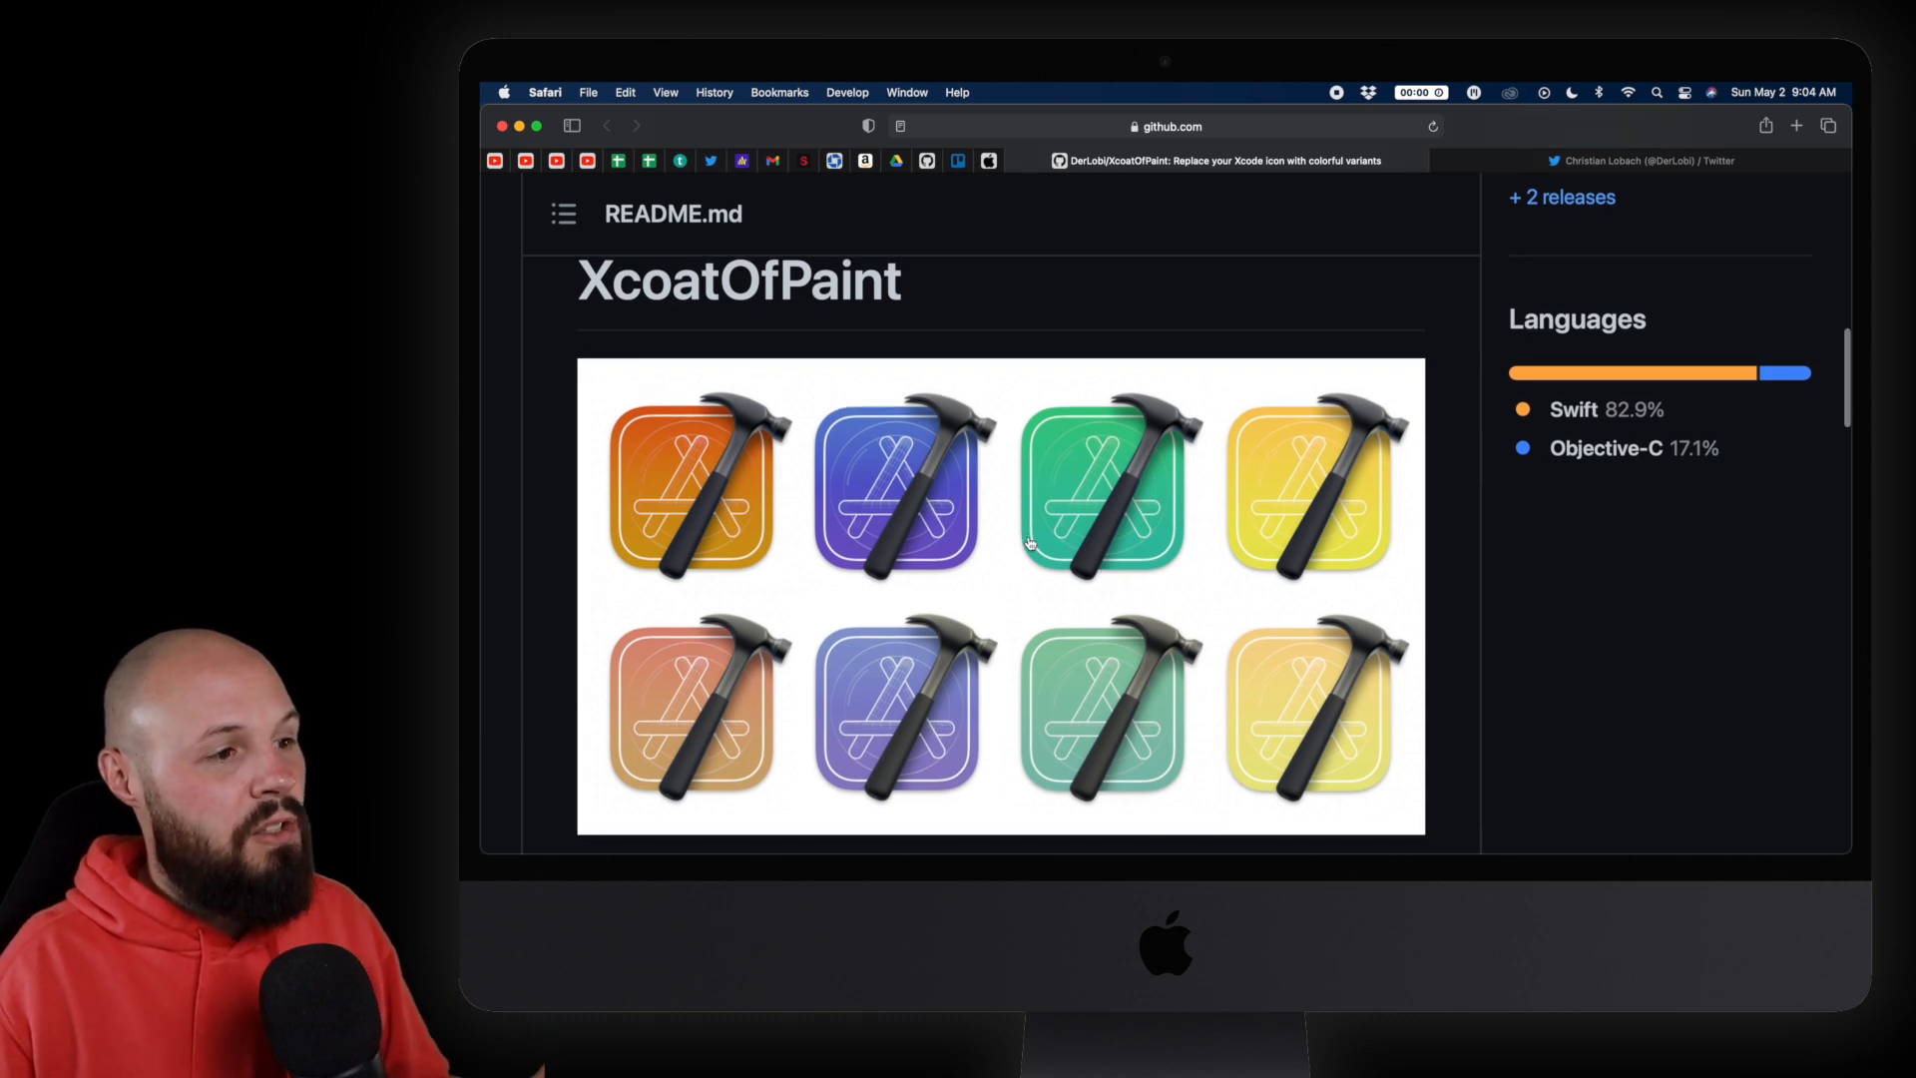
{"action": "scroll", "scroll_direction": "down", "scroll_amount": 3}
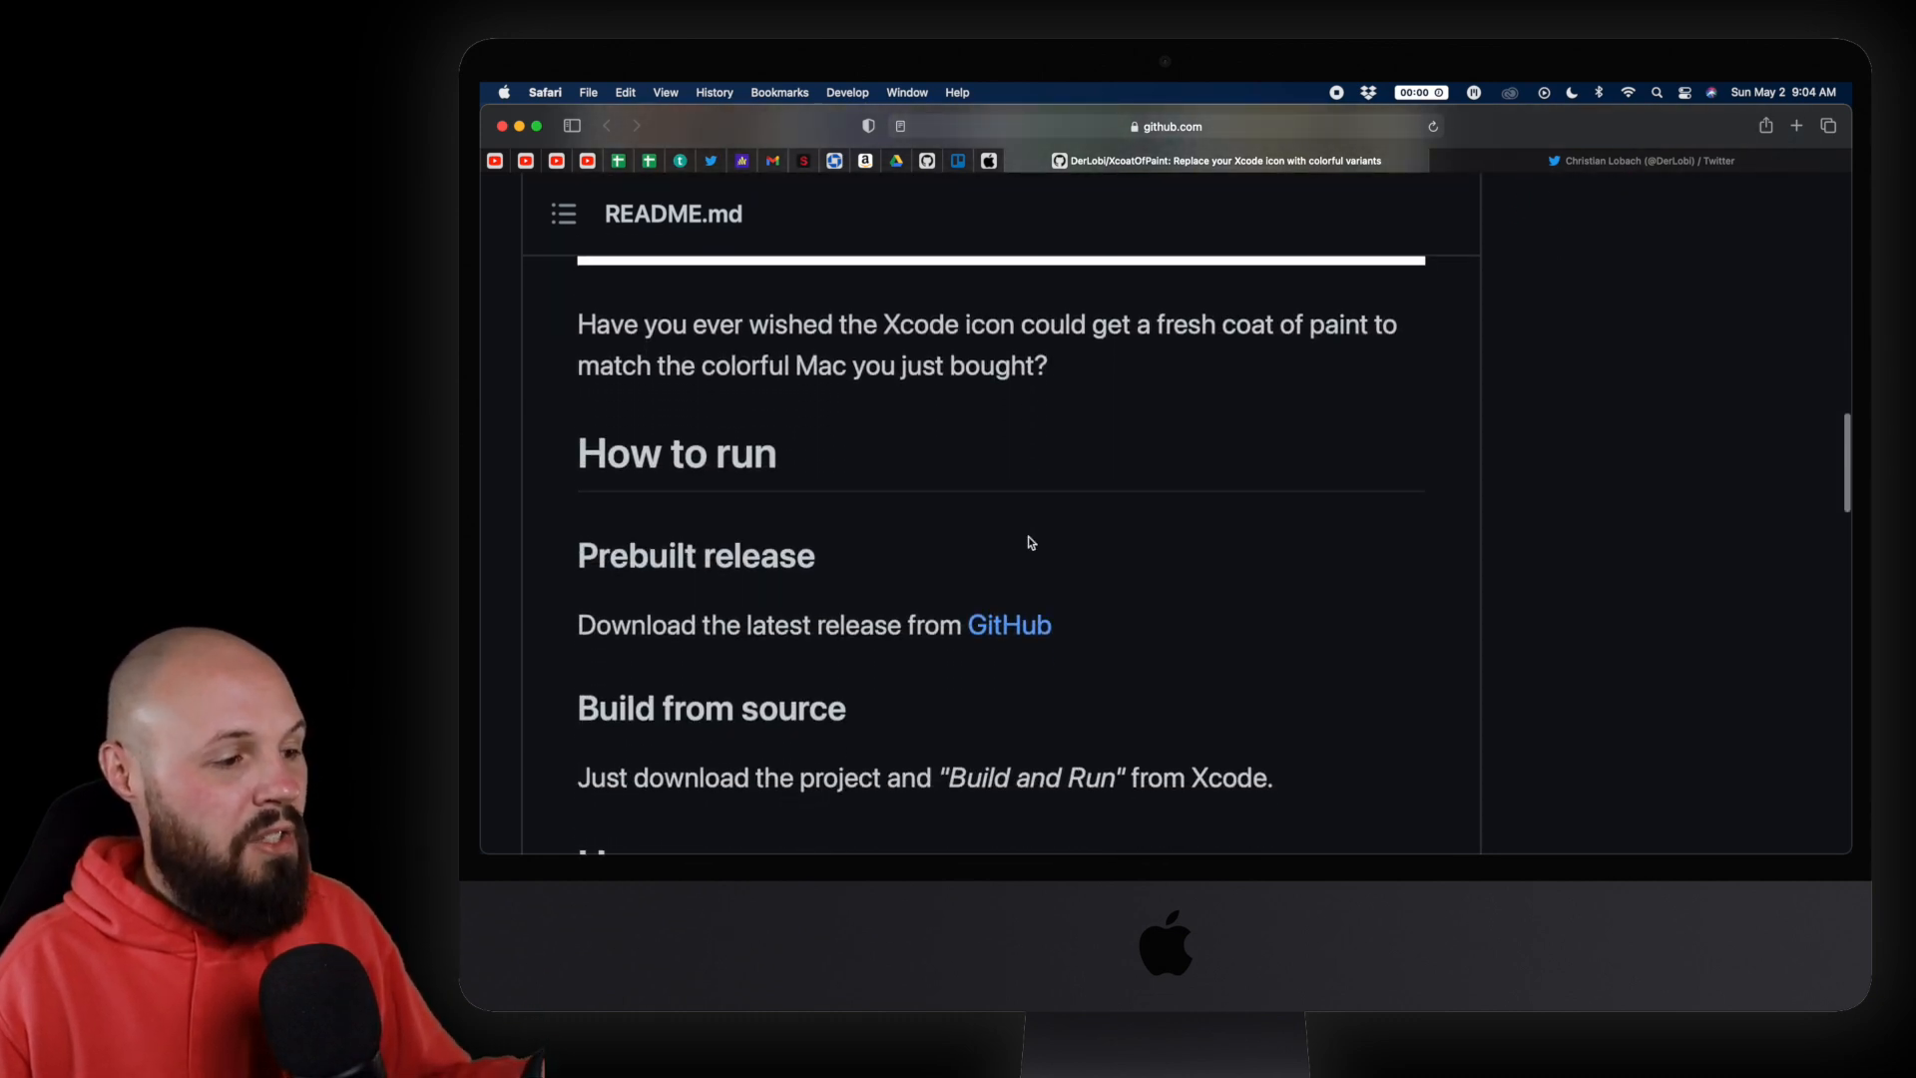
{"action": "scroll", "scroll_direction": "down", "scroll_amount": 3}
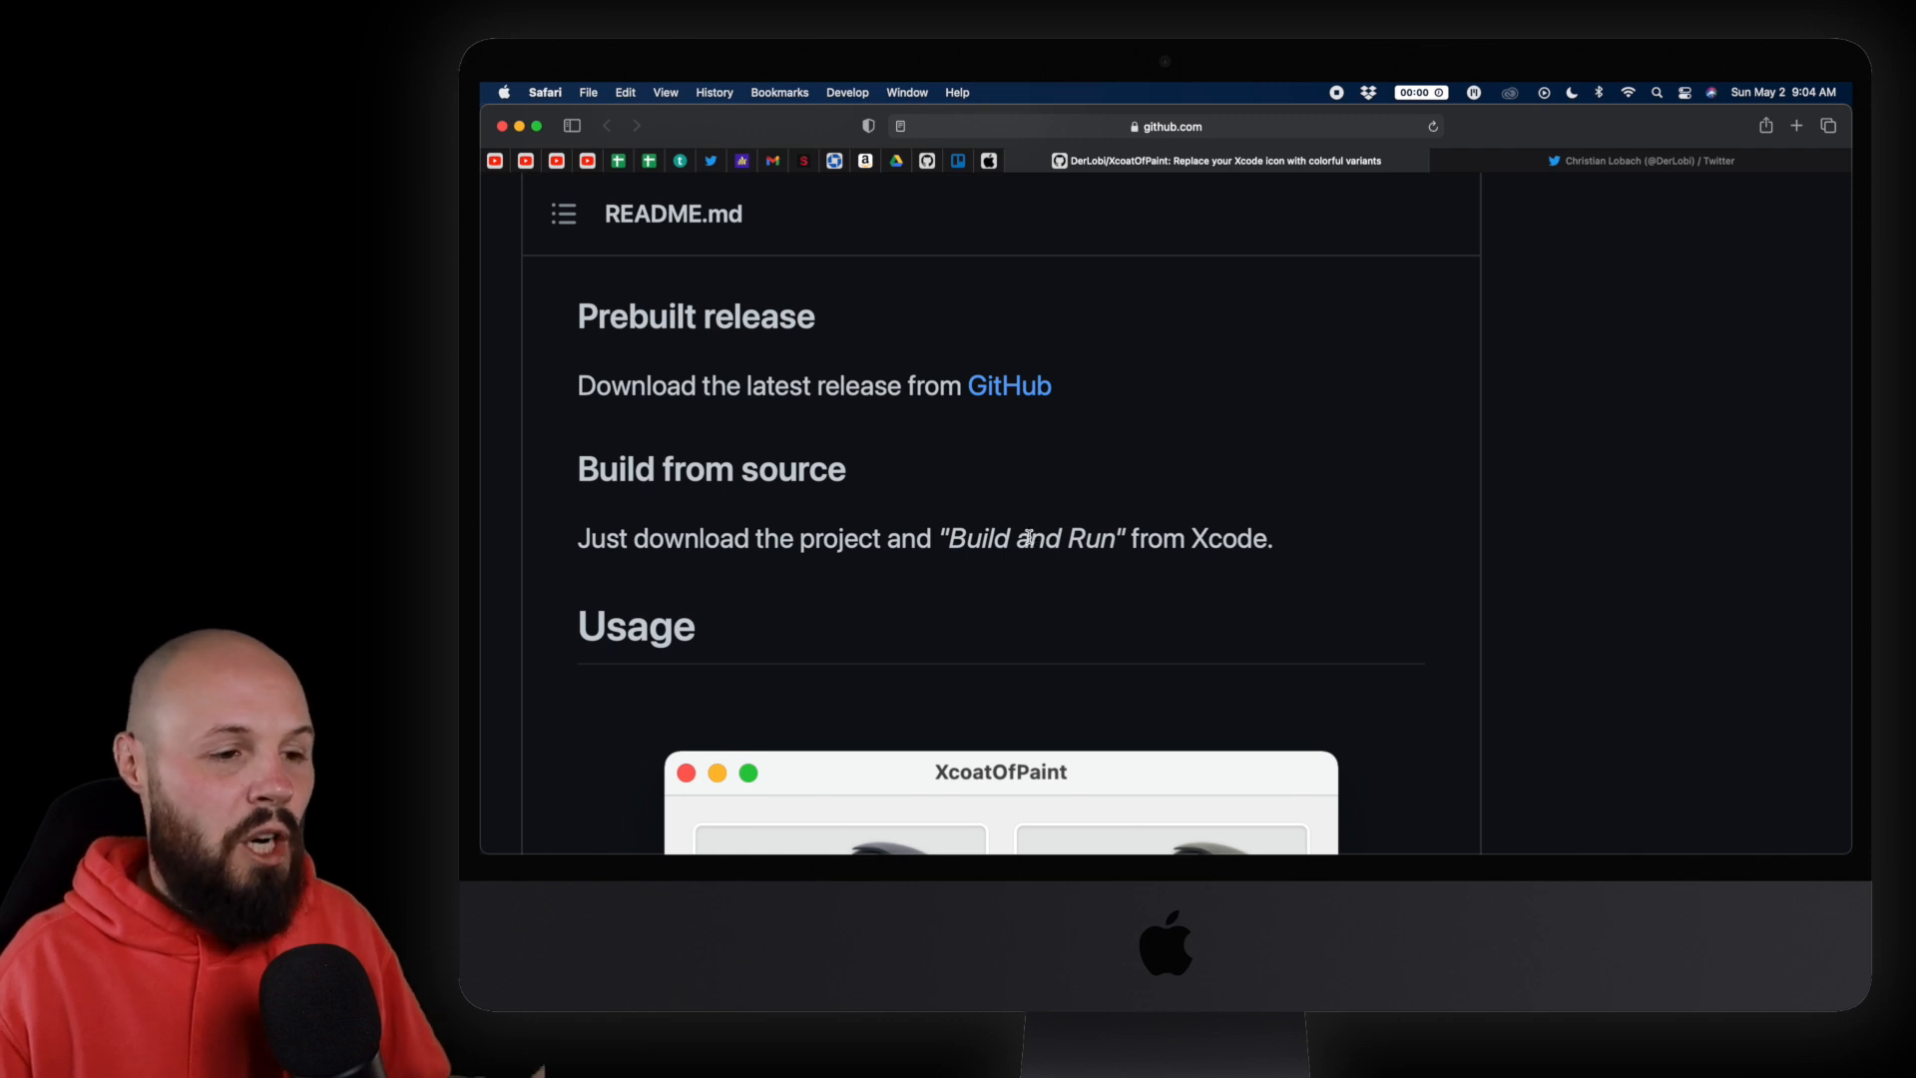
{"action": "scroll", "scroll_direction": "down", "scroll_amount": 3}
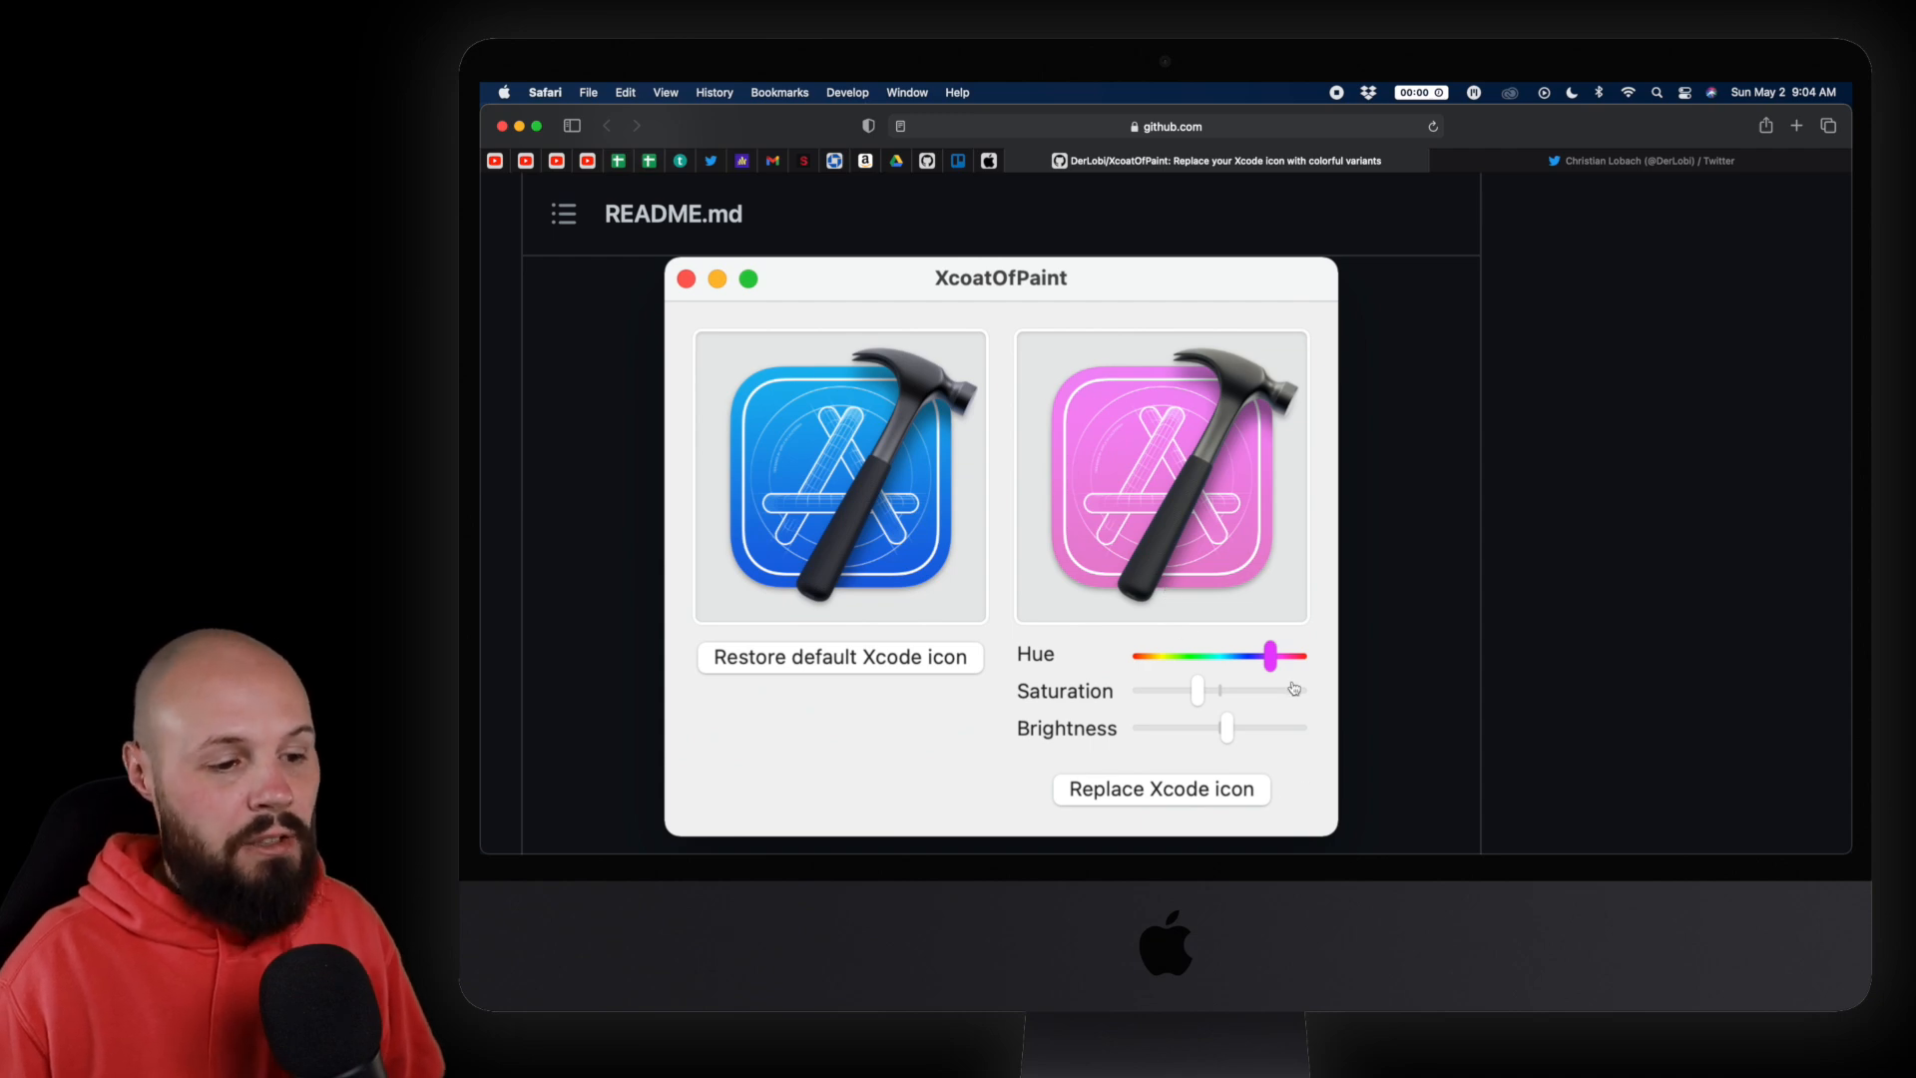
{"action": "scroll", "scroll_direction": "down", "scroll_amount": 3}
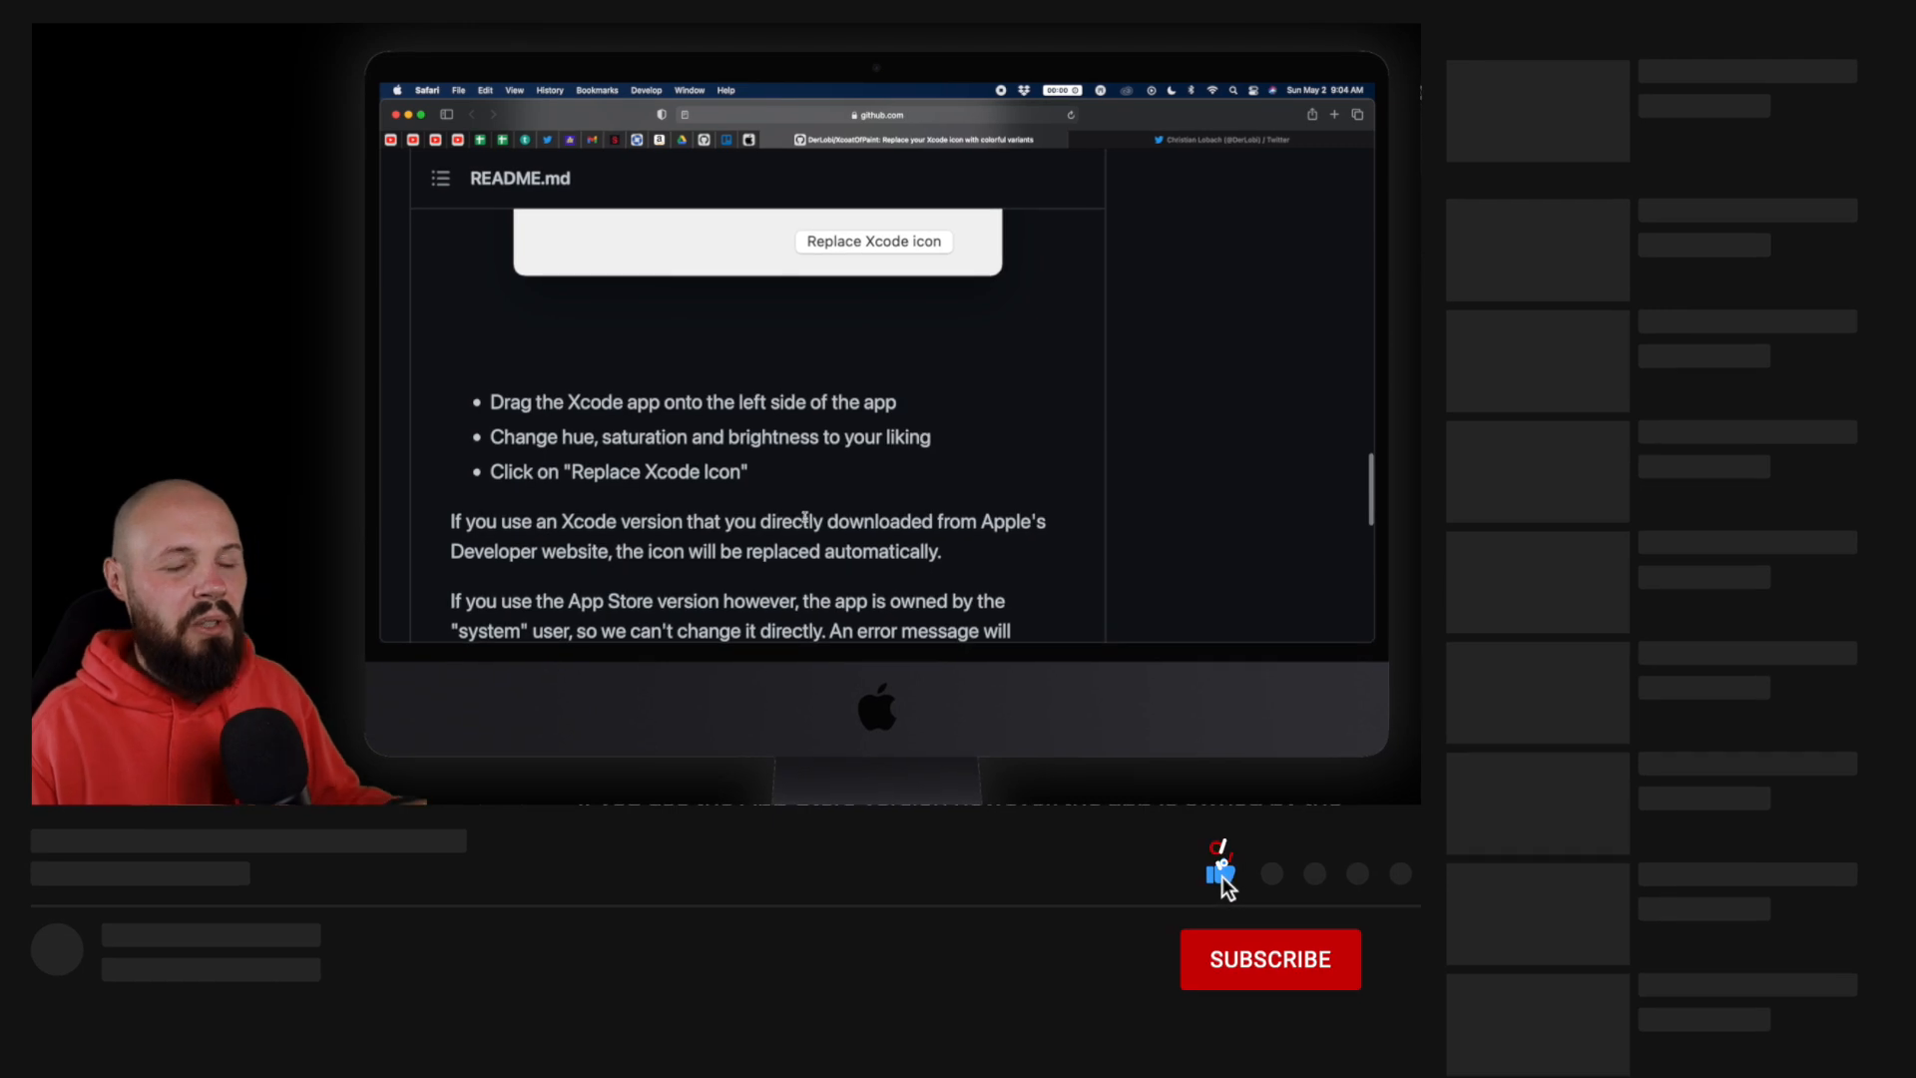
{"action": "left_click", "coordinate": [1269, 958]}
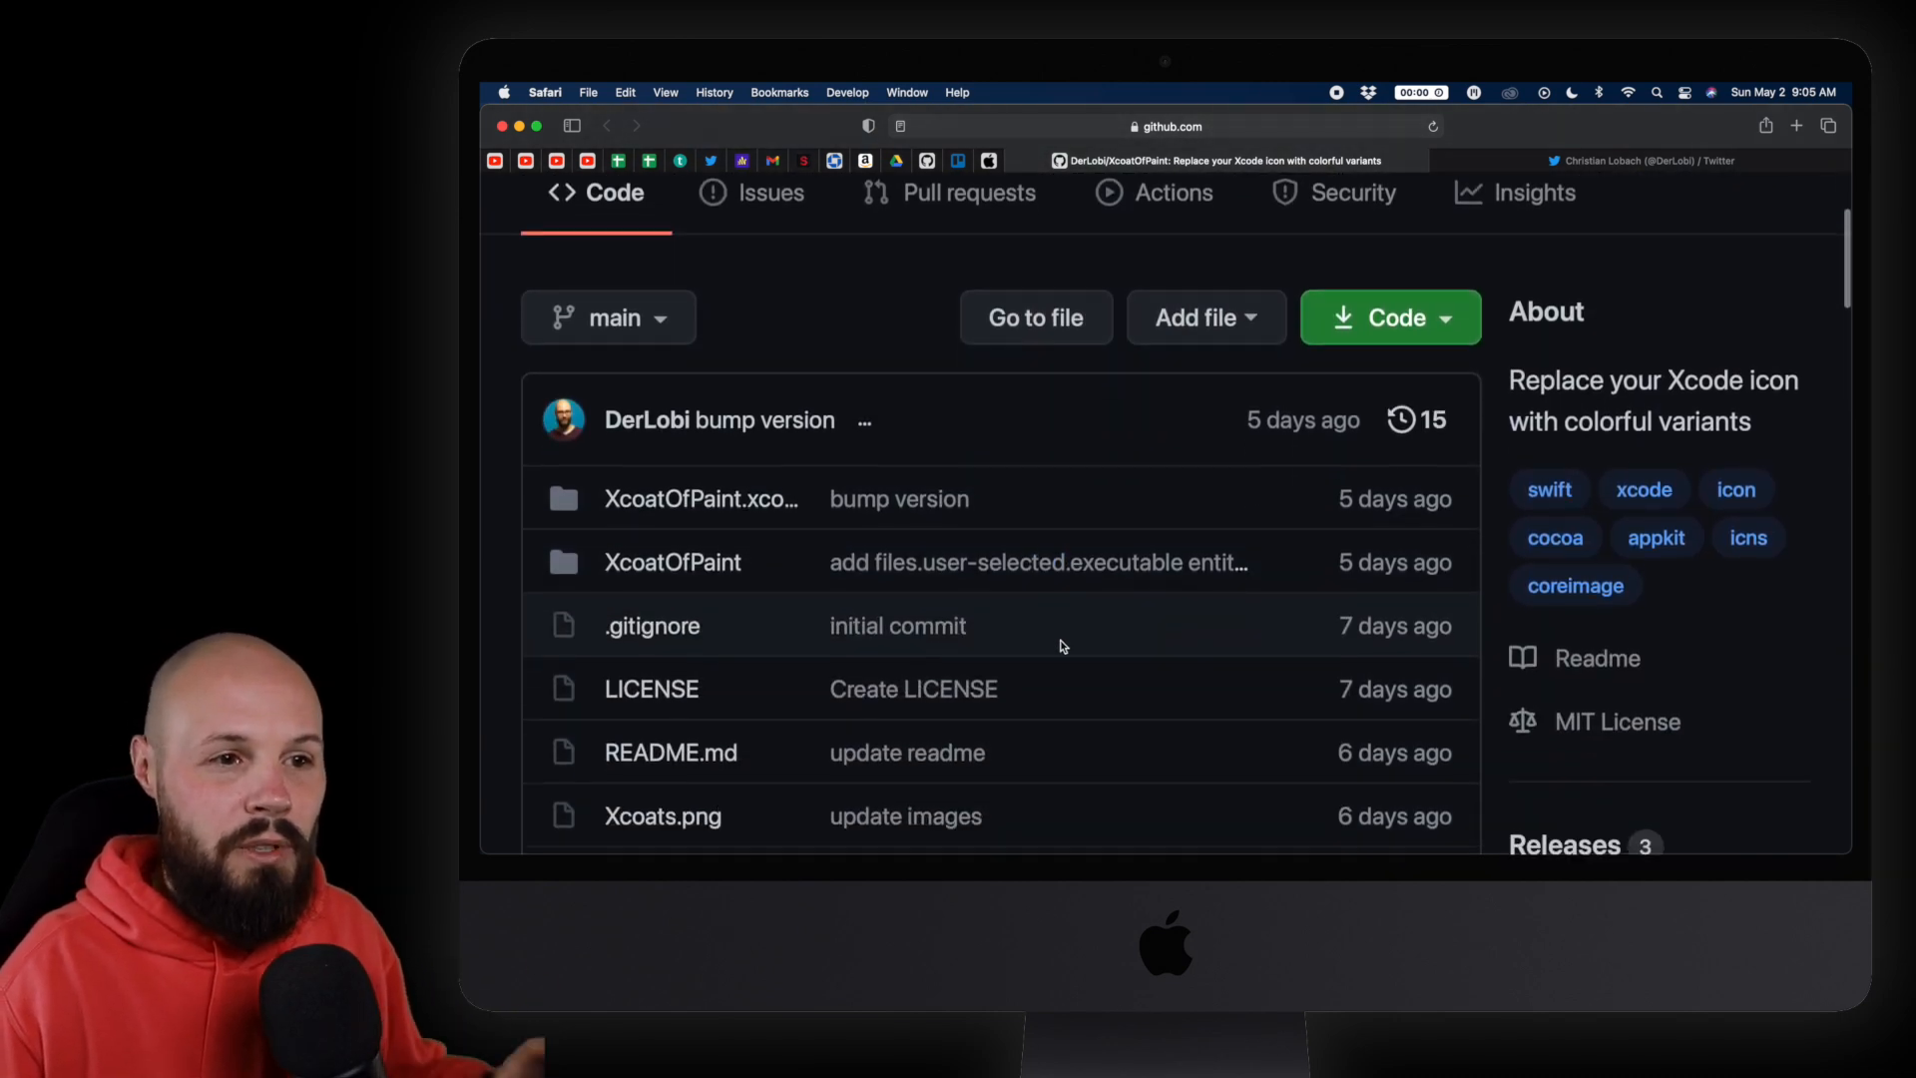
- Download the repository as a ZIP and open the extracted XcoatOfPaint-main folder from Safari's Downloads
{"action": "left_click", "coordinate": [1389, 315]}
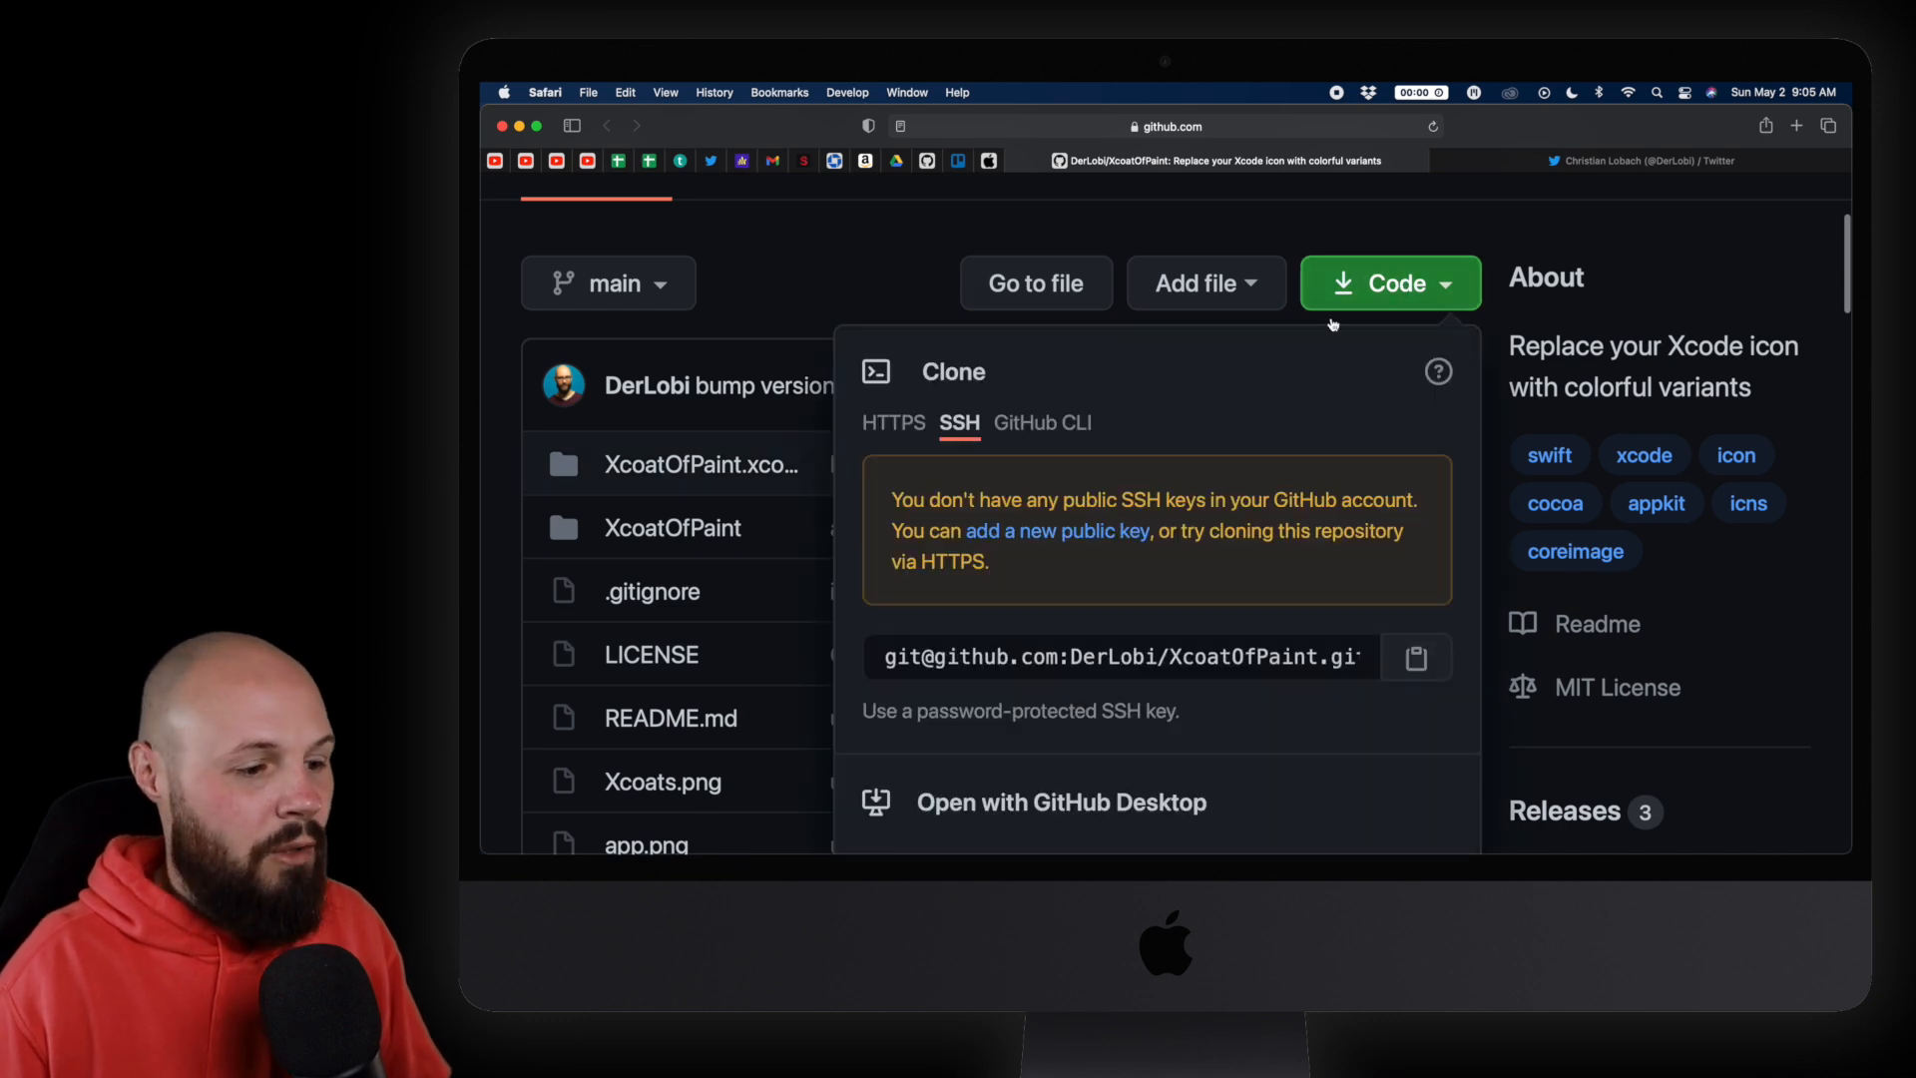
{"action": "scroll", "scroll_direction": "down", "scroll_amount": 3}
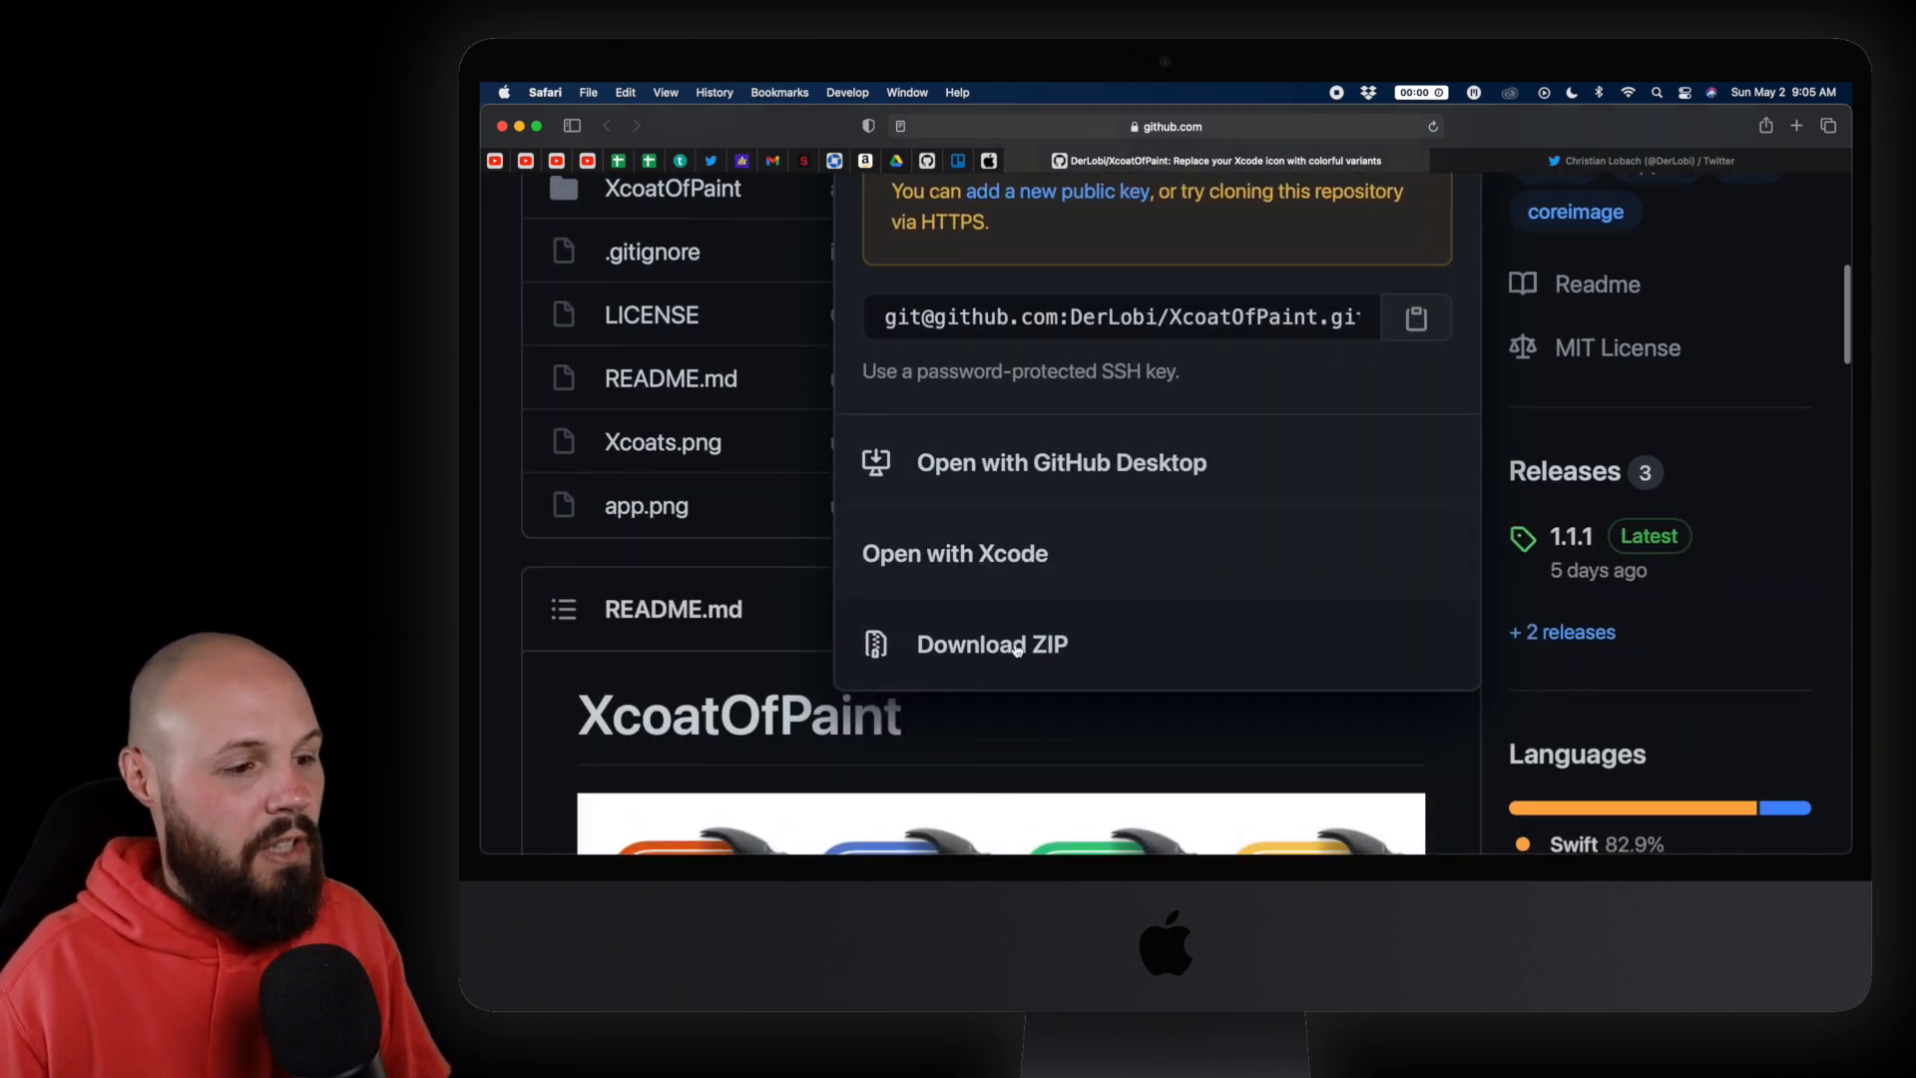
{"action": "mouse_move", "coordinate": [960, 574]}
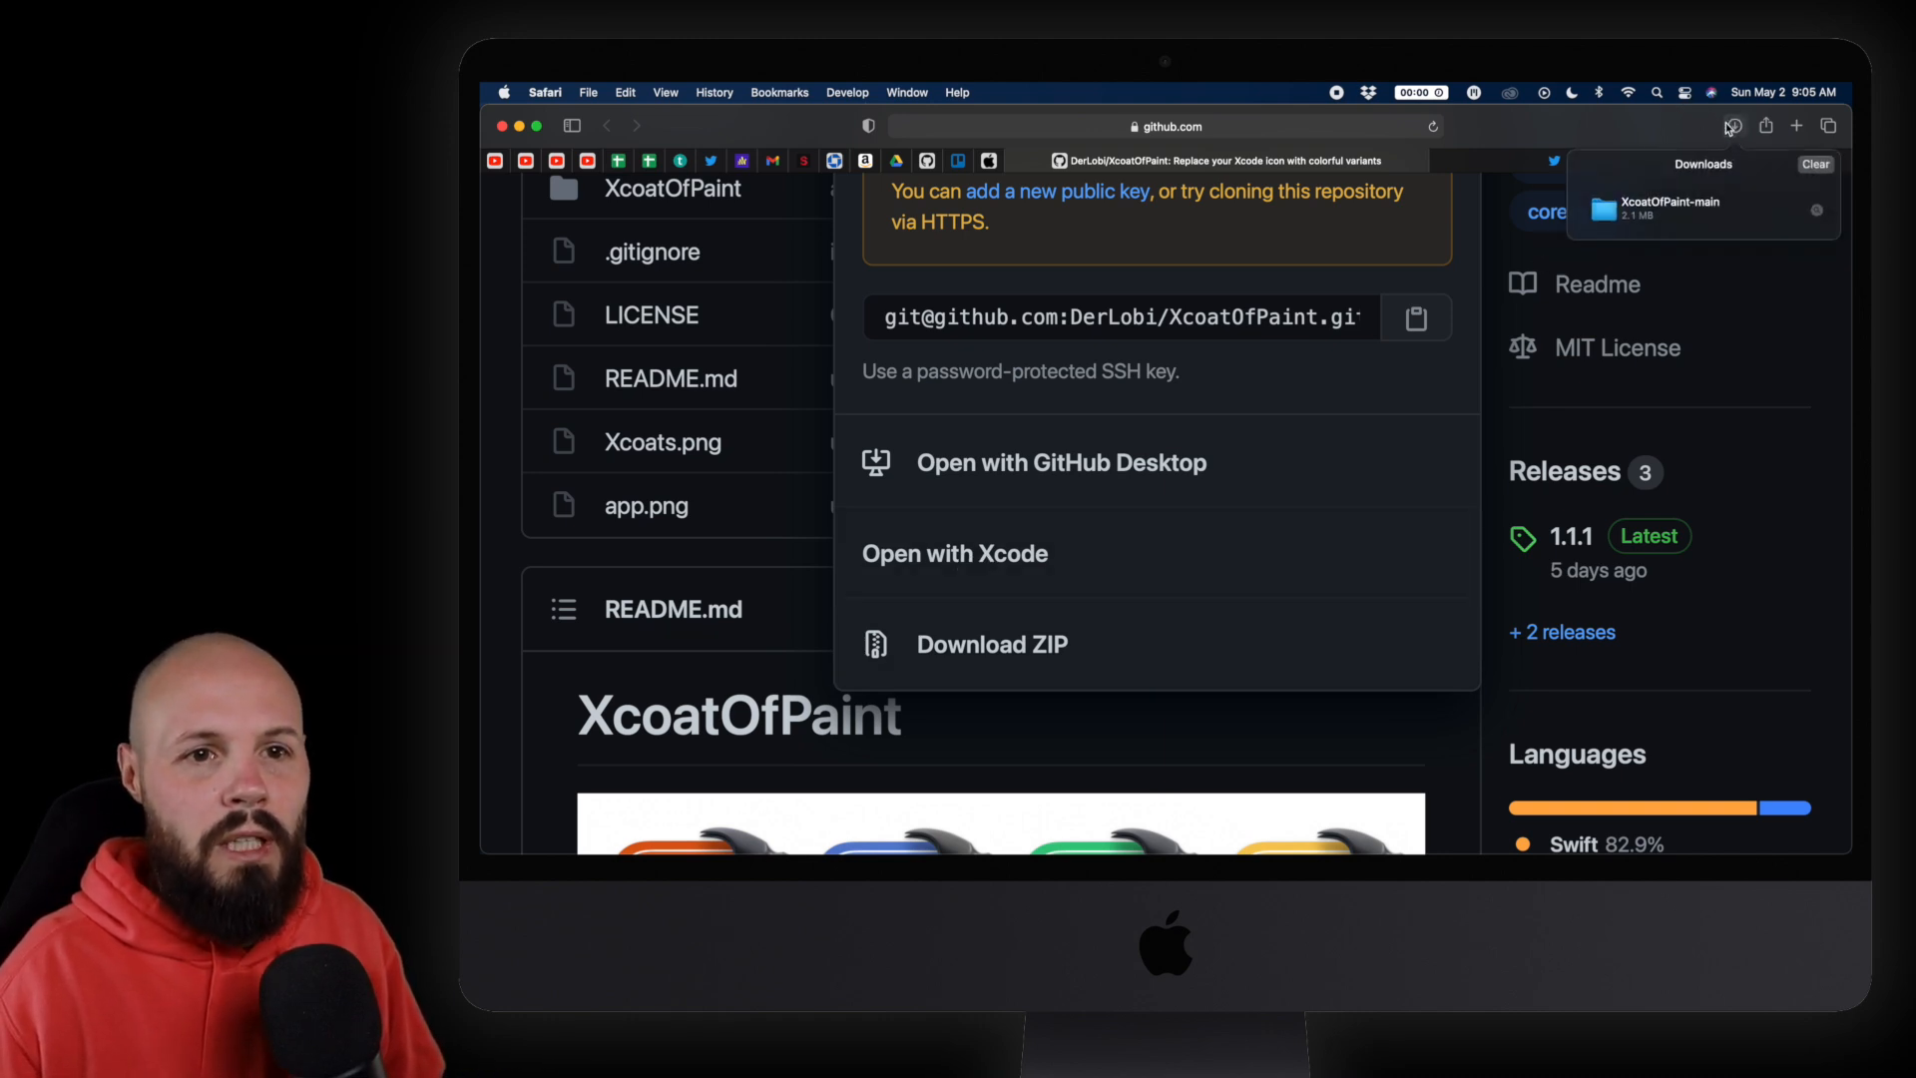
{"action": "double_click", "coordinate": [1638, 208]}
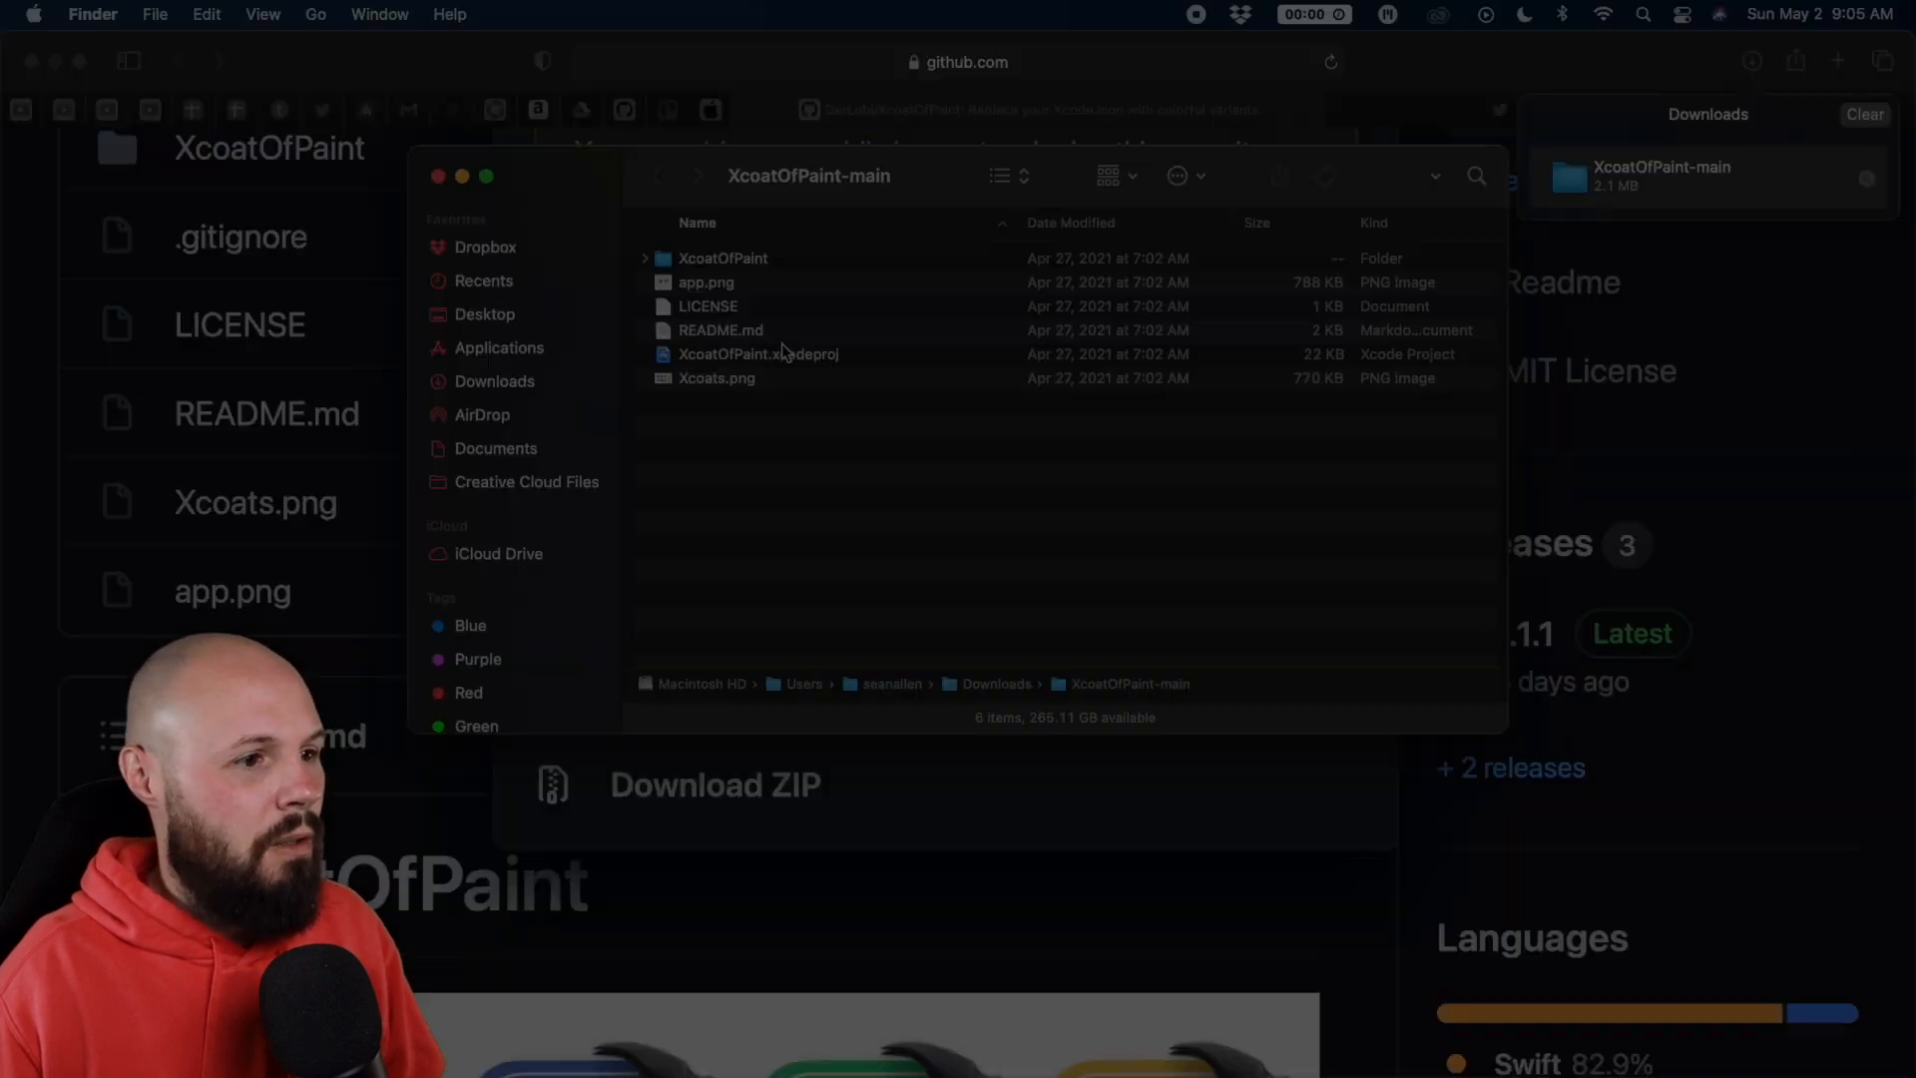
- Open XcoatOfPaint.xcodeproj in Xcode, choosing Trust and Open at the internet-download warning
{"action": "double_click", "coordinate": [758, 353]}
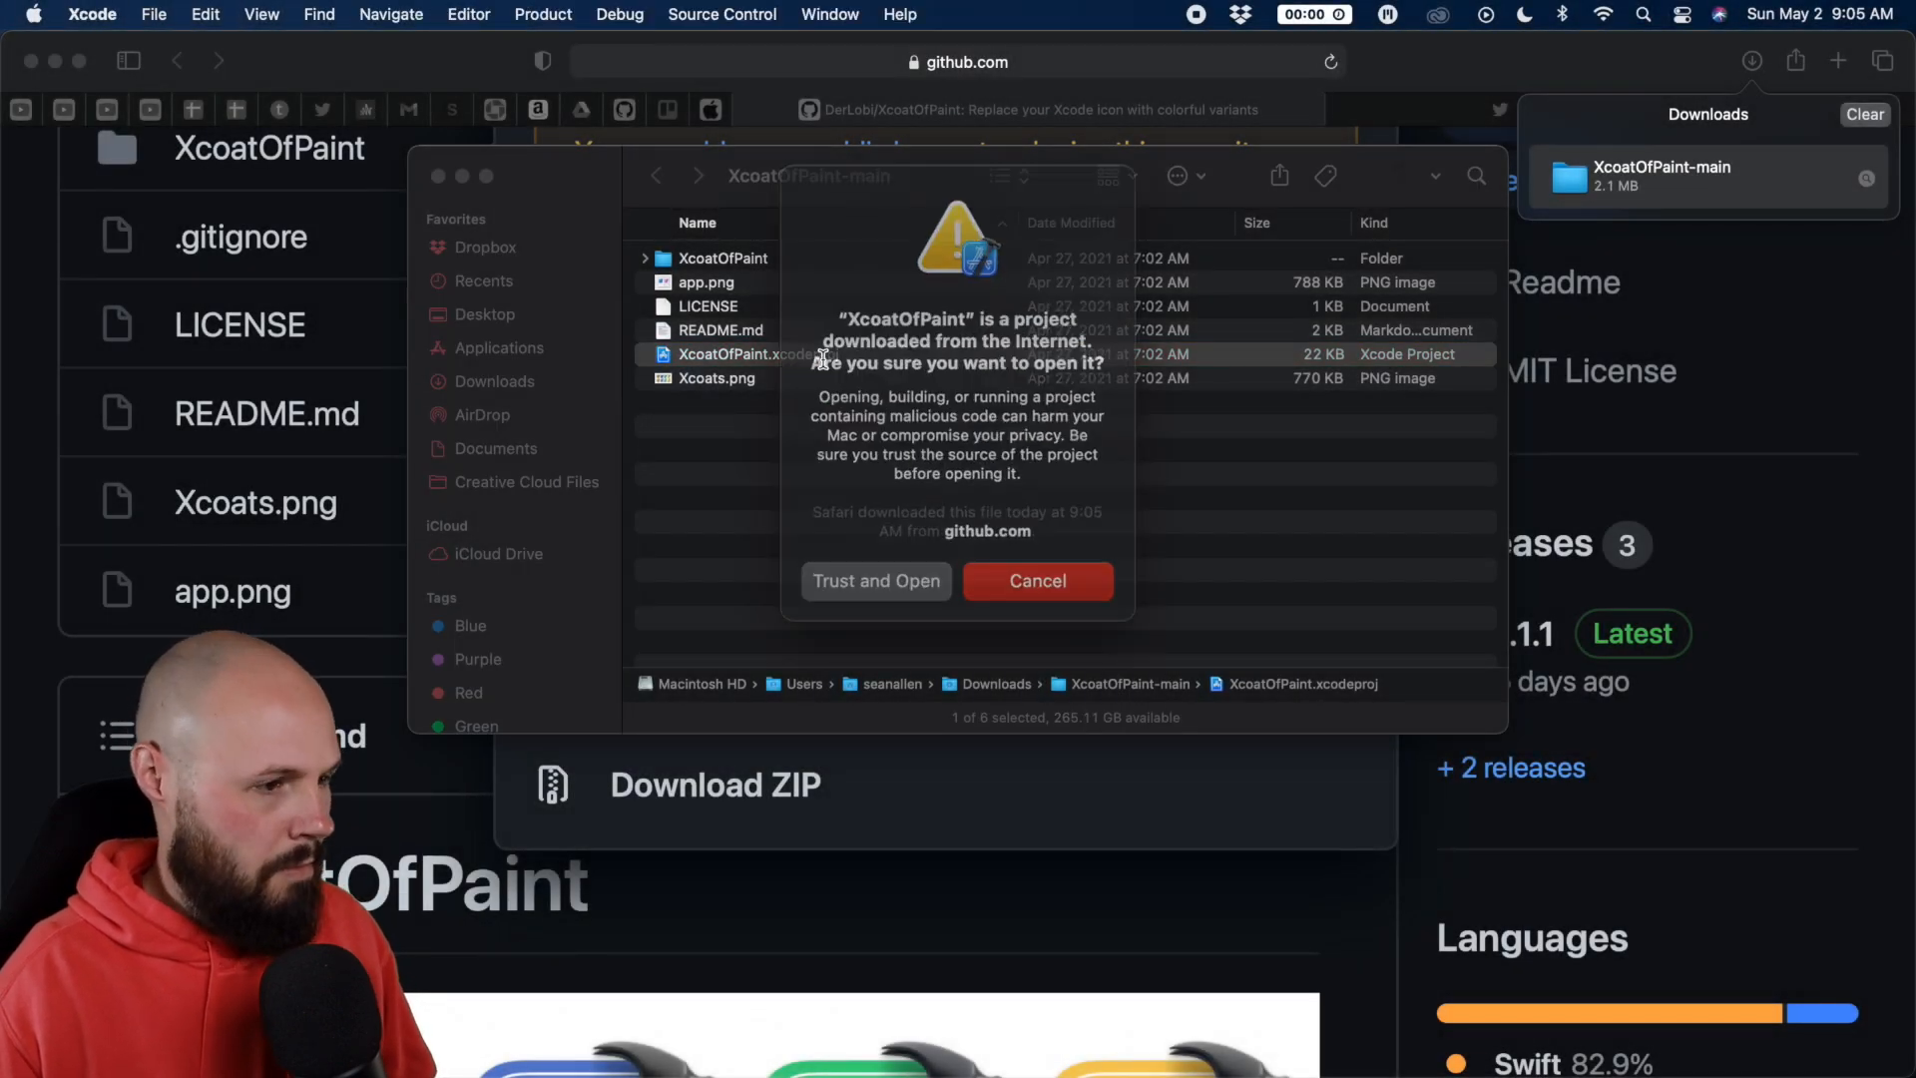
{"action": "mouse_move", "coordinate": [870, 571]}
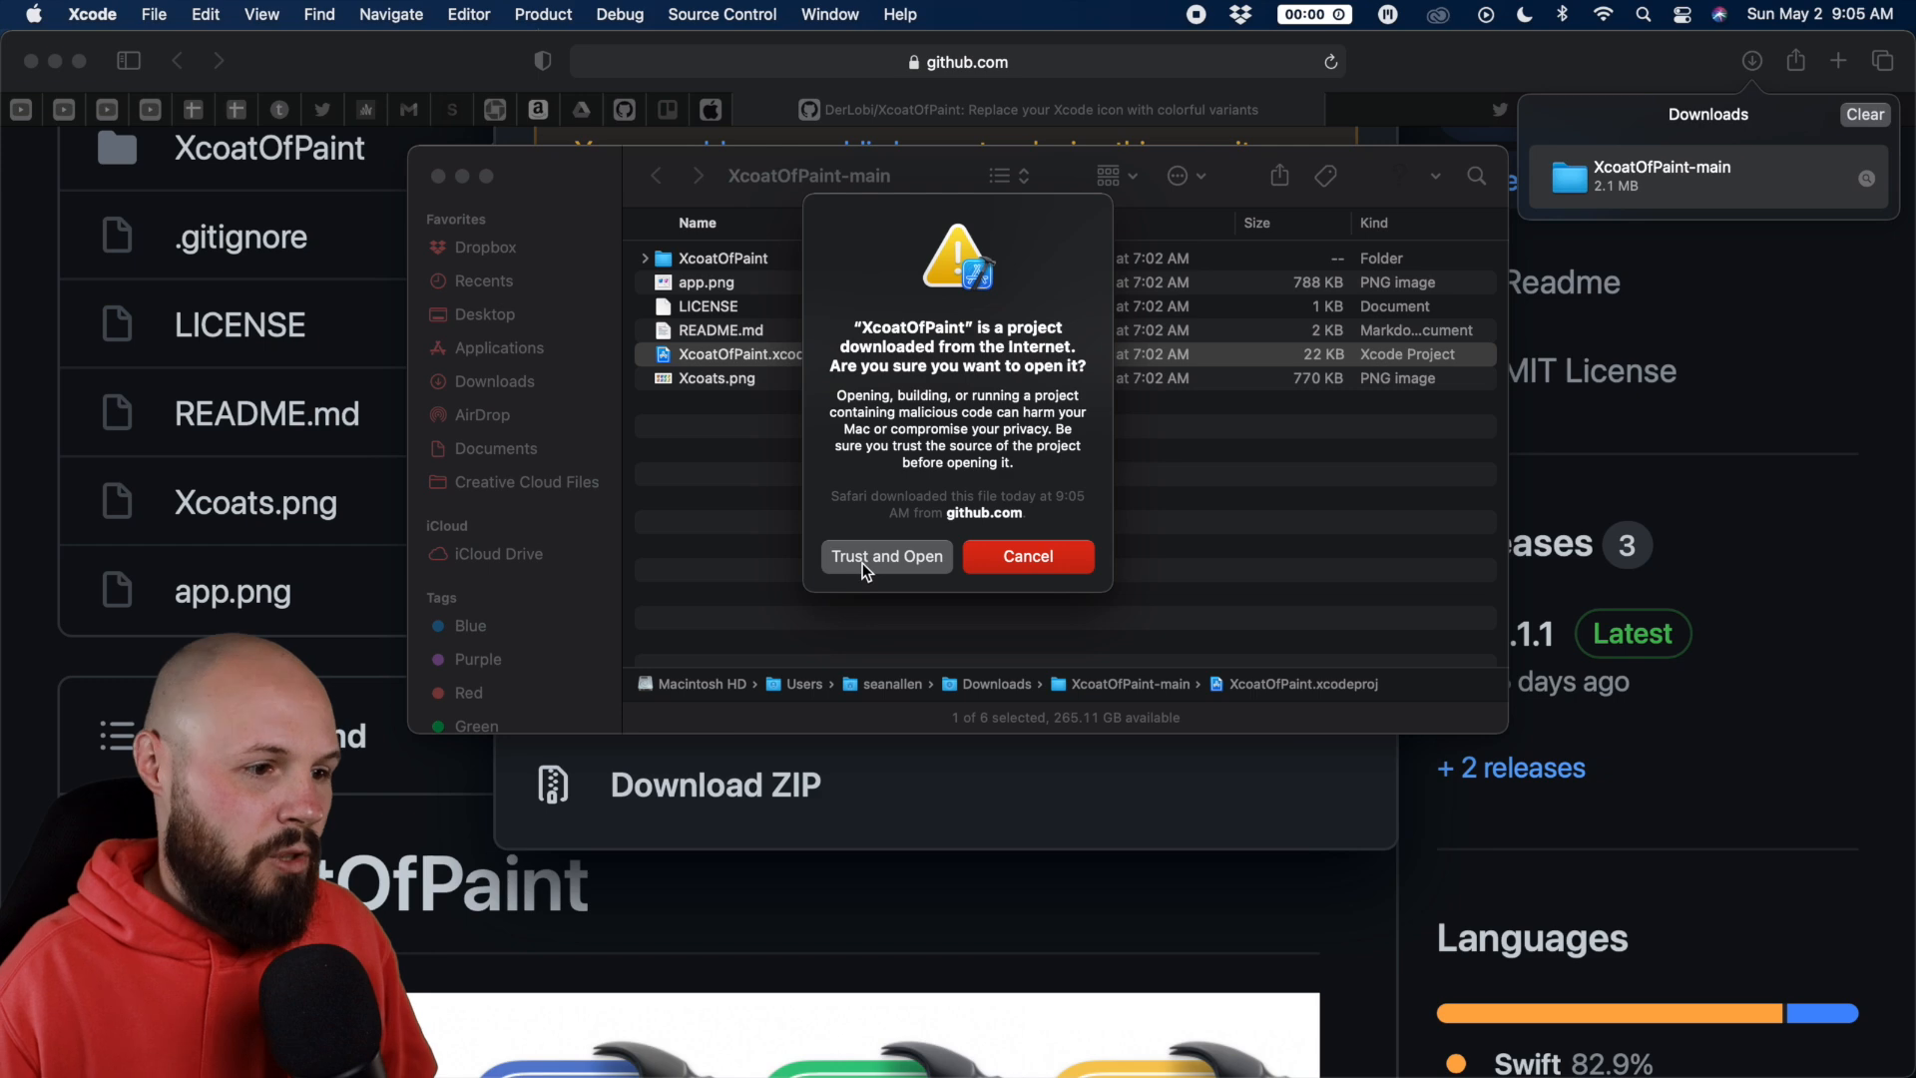
{"action": "left_click", "coordinate": [886, 557]}
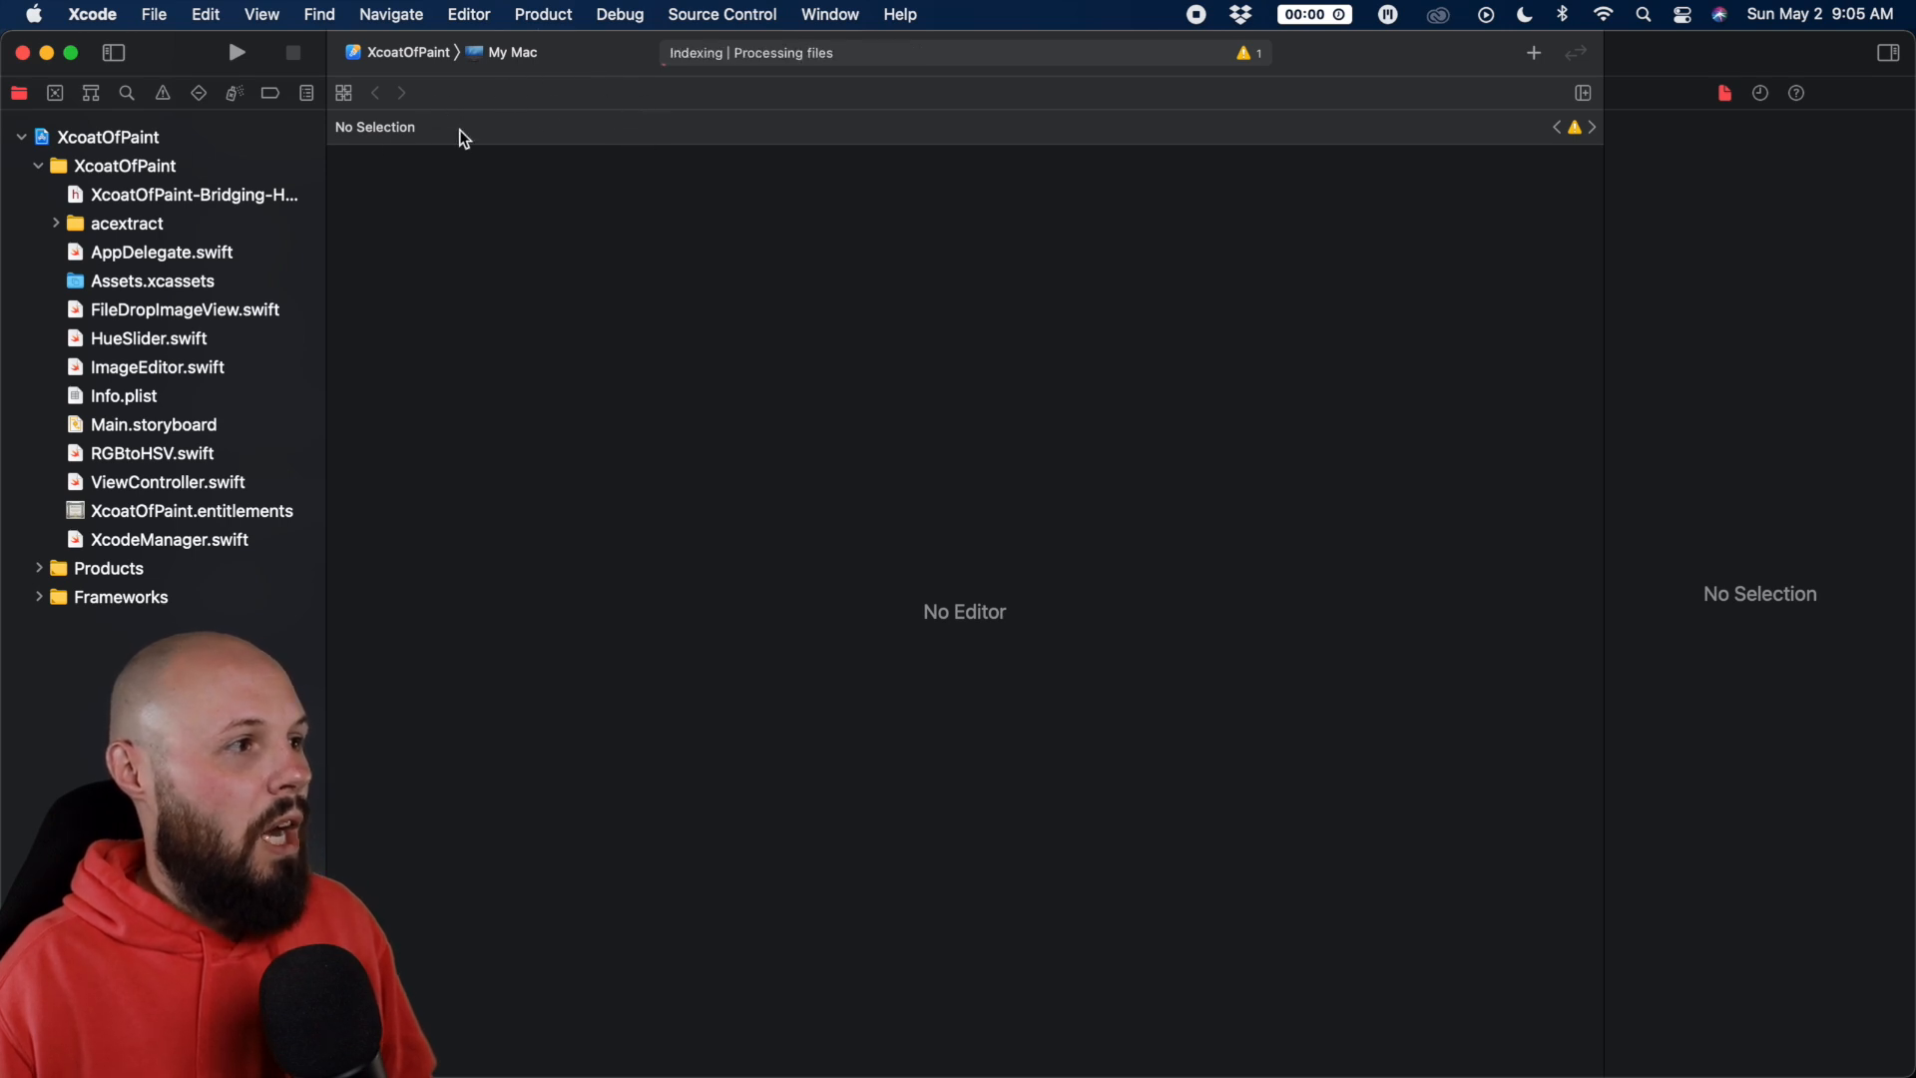
{"action": "mouse_move", "coordinate": [1170, 151]}
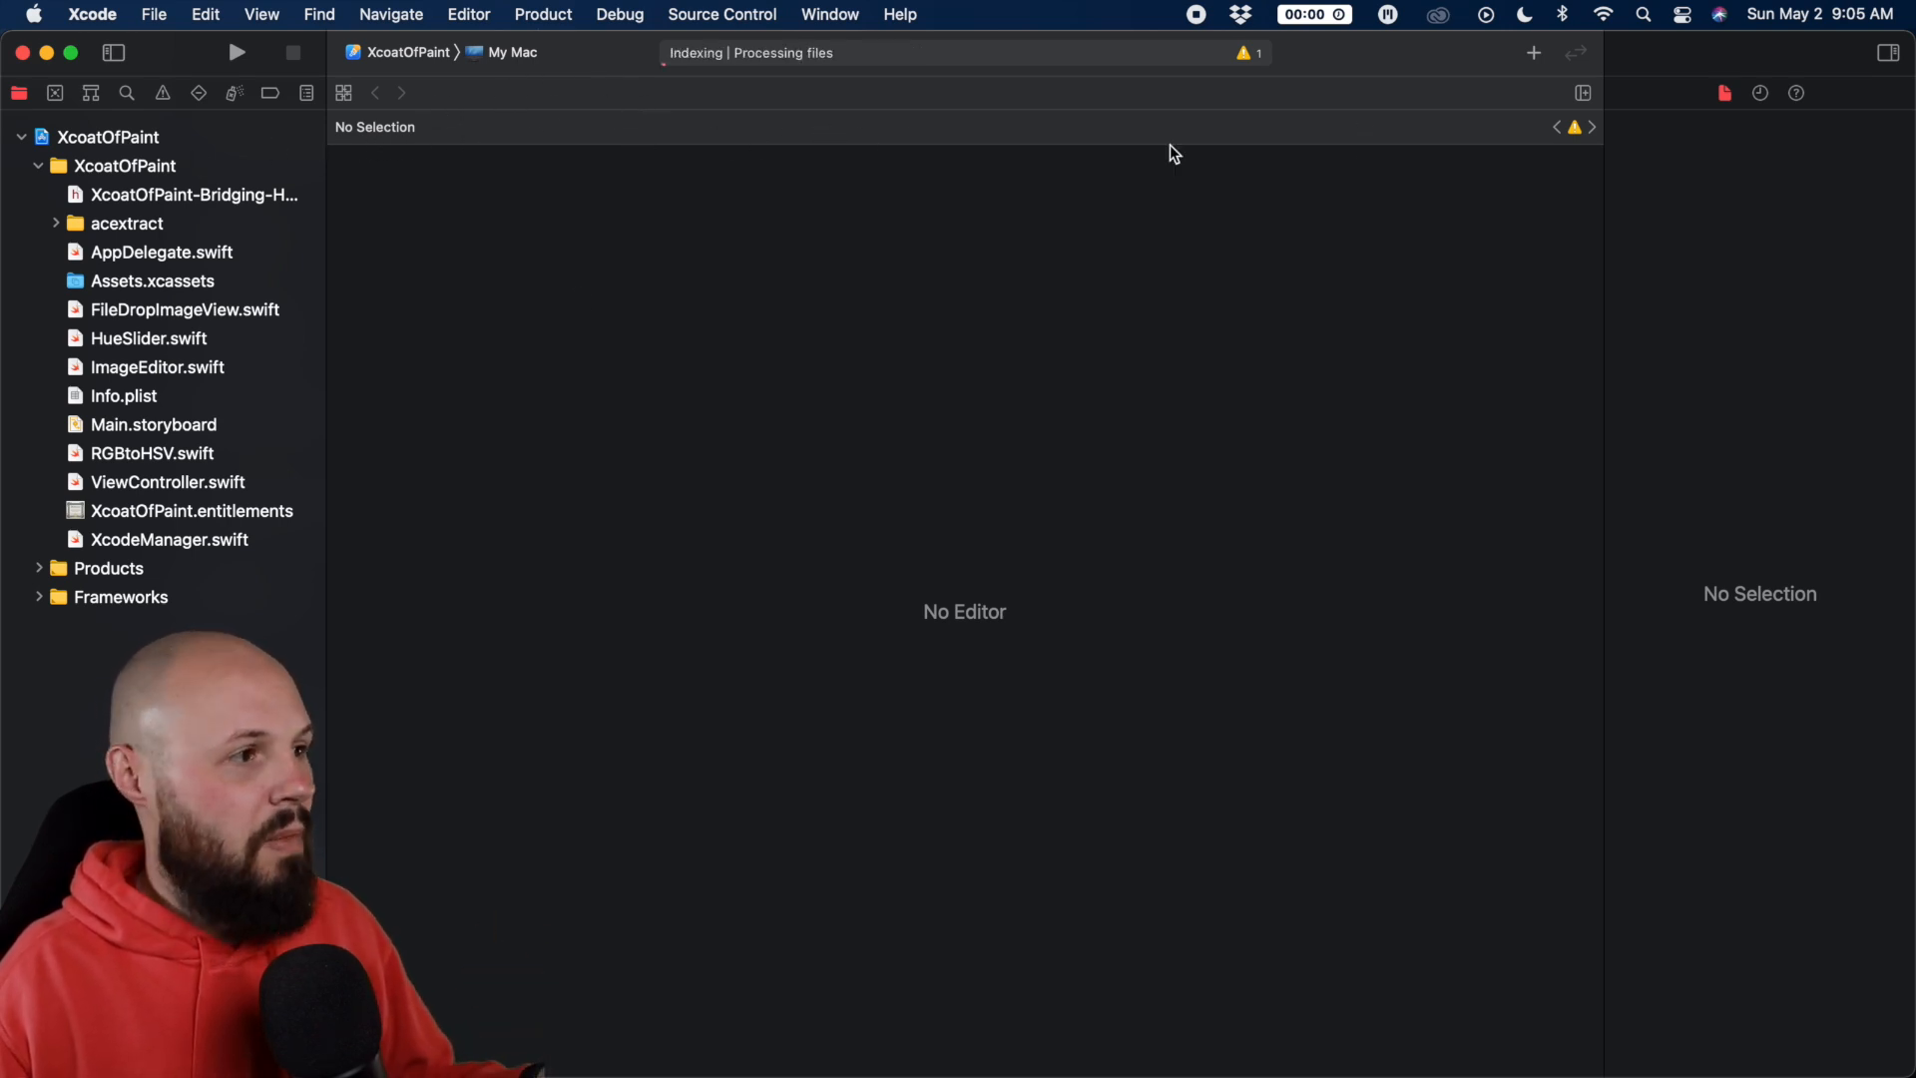
- Check the project's Signing & Capabilities team, then build and run the XcoatOfPaint app
{"action": "left_click", "coordinate": [104, 136]}
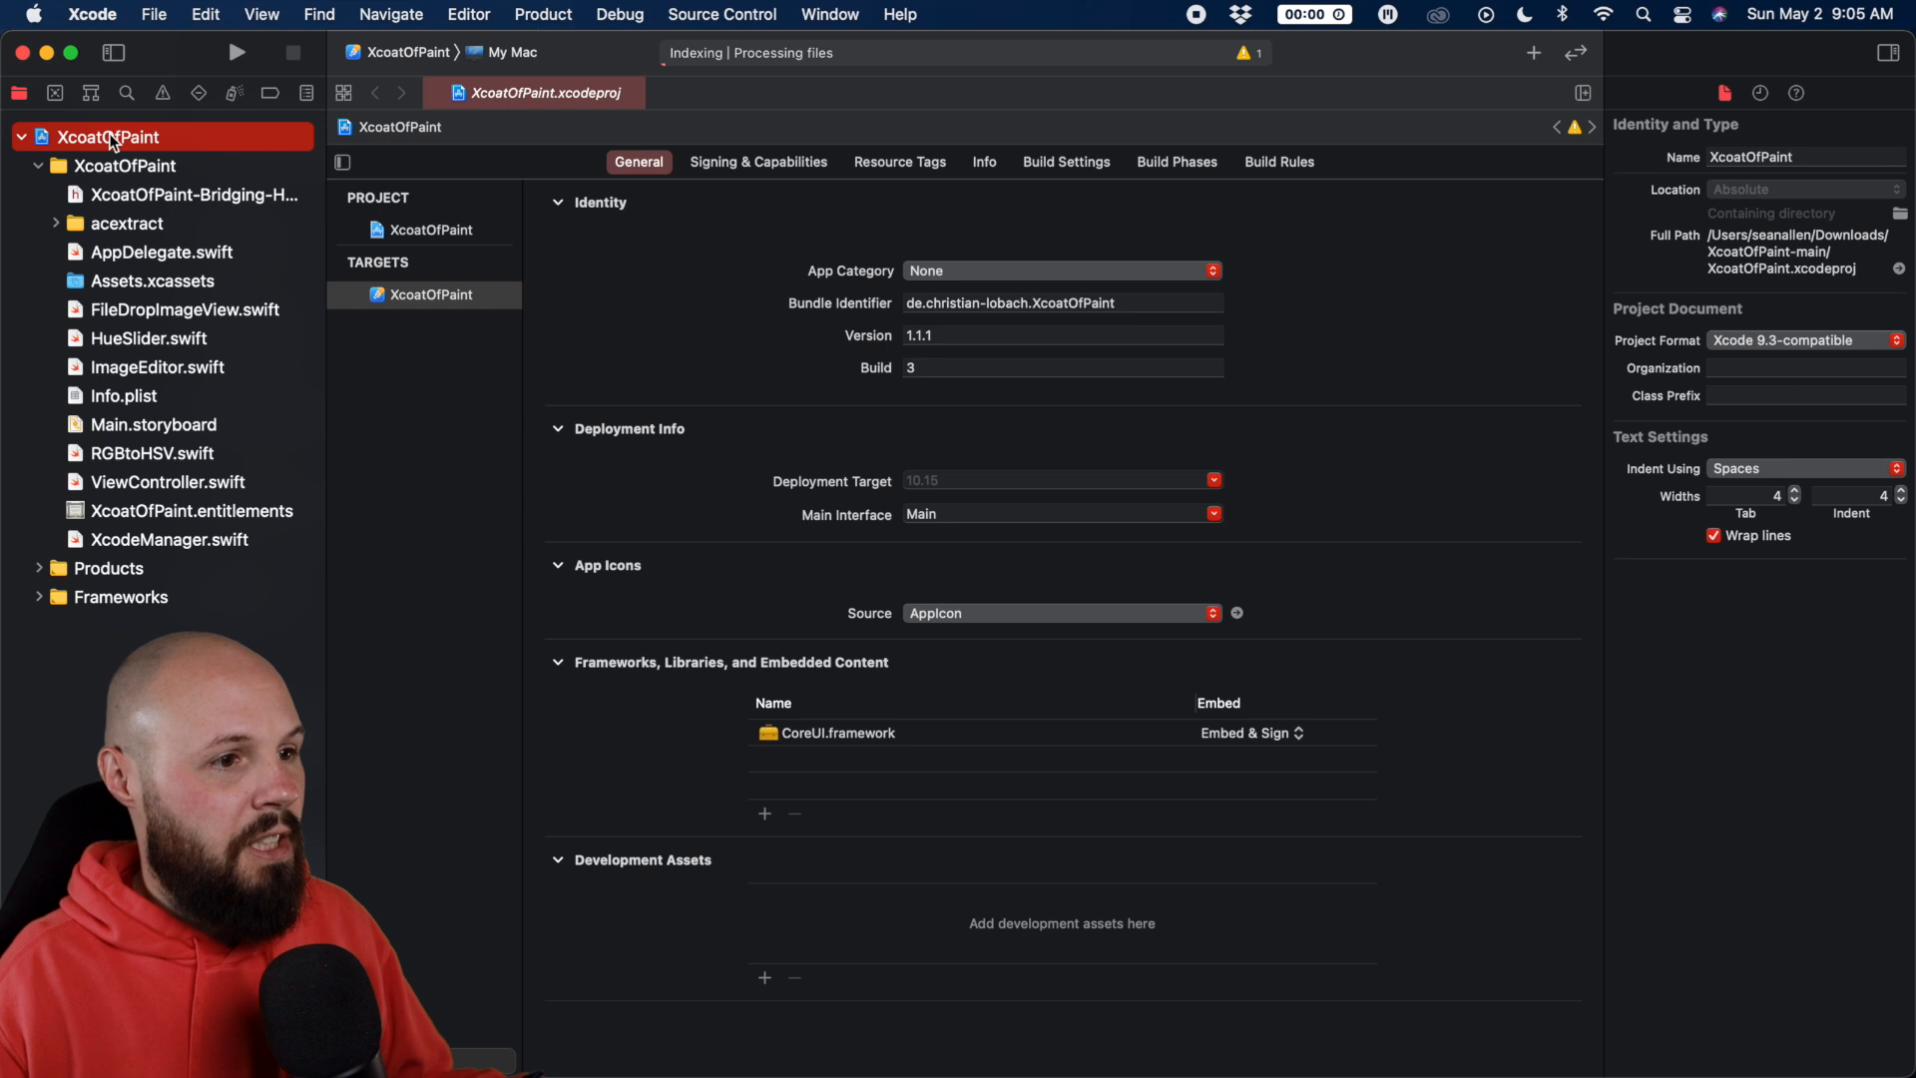
{"action": "left_click", "coordinate": [759, 162]}
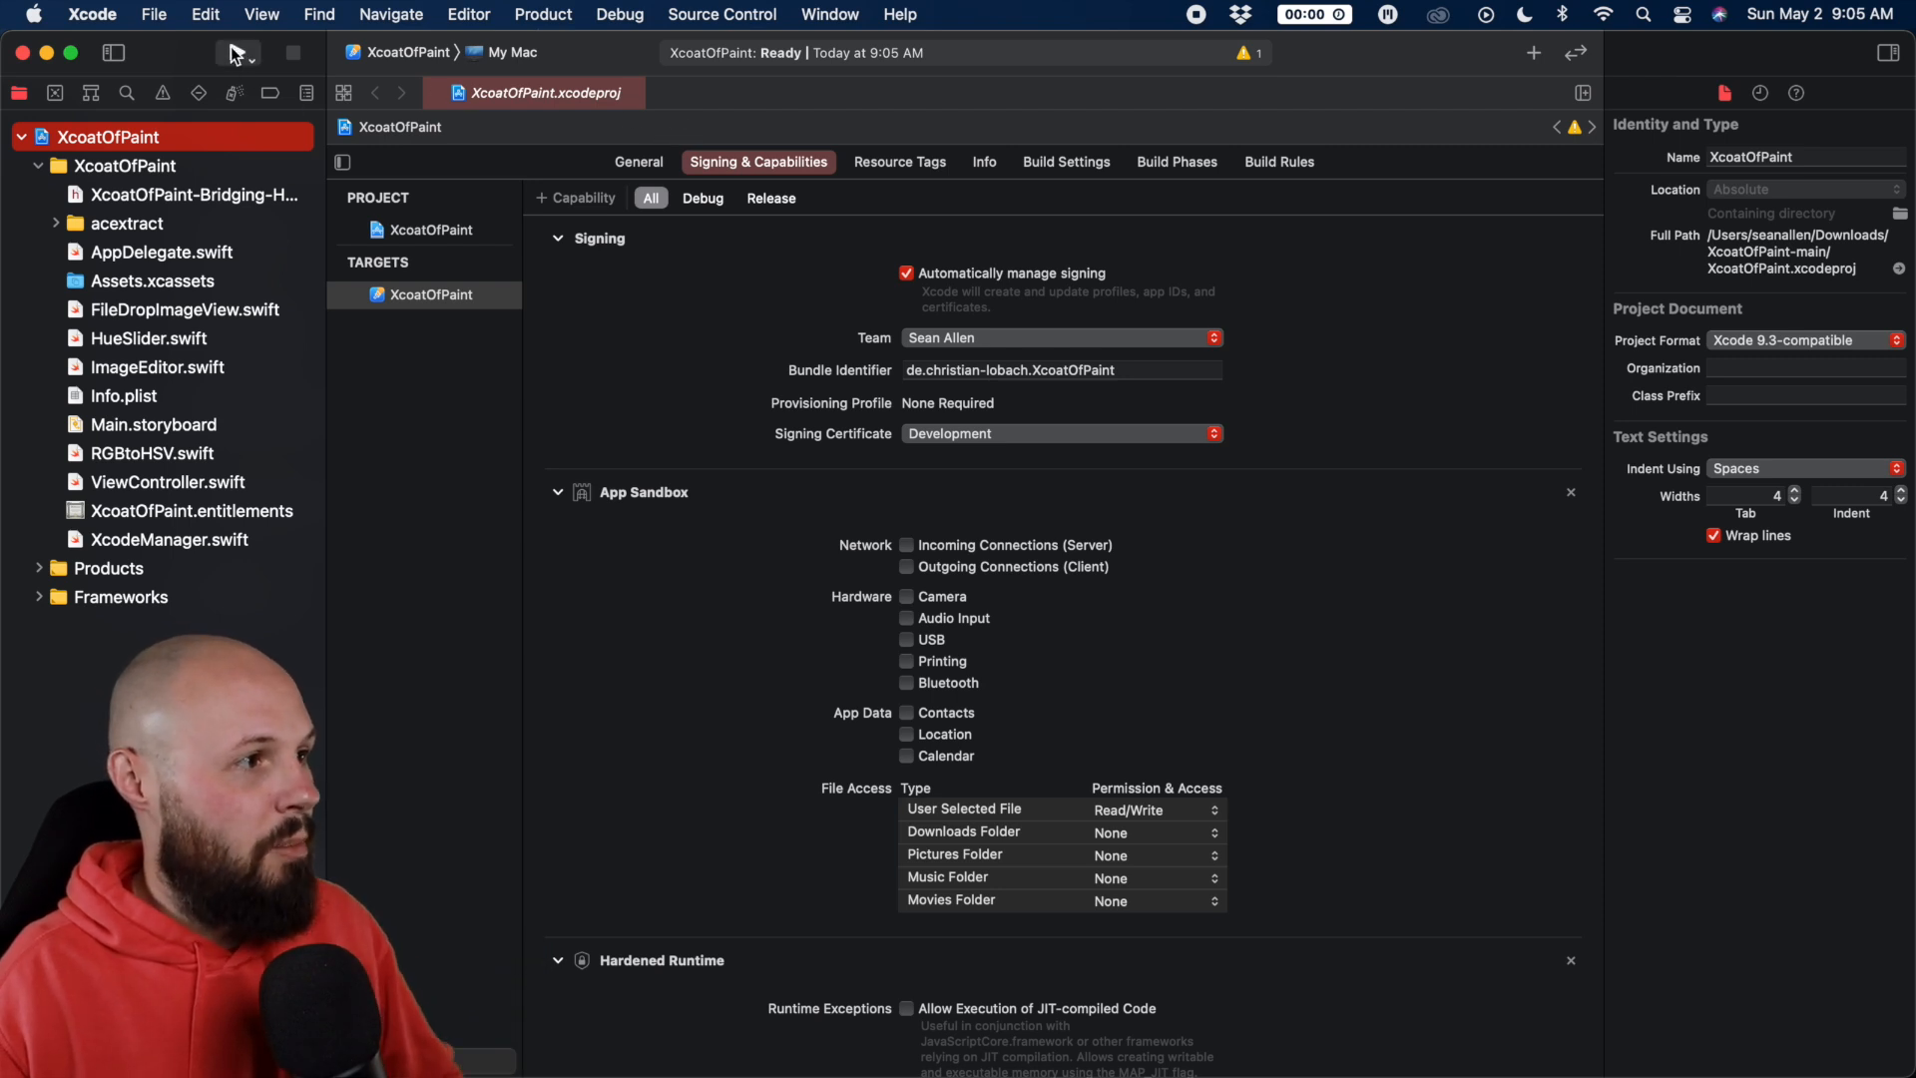
{"action": "left_click", "coordinate": [235, 54]}
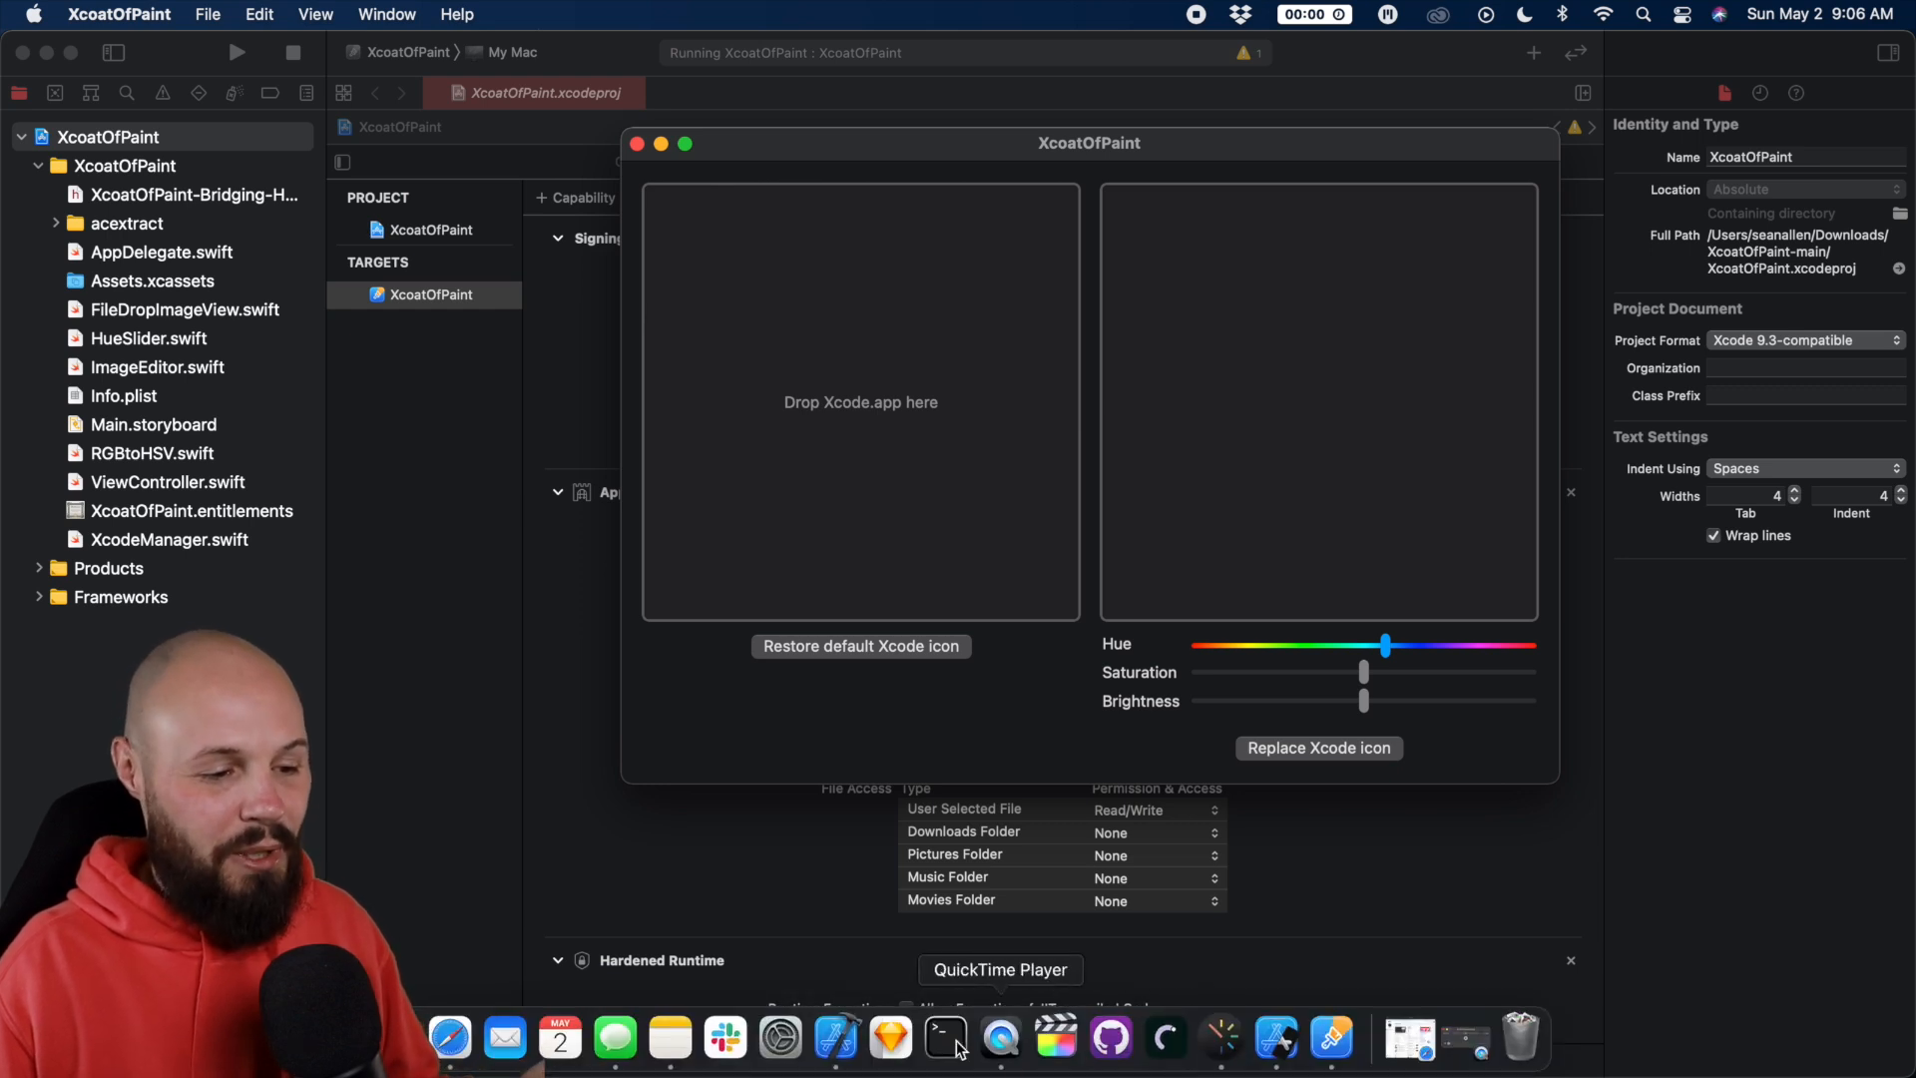
{"action": "mouse_move", "coordinate": [505, 1036]}
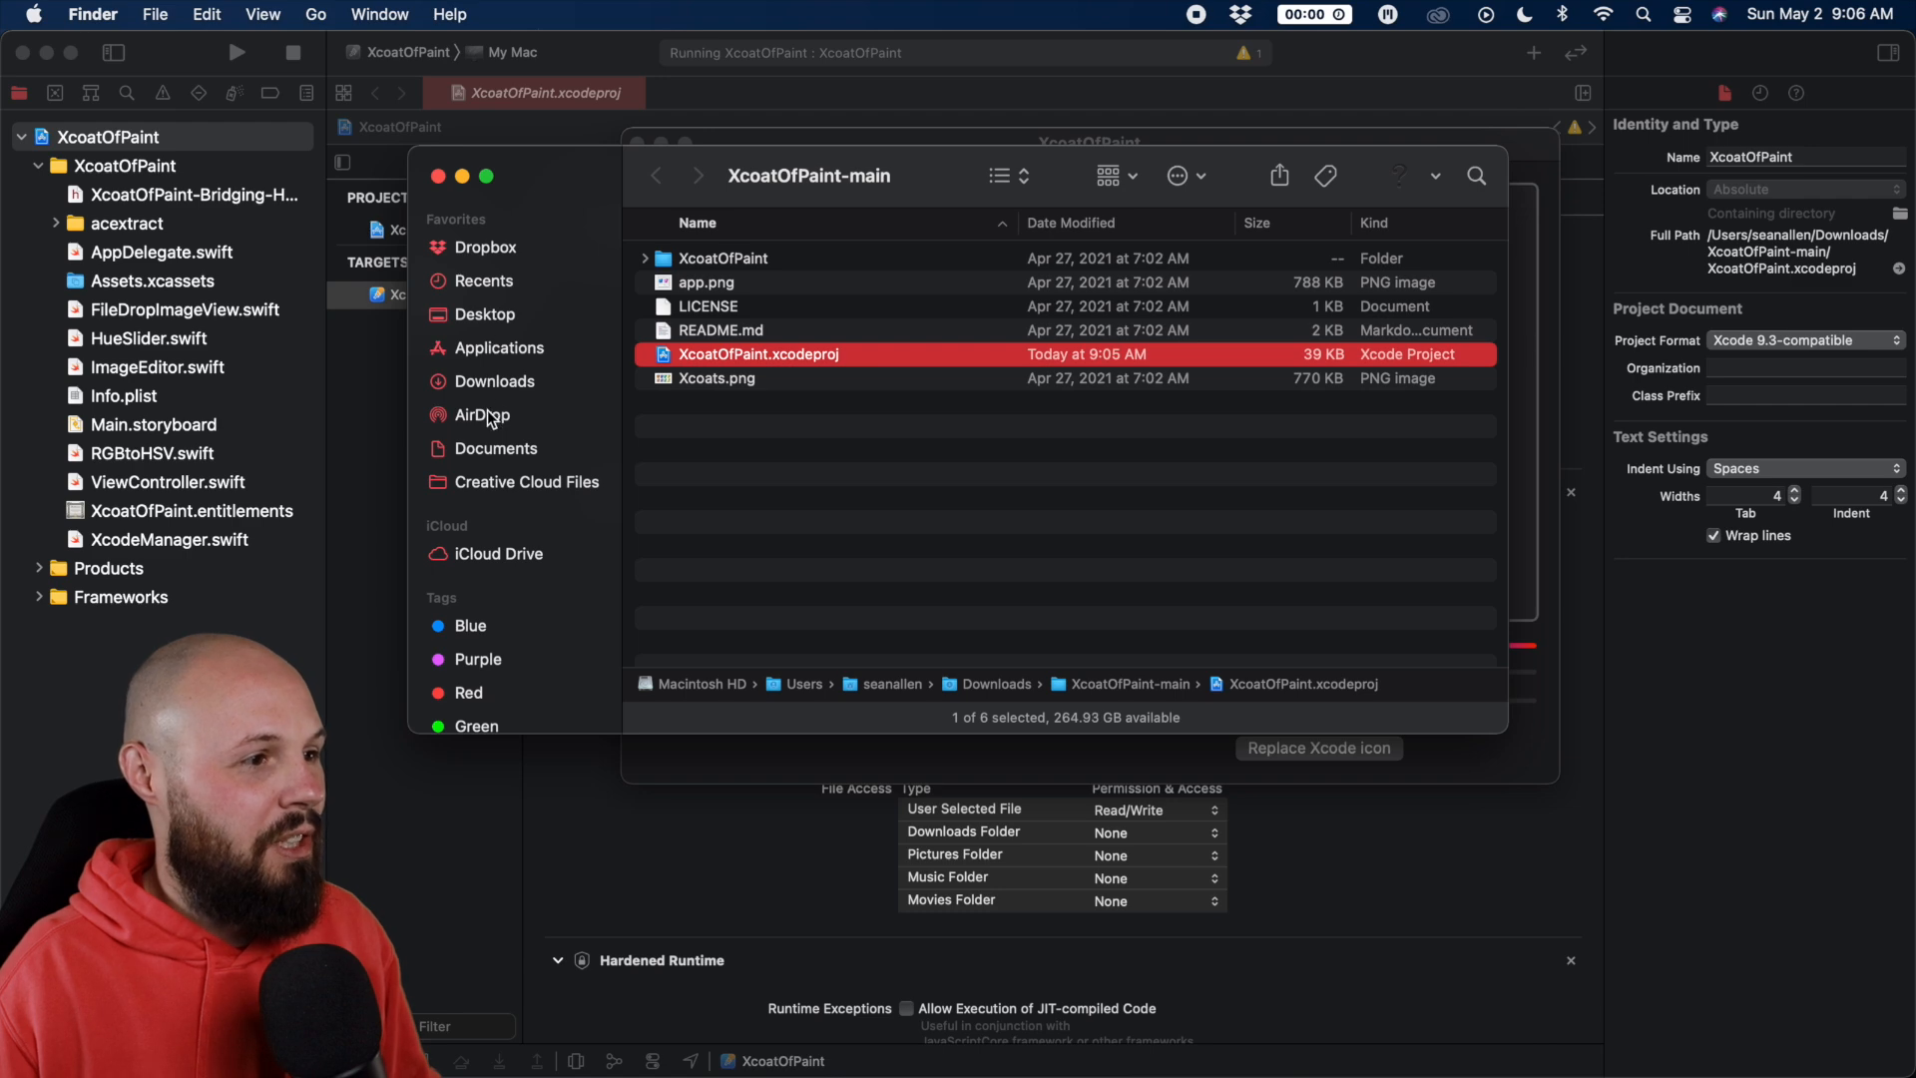
- Drag Xcode.app from Applications onto the 'Drop Xcode.app here' well so its icon appears in both previews
{"action": "left_click", "coordinate": [499, 348]}
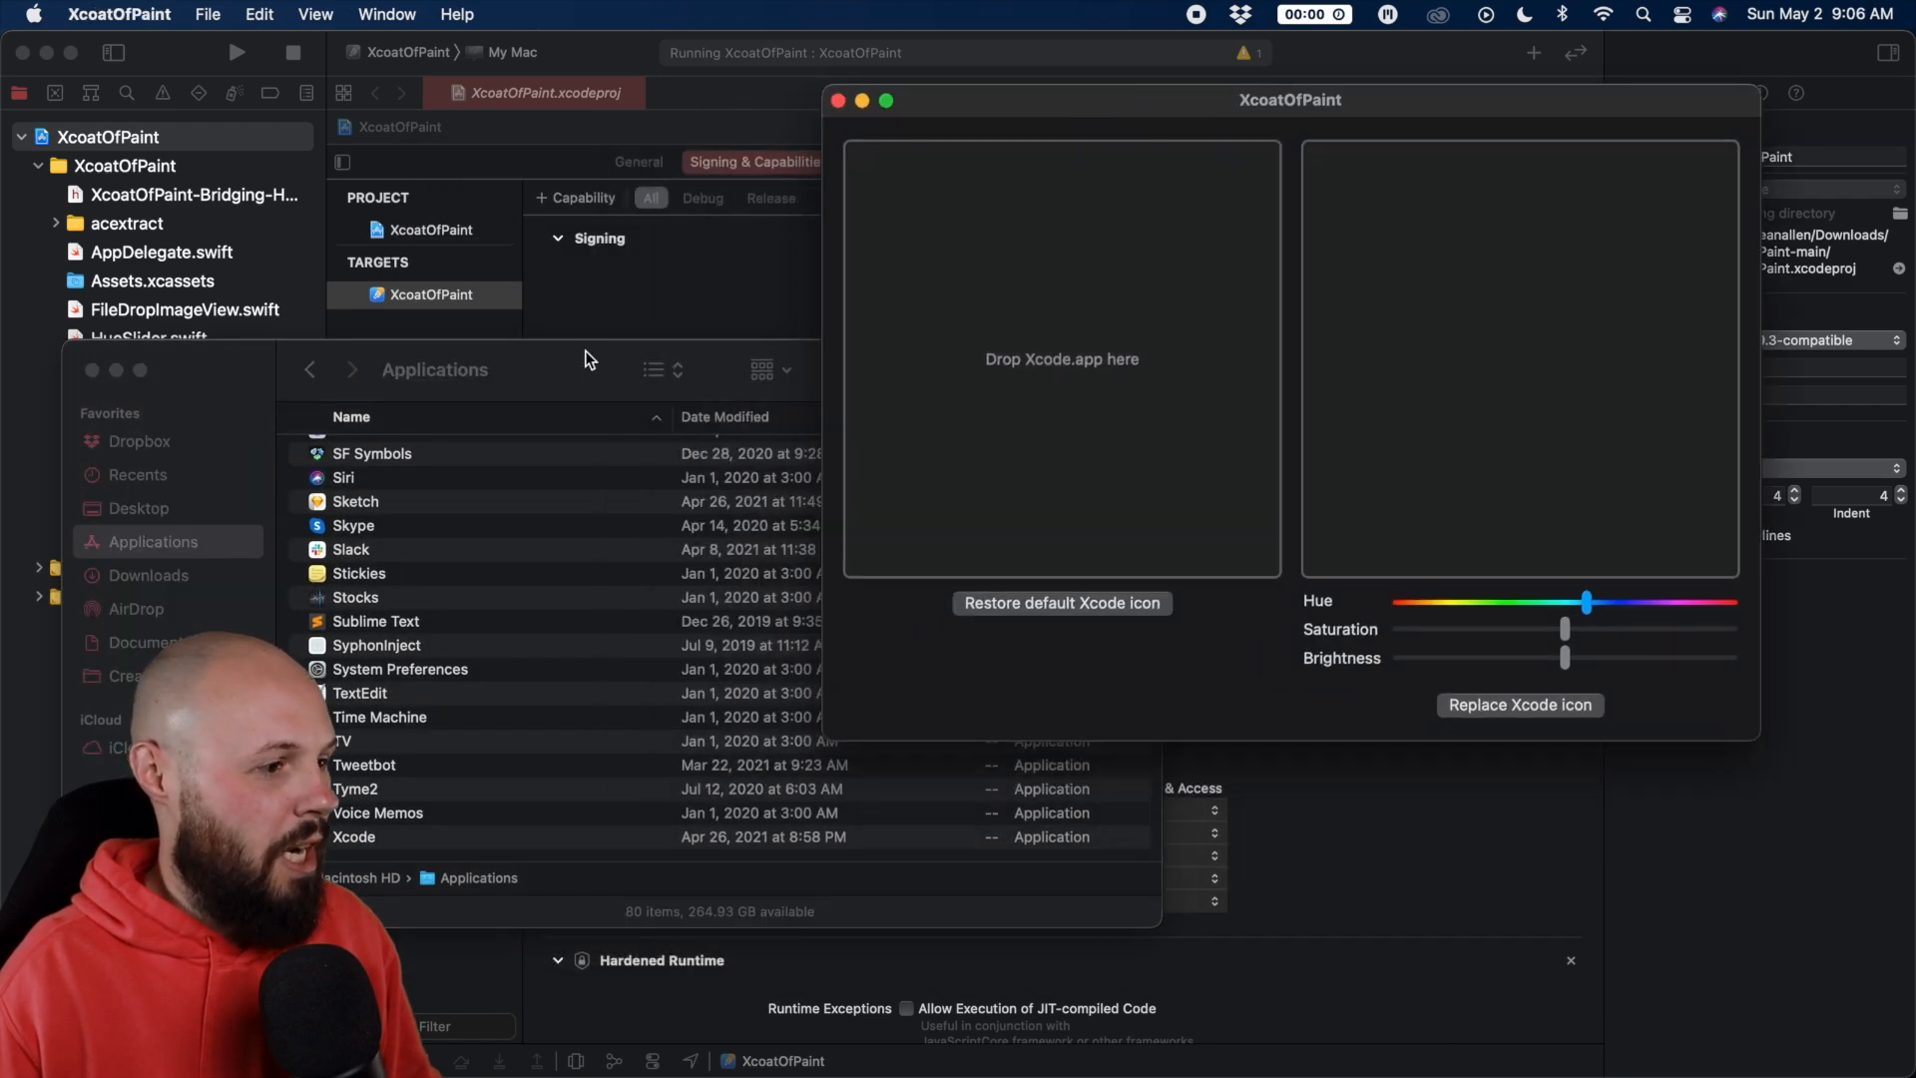
{"action": "left_click", "coordinate": [353, 836]}
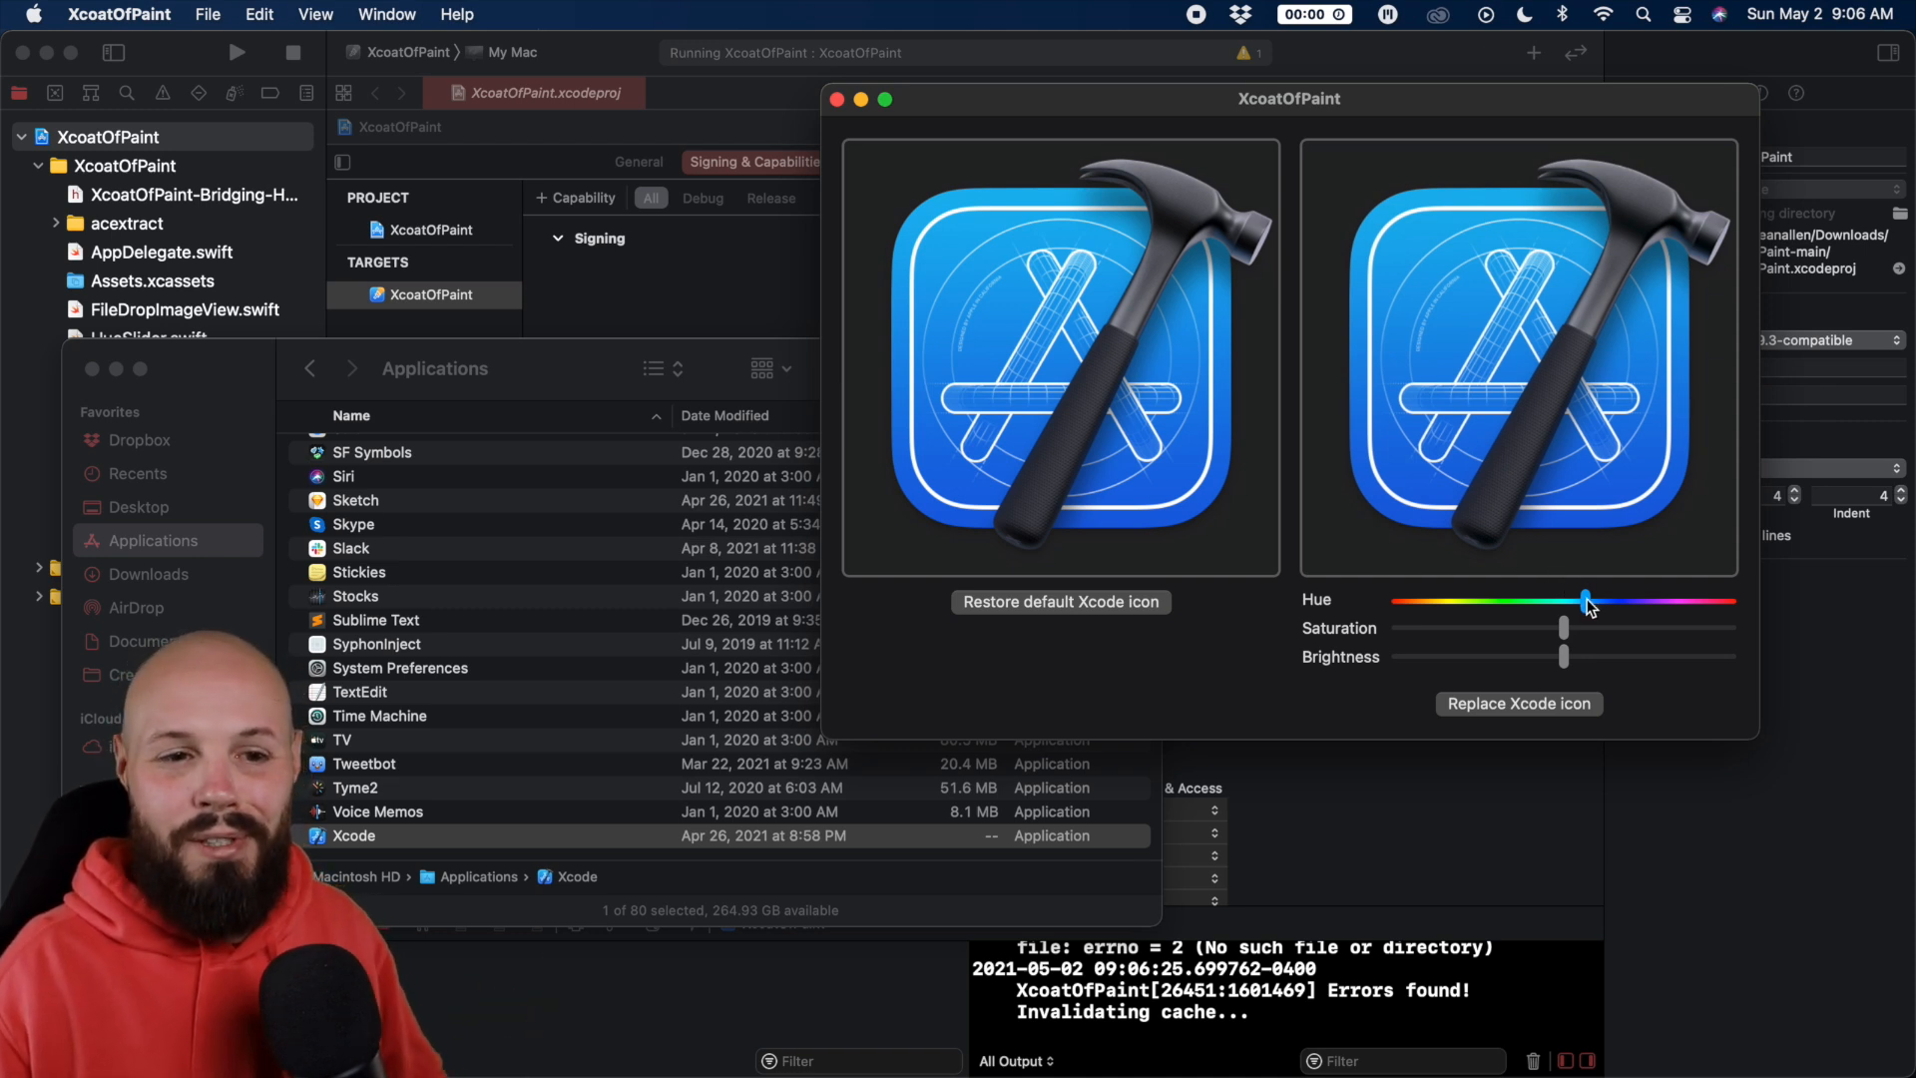
- Sweep the Hue slider through teal, green, yellow and orange-red, then settle the Xcode icon tint on green
{"action": "left_click_drag", "start_coordinate": [1585, 601], "coordinate": [1537, 601]}
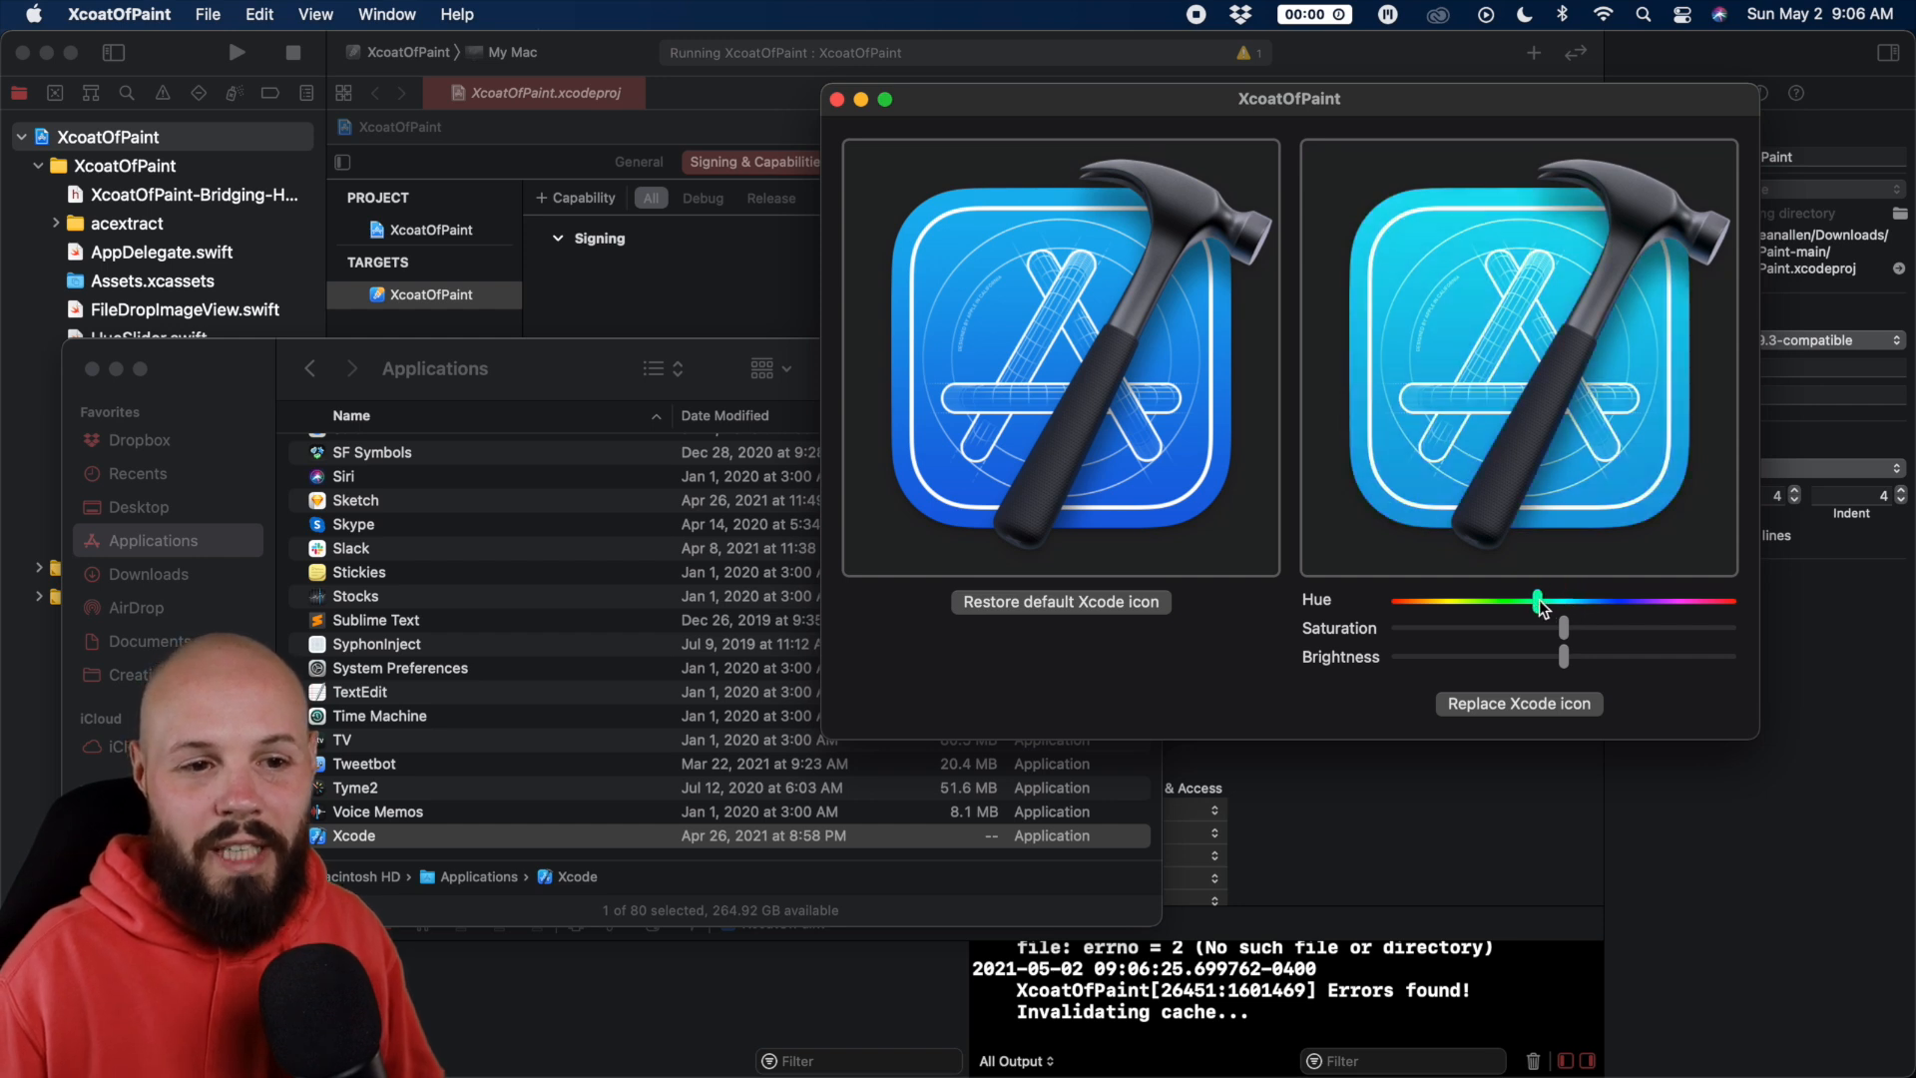
{"action": "left_click_drag", "start_coordinate": [1537, 601], "coordinate": [1483, 600]}
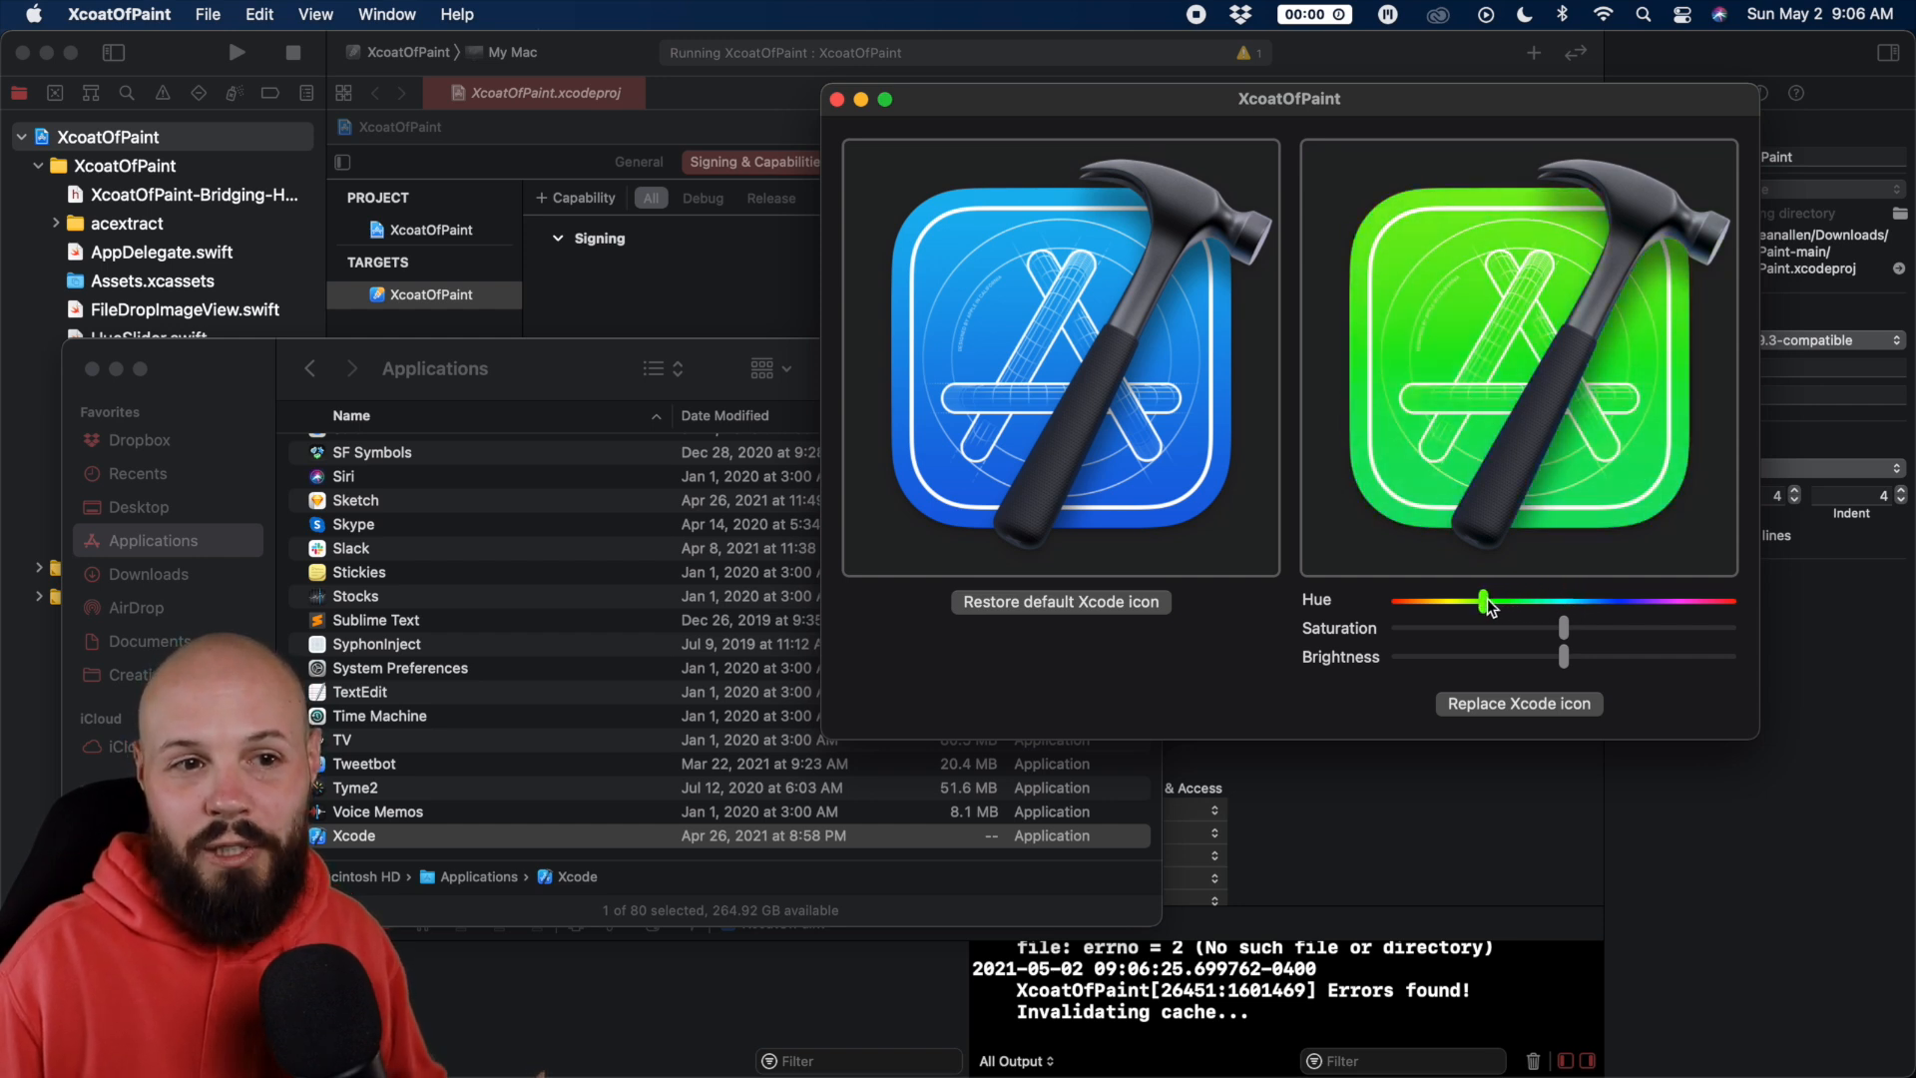
{"action": "left_click_drag", "start_coordinate": [1483, 601], "coordinate": [1471, 601]}
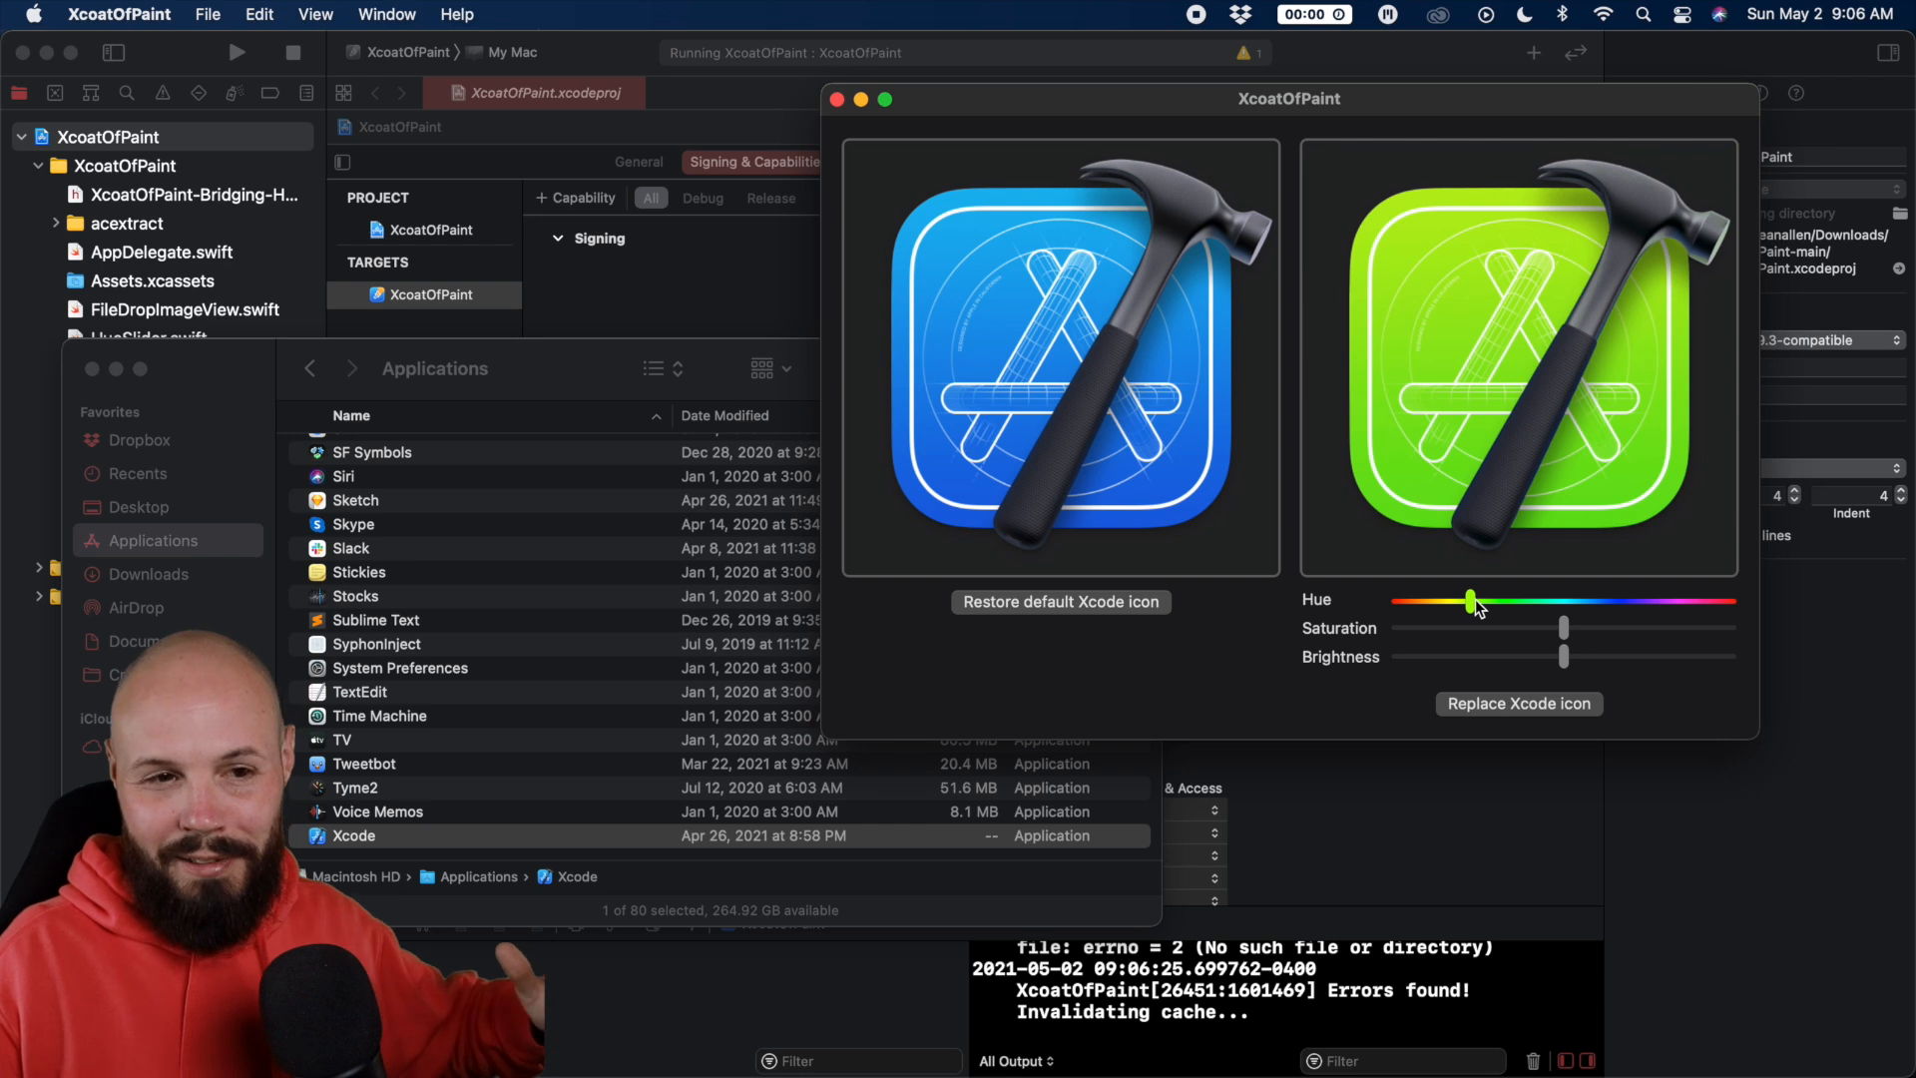
{"action": "left_click_drag", "start_coordinate": [1471, 601], "coordinate": [1413, 601]}
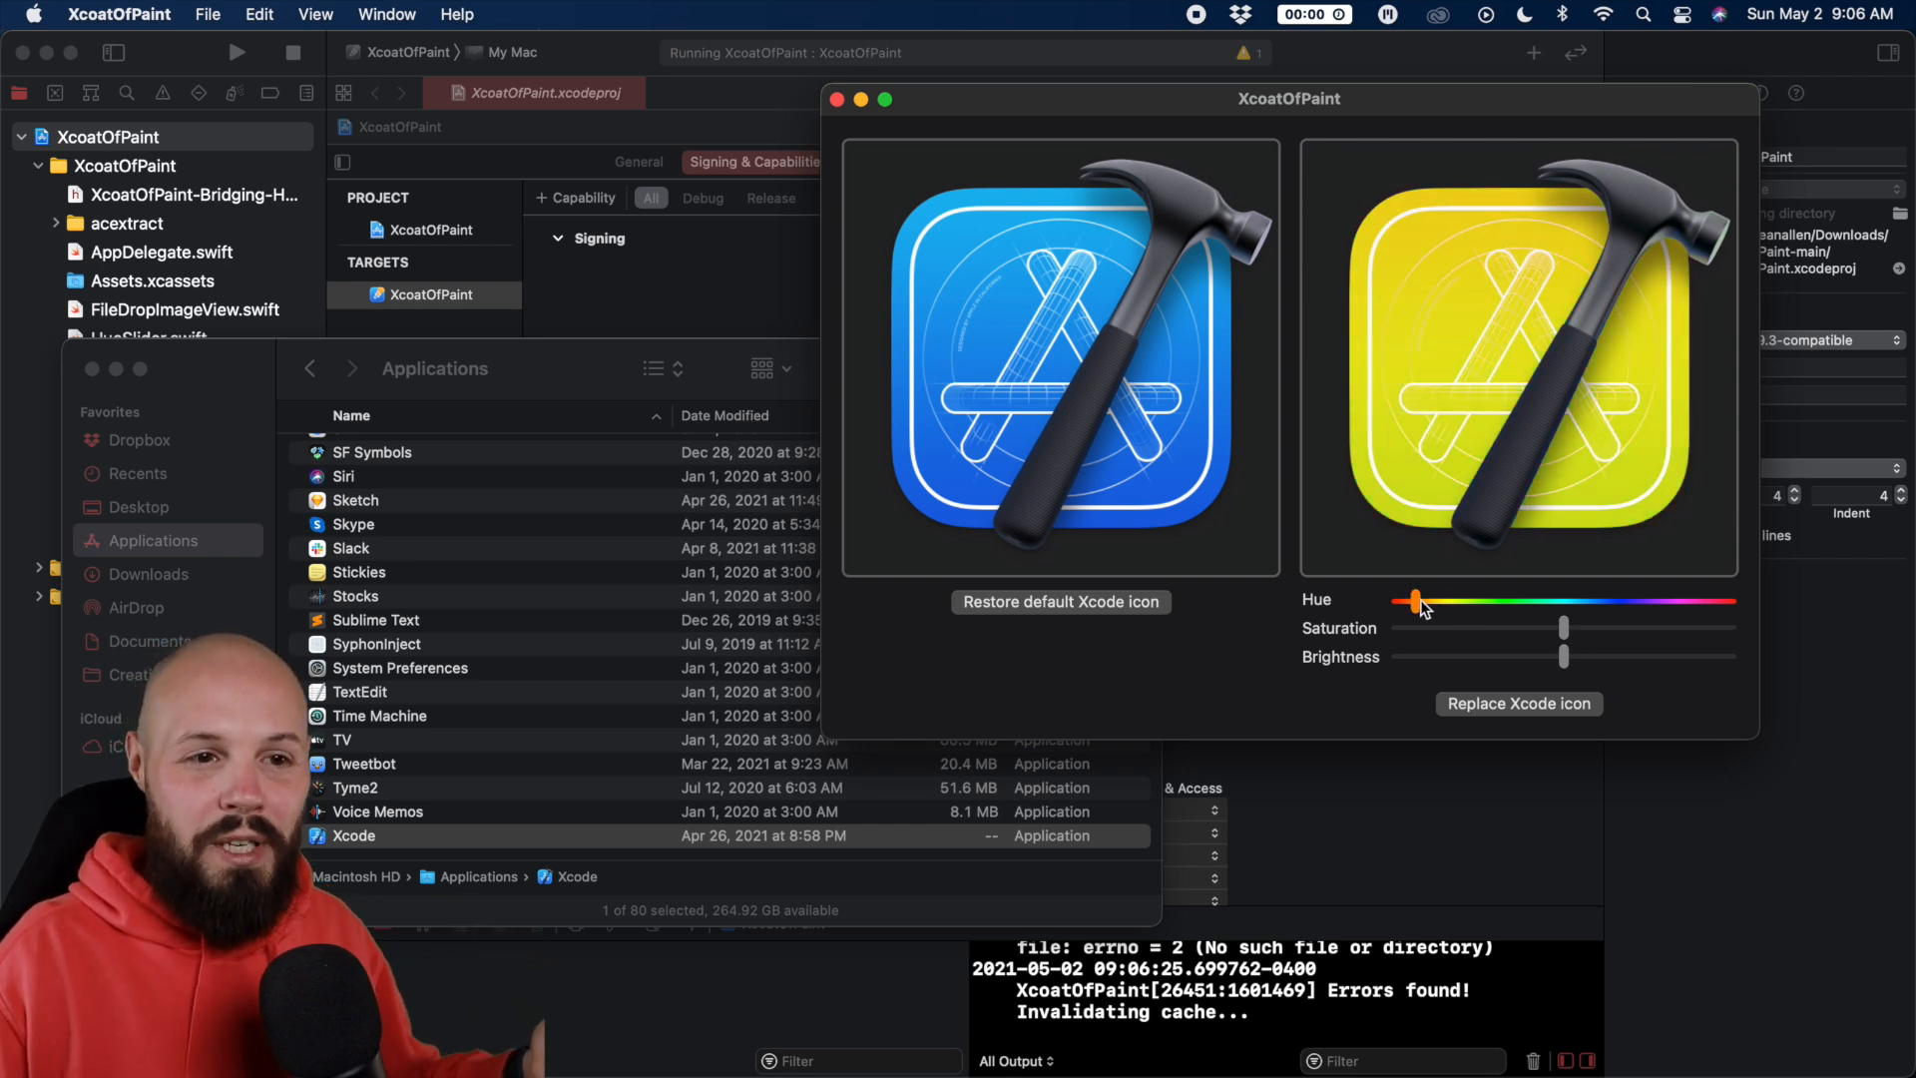
{"action": "left_click_drag", "start_coordinate": [1413, 600], "coordinate": [1385, 601]}
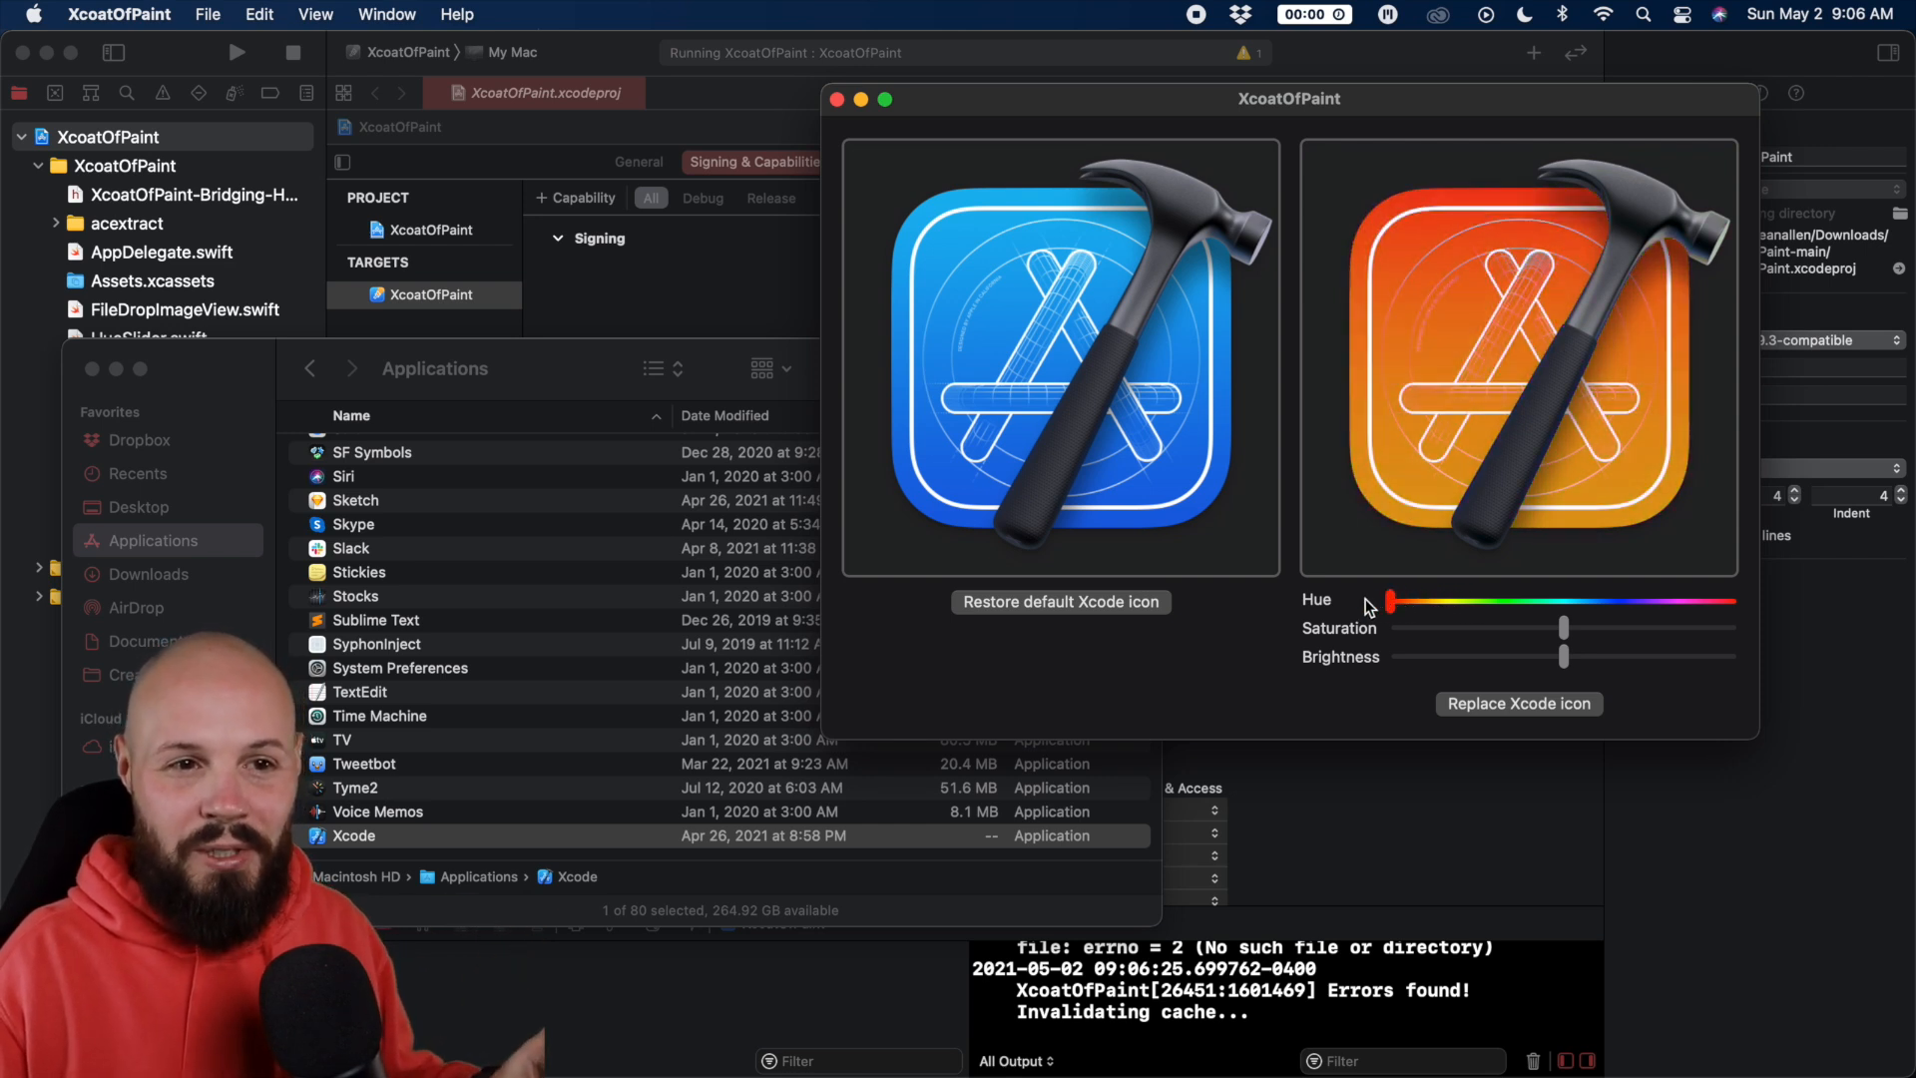
{"action": "left_click_drag", "start_coordinate": [1387, 600], "coordinate": [1525, 601]}
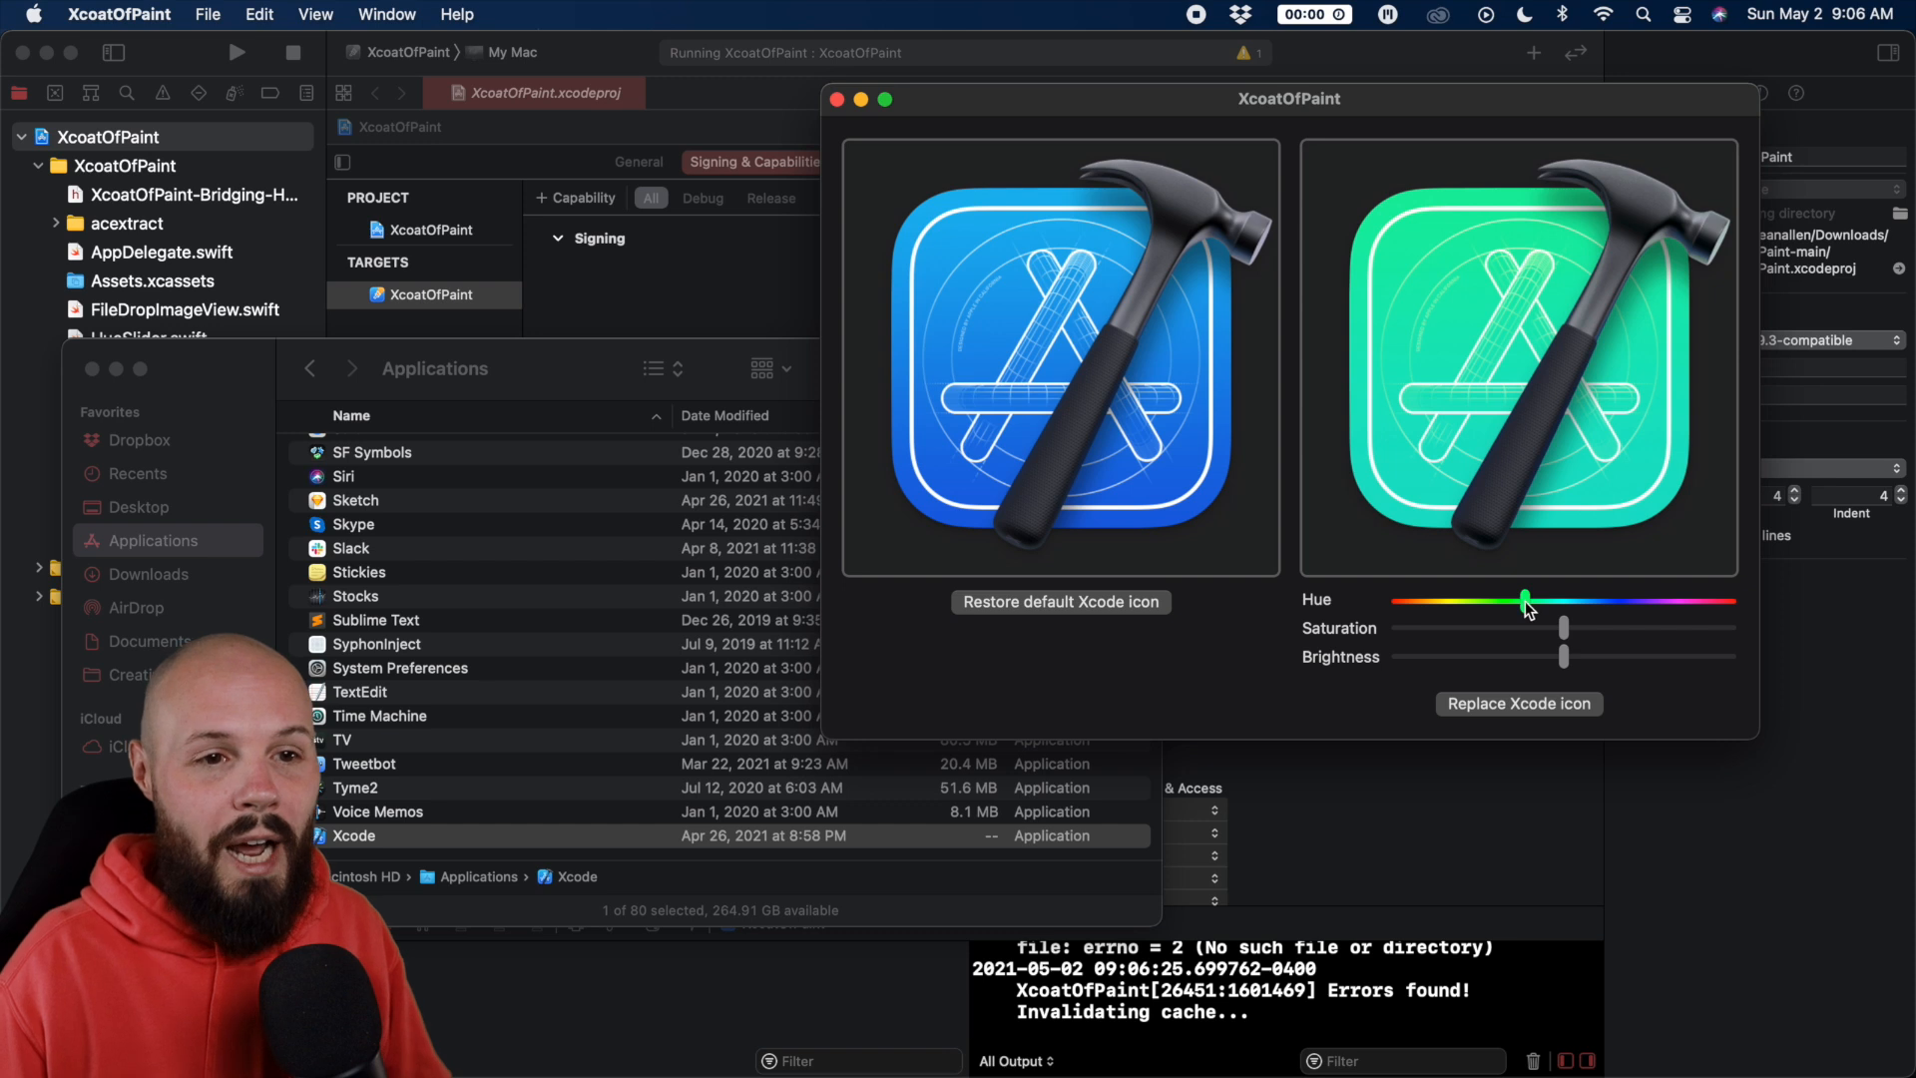
{"action": "left_click_drag", "start_coordinate": [1523, 600], "coordinate": [1498, 601]}
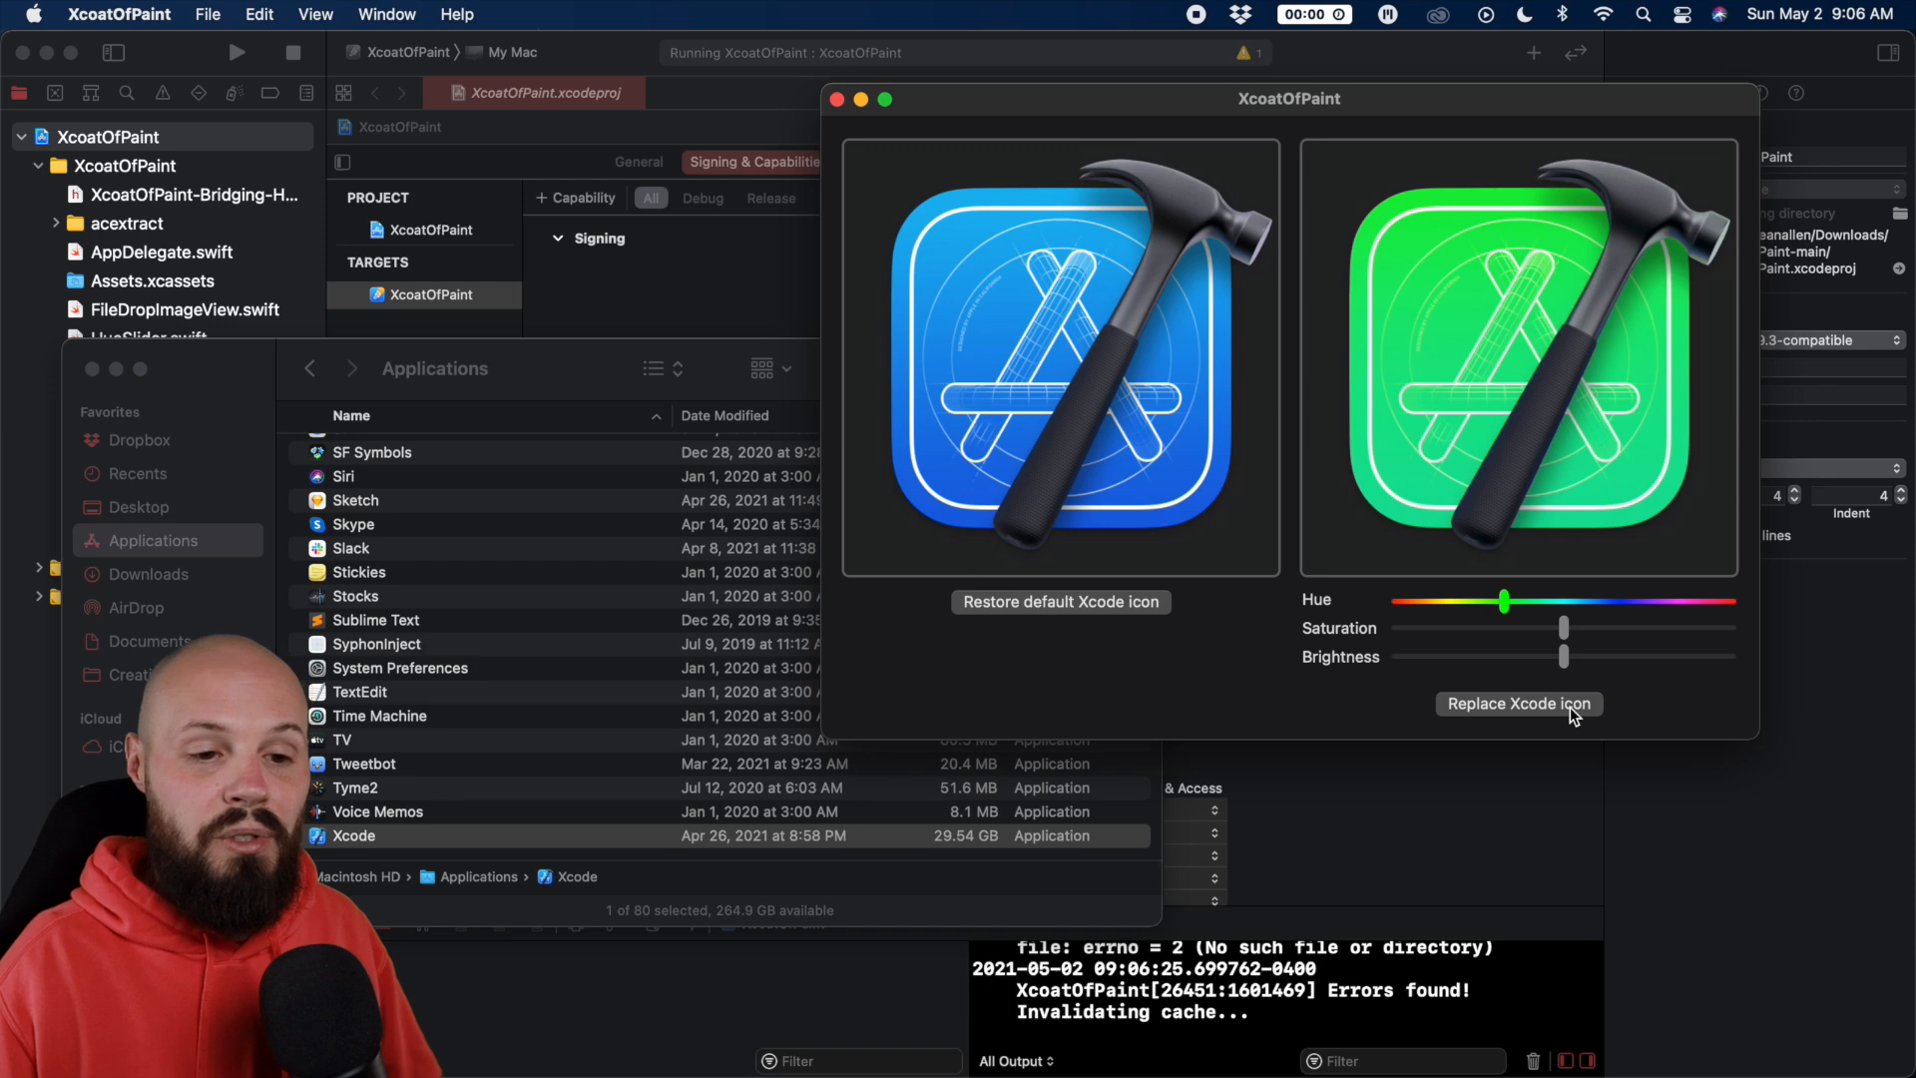
- Apply the green icon: open Xcode's Get Info window and paste the green icon over the blue one
{"action": "left_click", "coordinate": [1519, 702]}
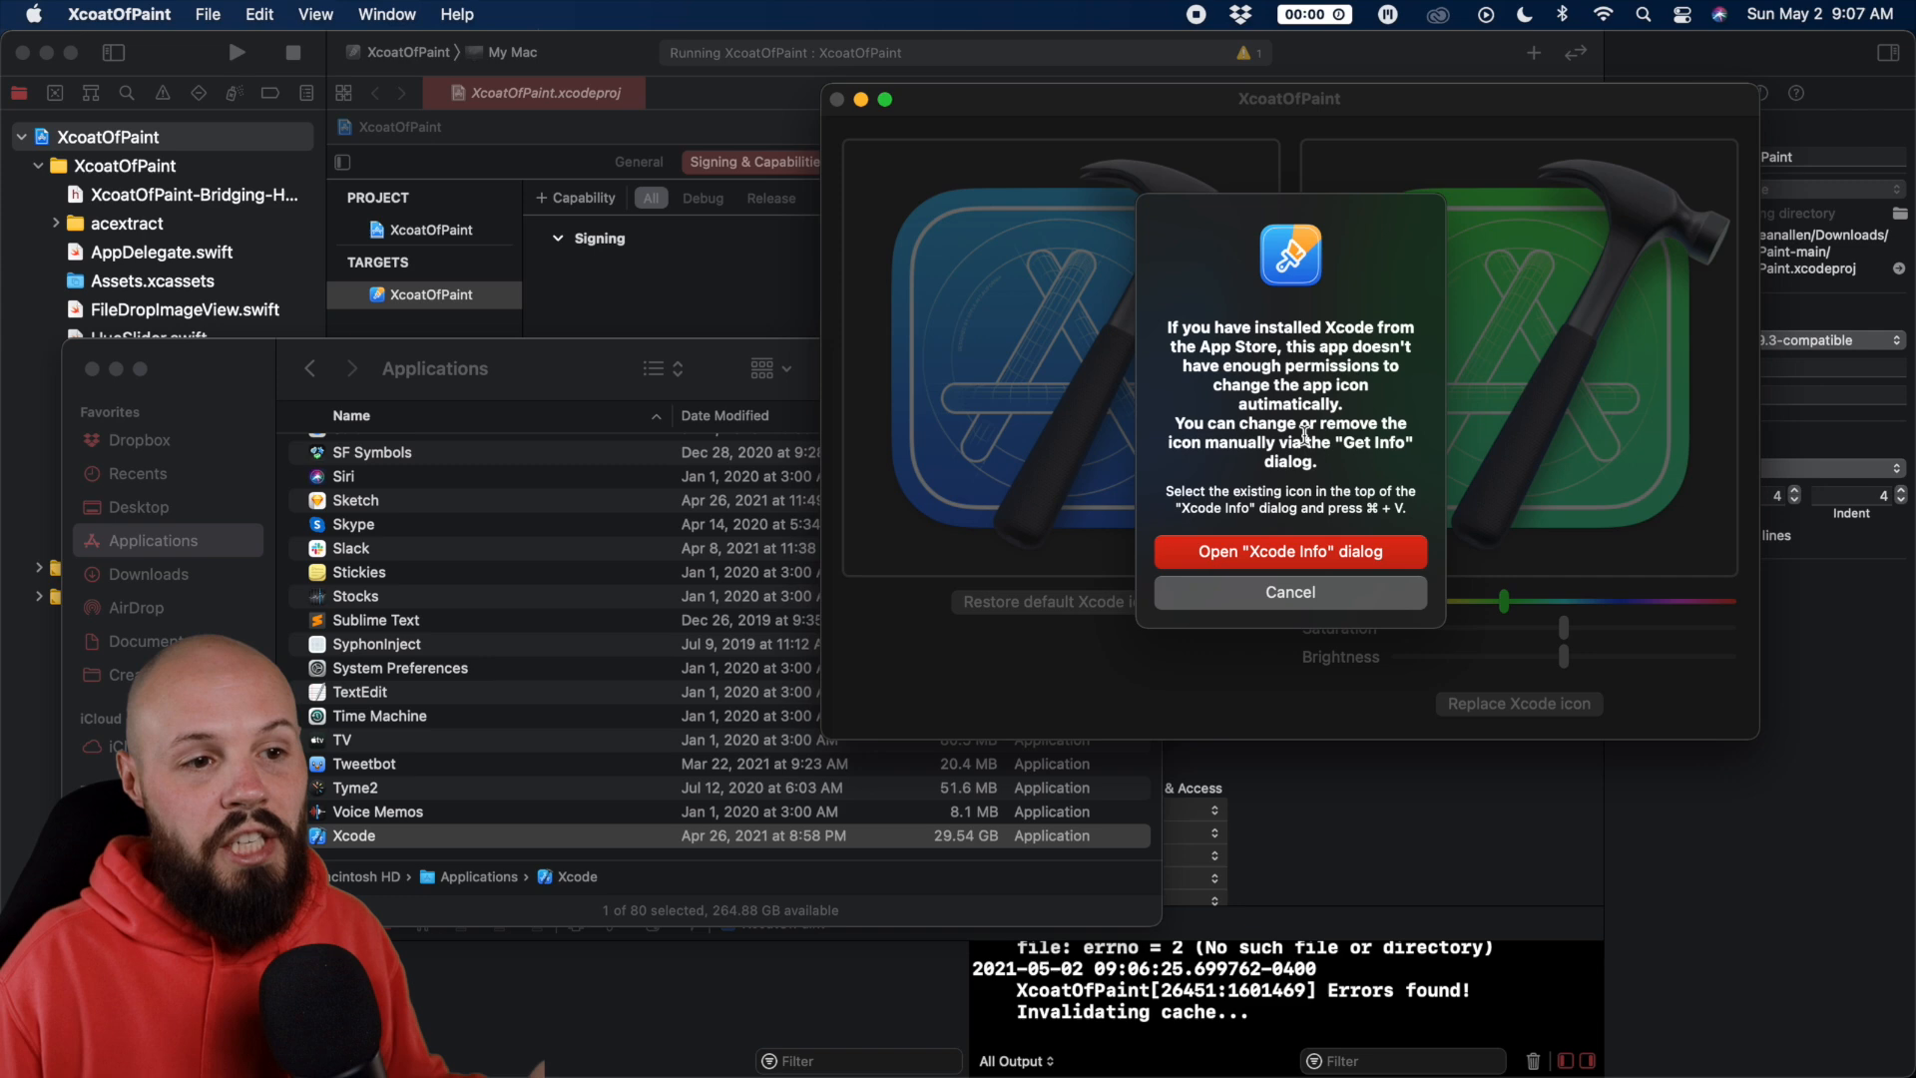
{"action": "mouse_move", "coordinate": [1365, 479]}
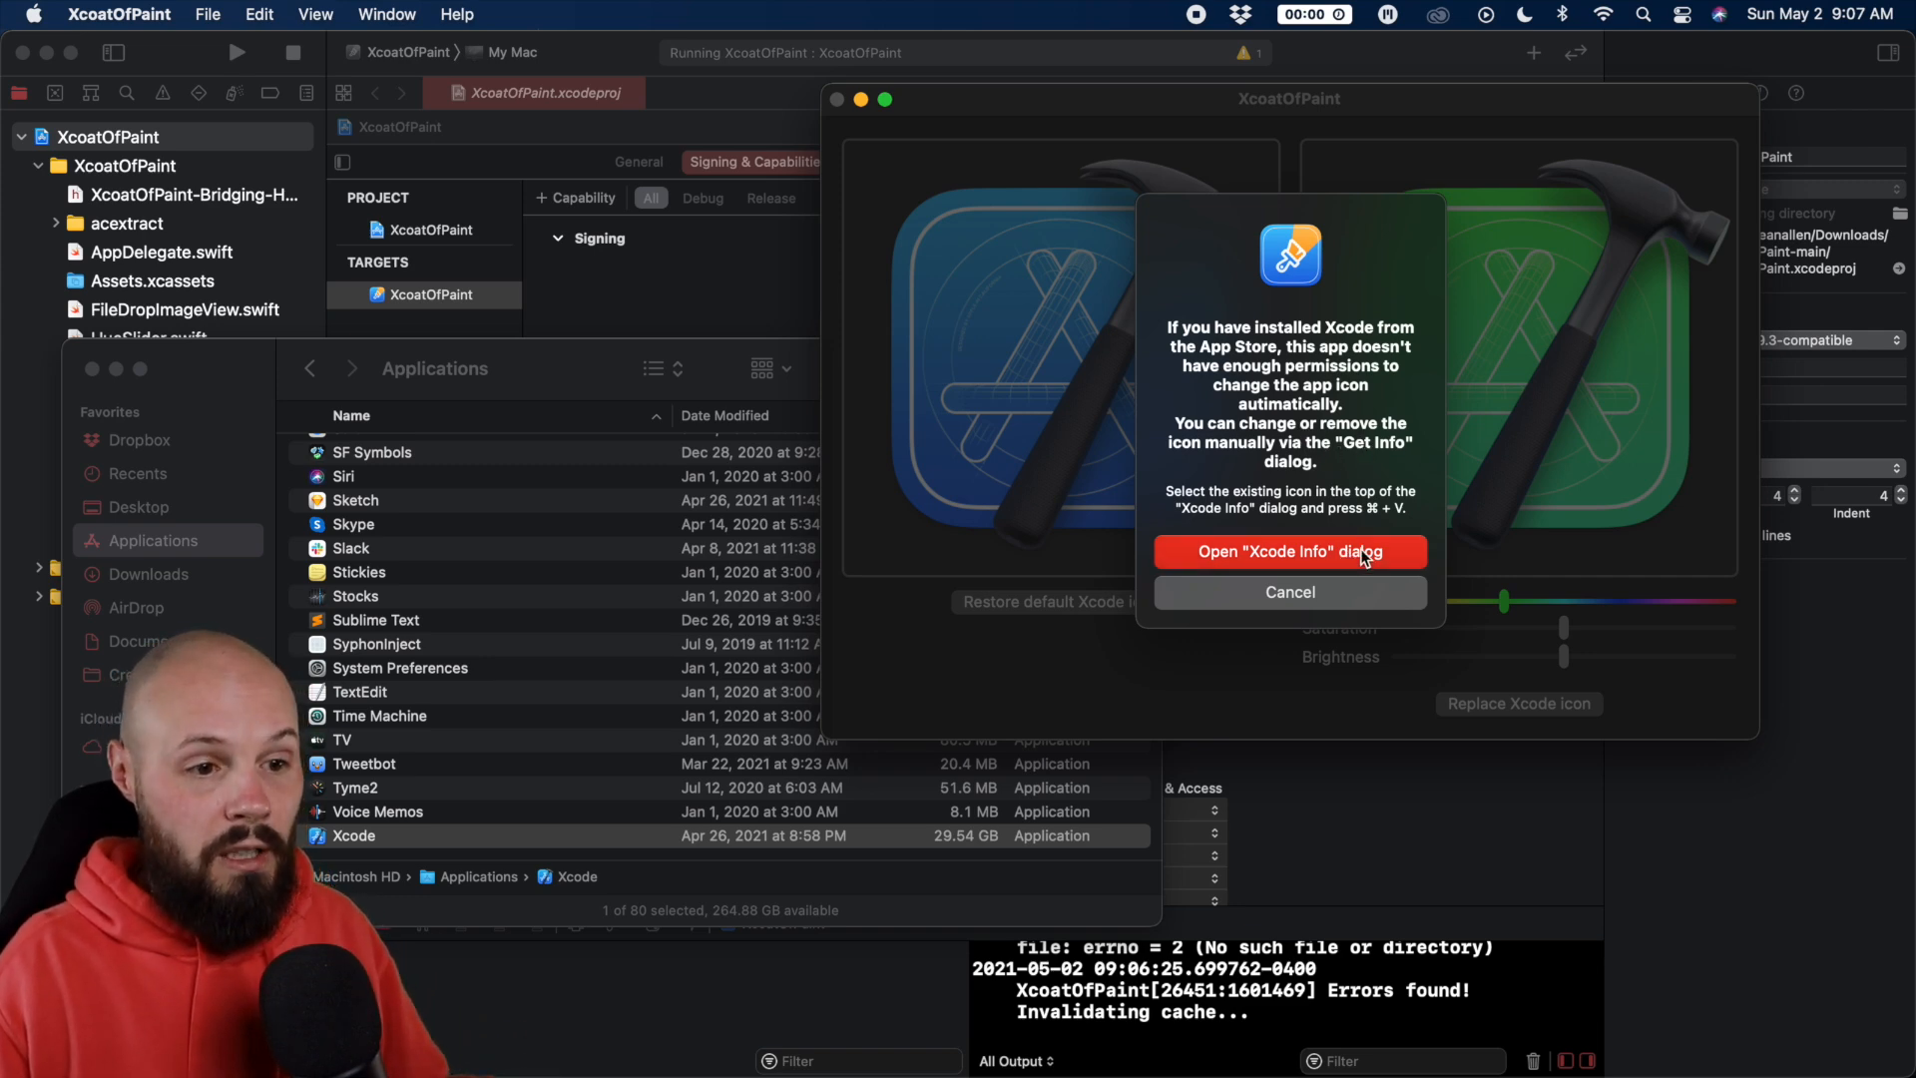
{"action": "left_click", "coordinate": [1289, 551]}
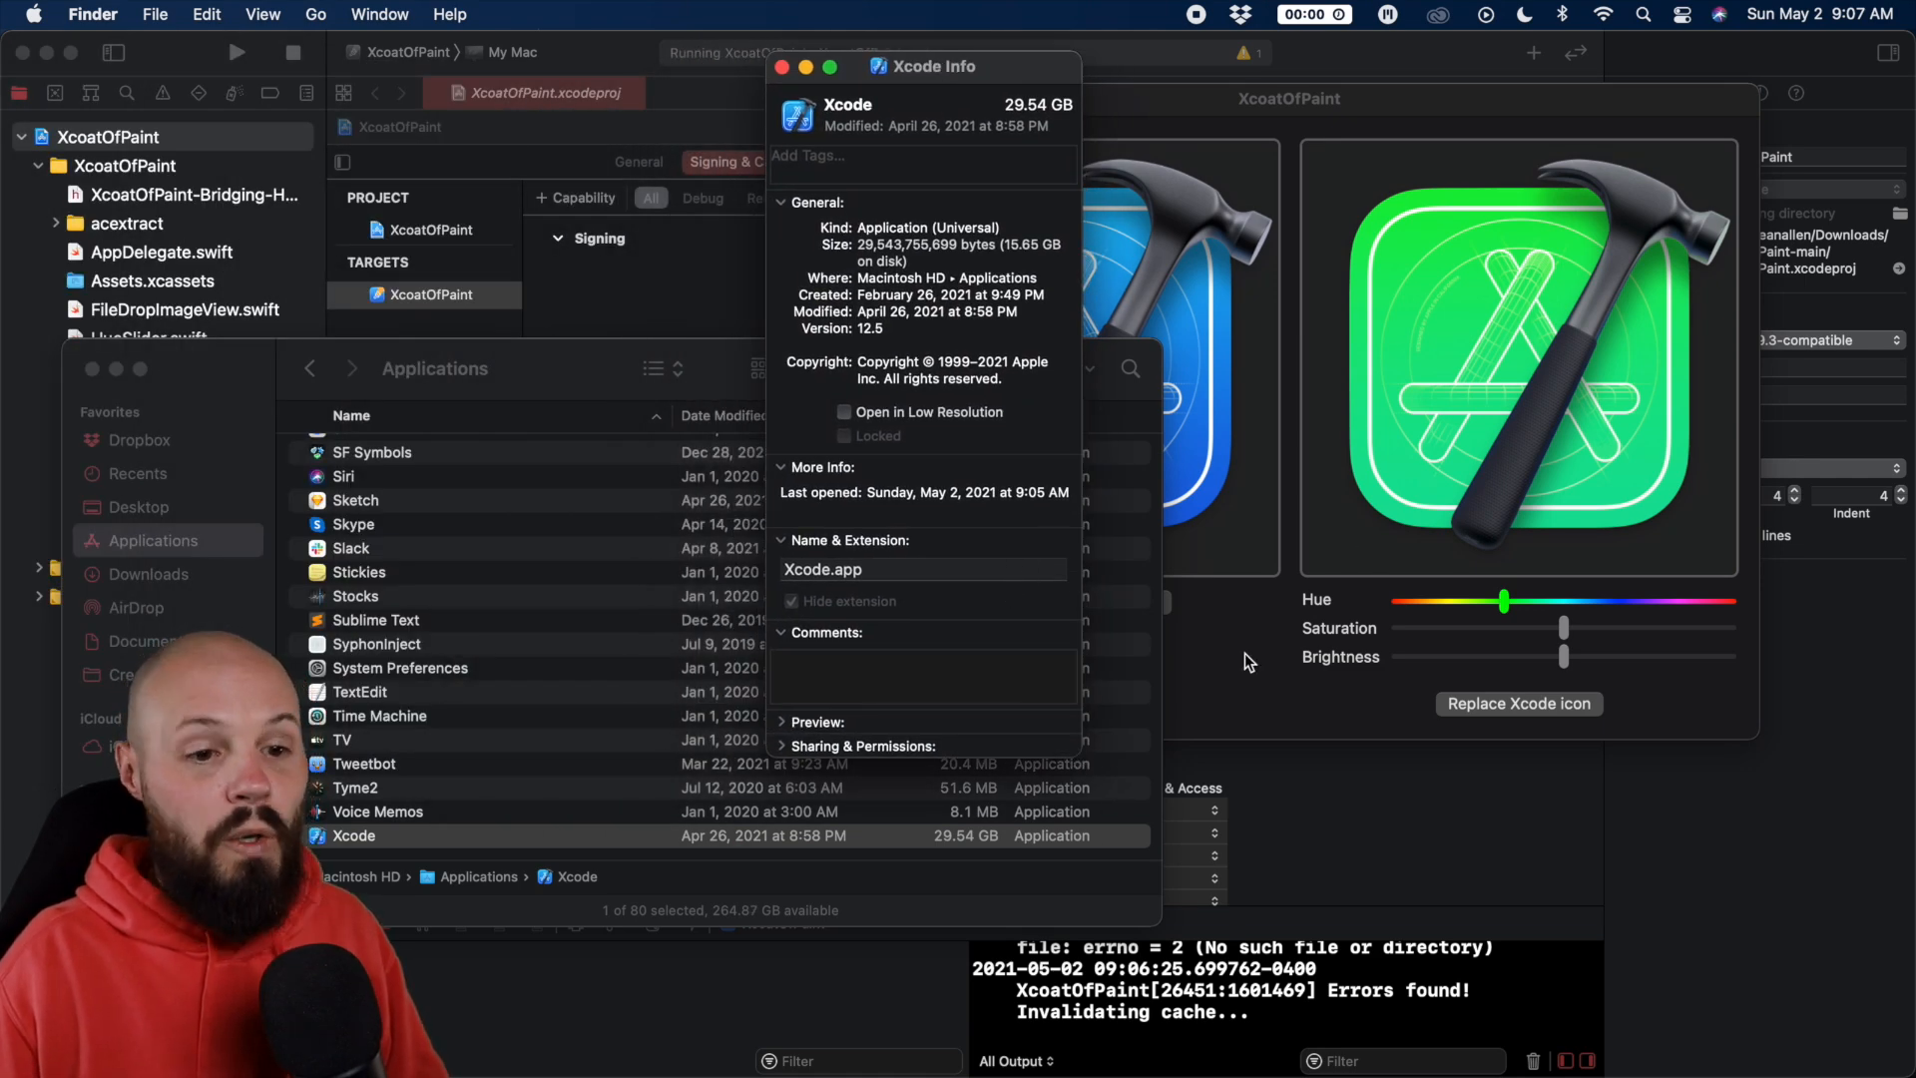
{"action": "mouse_move", "coordinate": [1381, 531]}
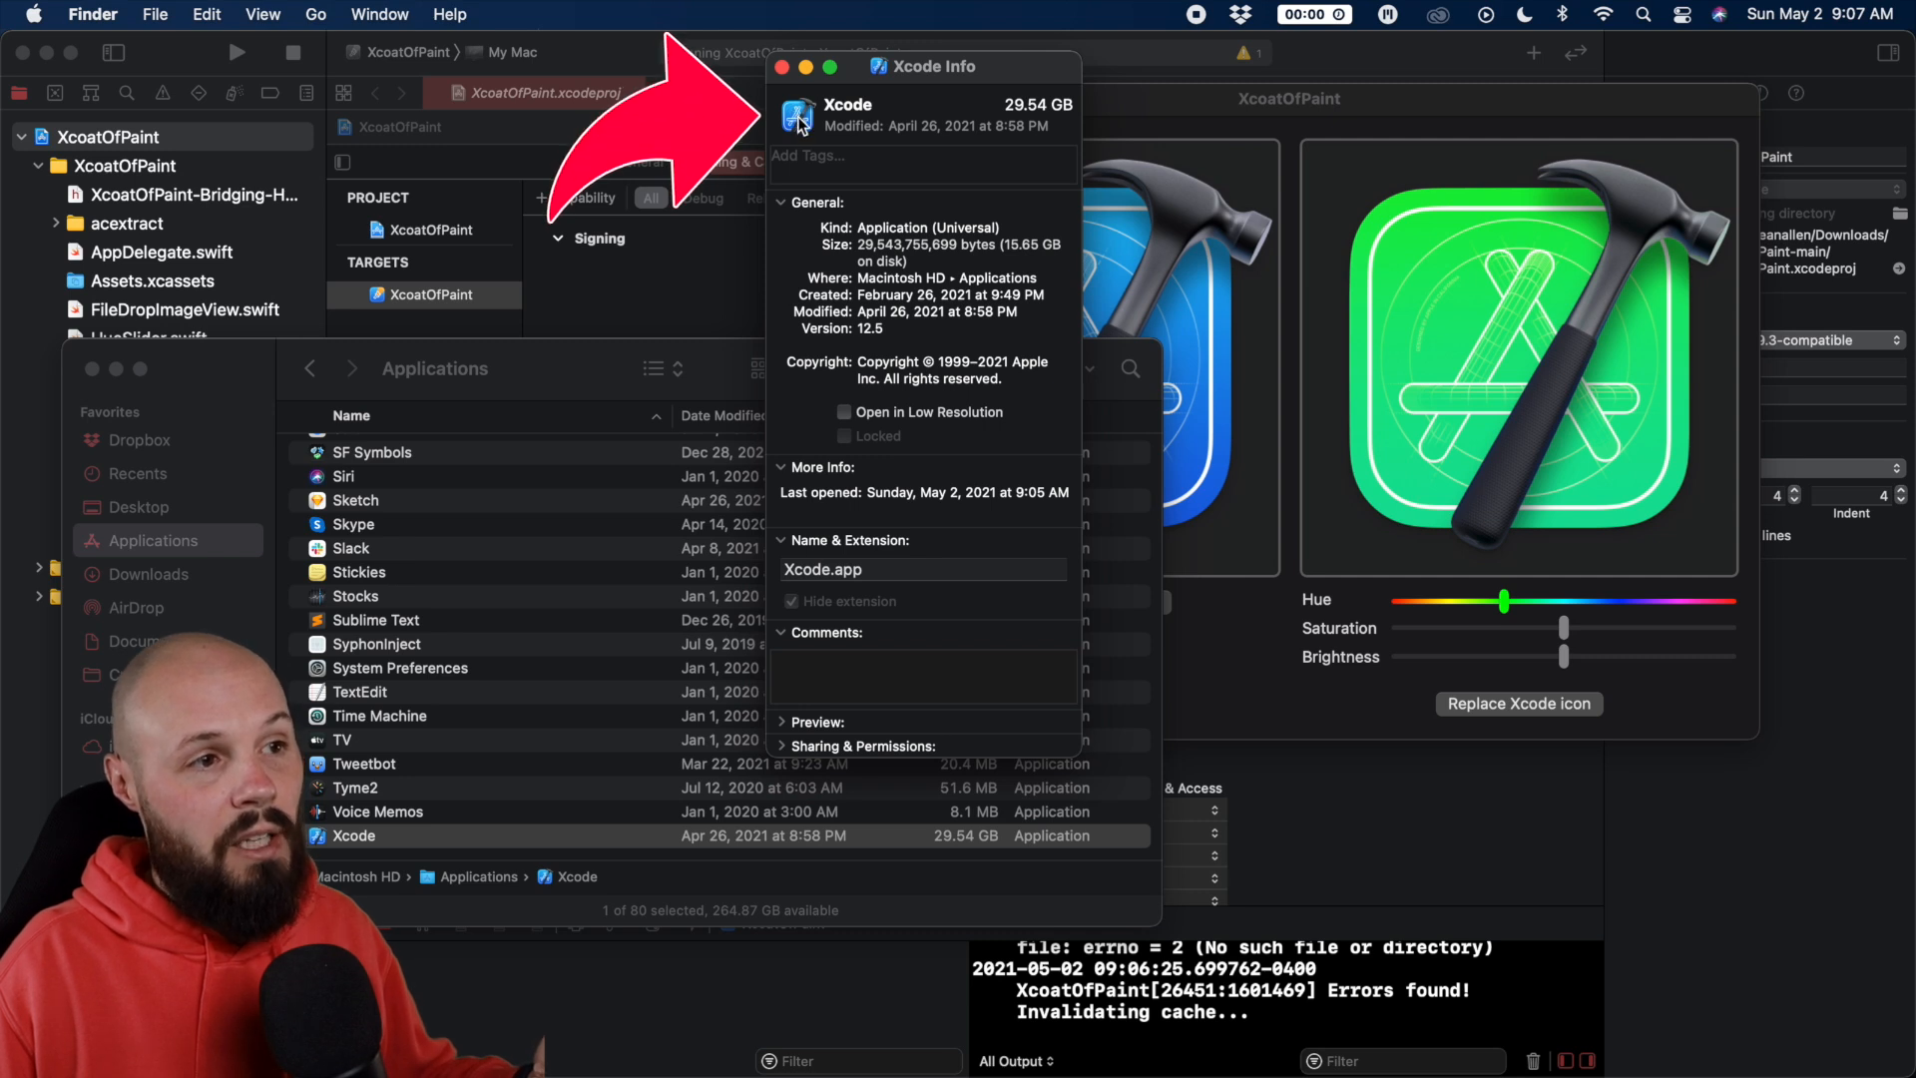
{"action": "key", "text": "Cmd+V"}
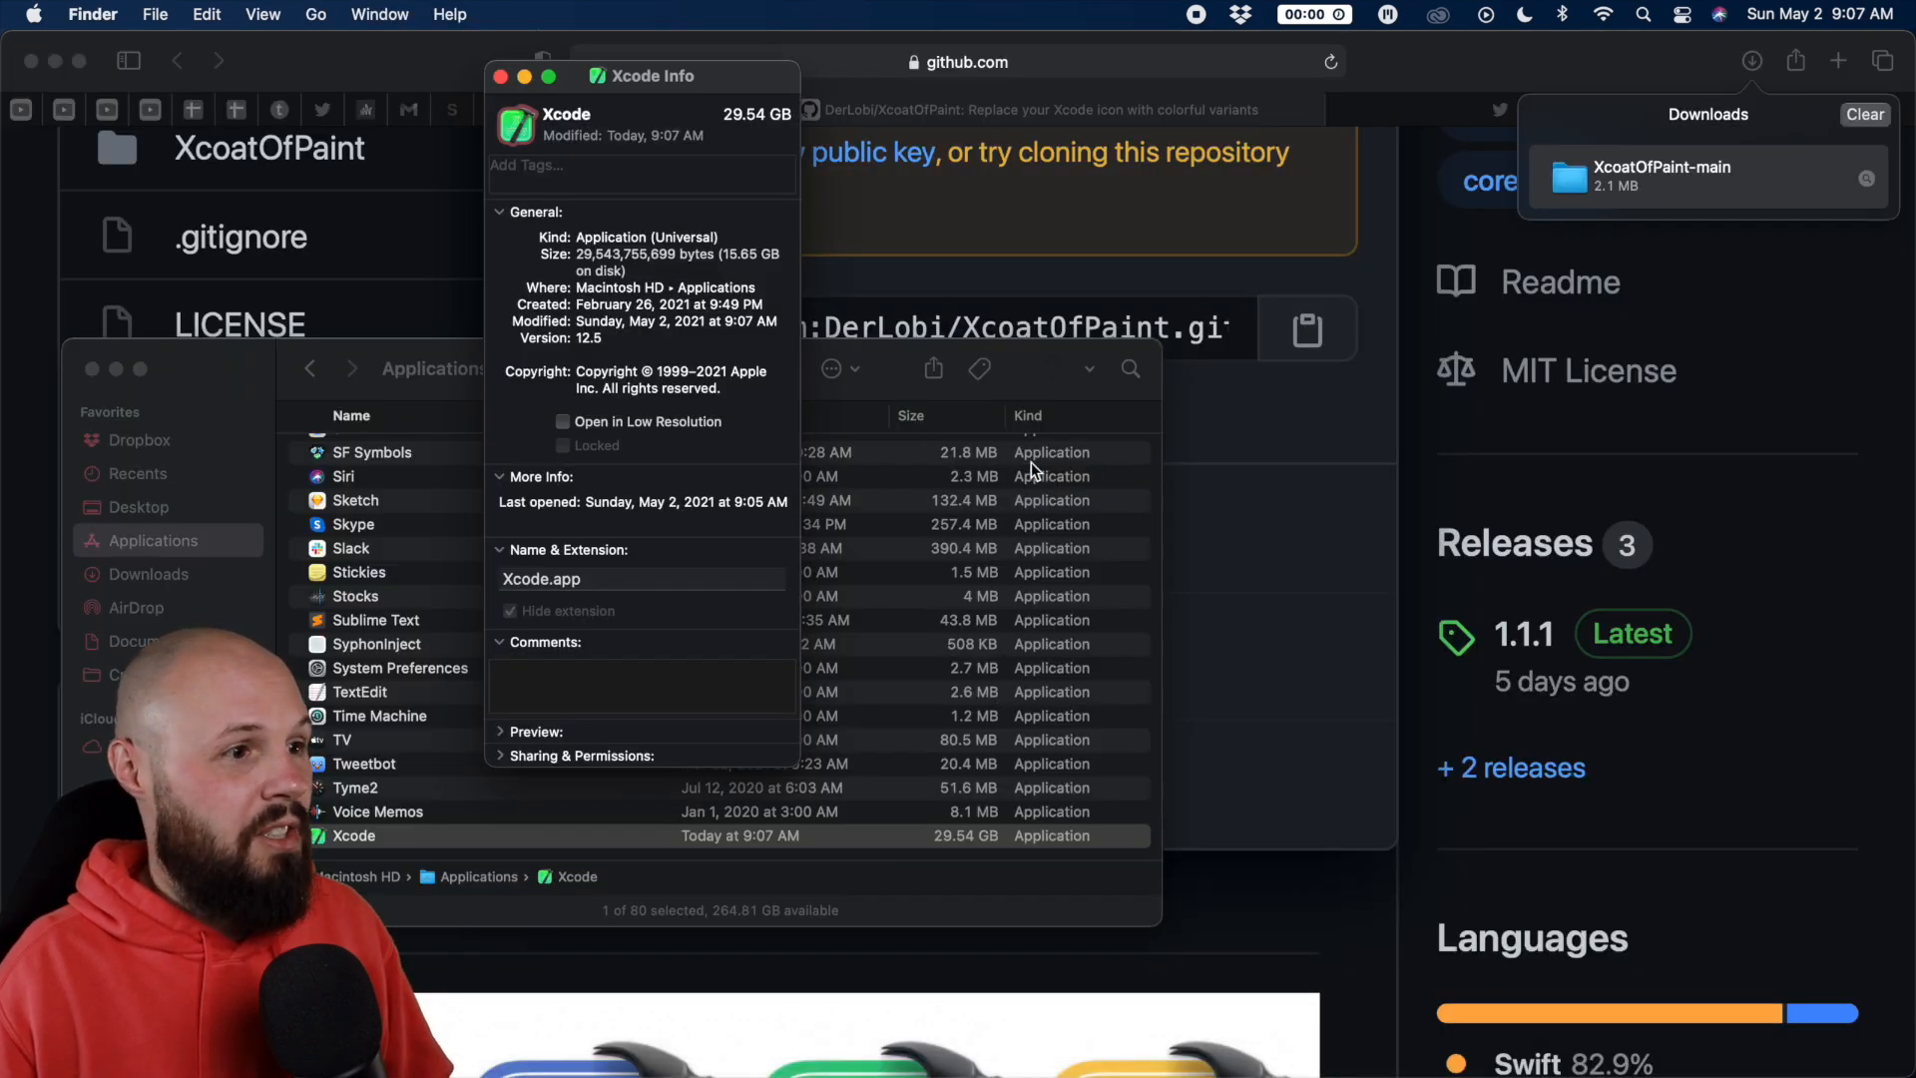
{"action": "mouse_move", "coordinate": [902, 988]}
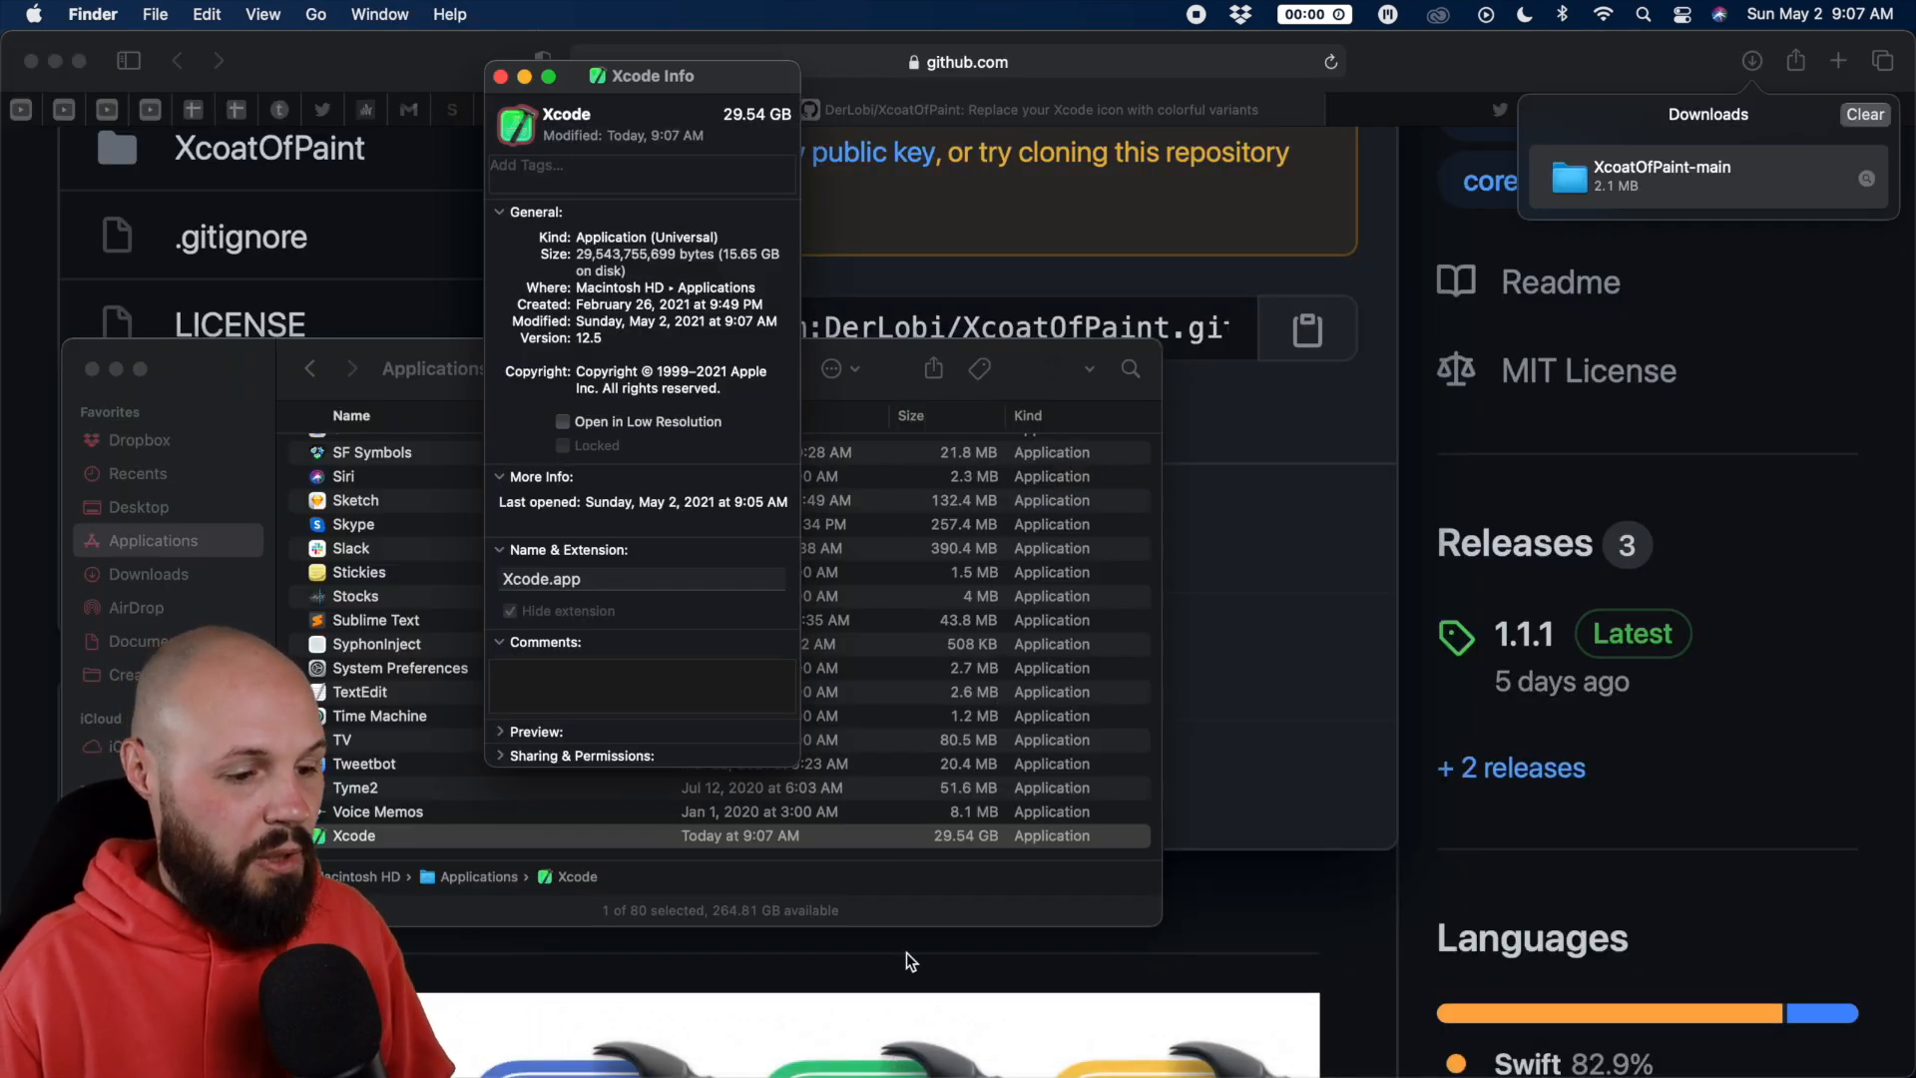
{"action": "mouse_move", "coordinate": [870, 1042]}
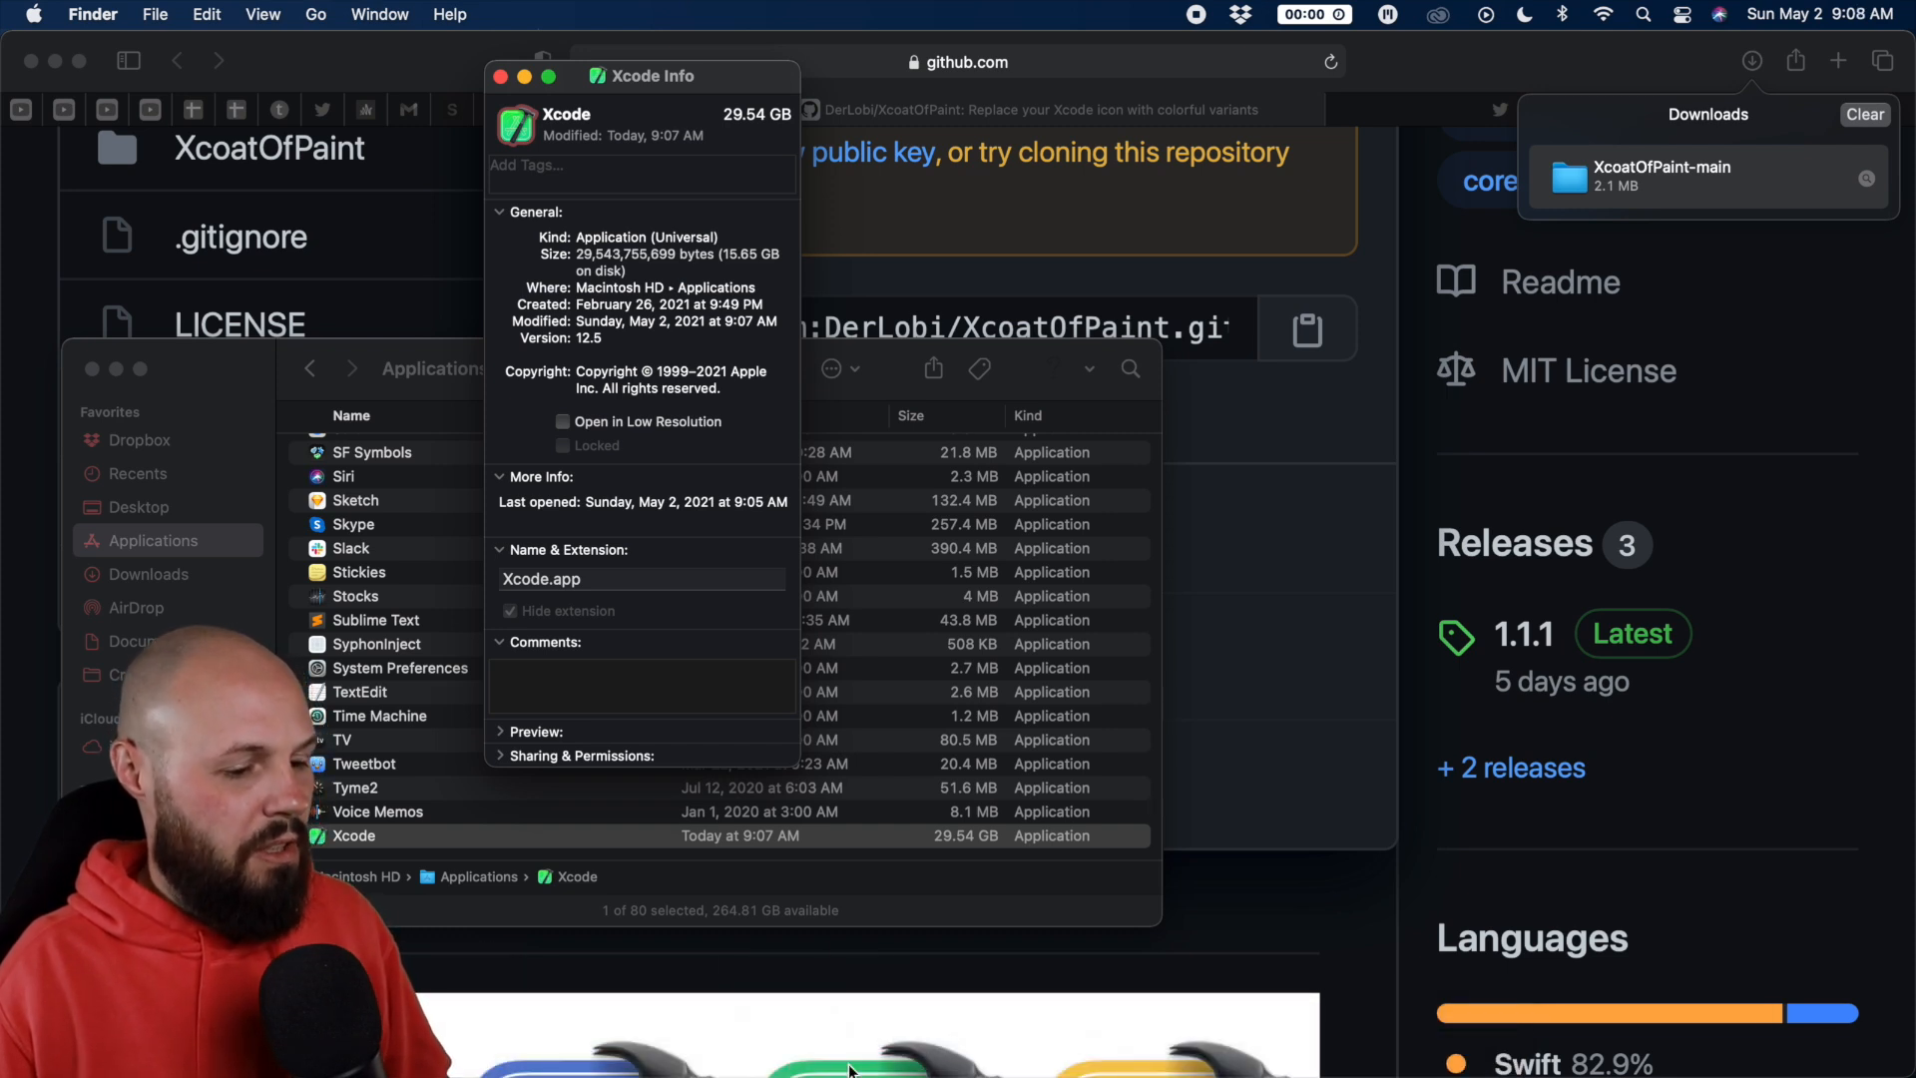
{"action": "mouse_move", "coordinate": [391, 361]}
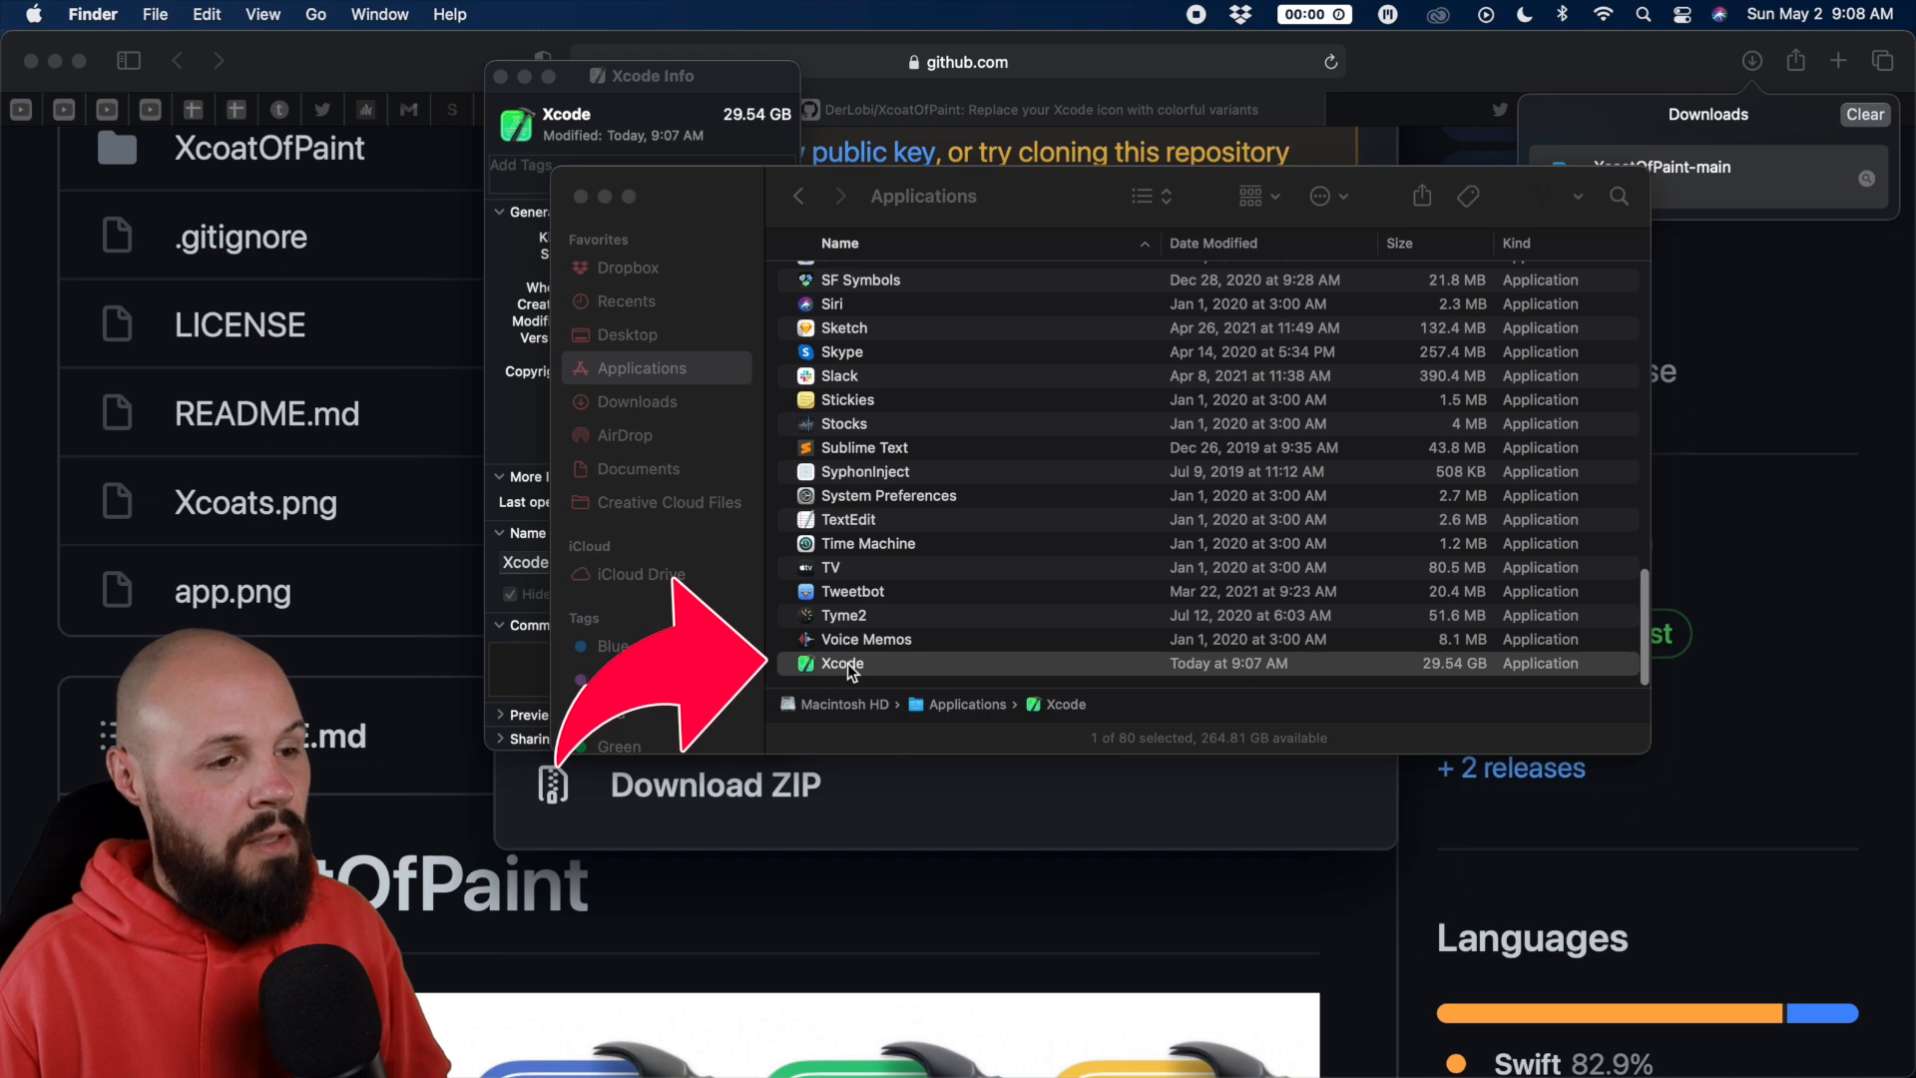
- Launch Xcode from the Applications list so it runs with its new green Dock icon
{"action": "double_click", "coordinate": [841, 664]}
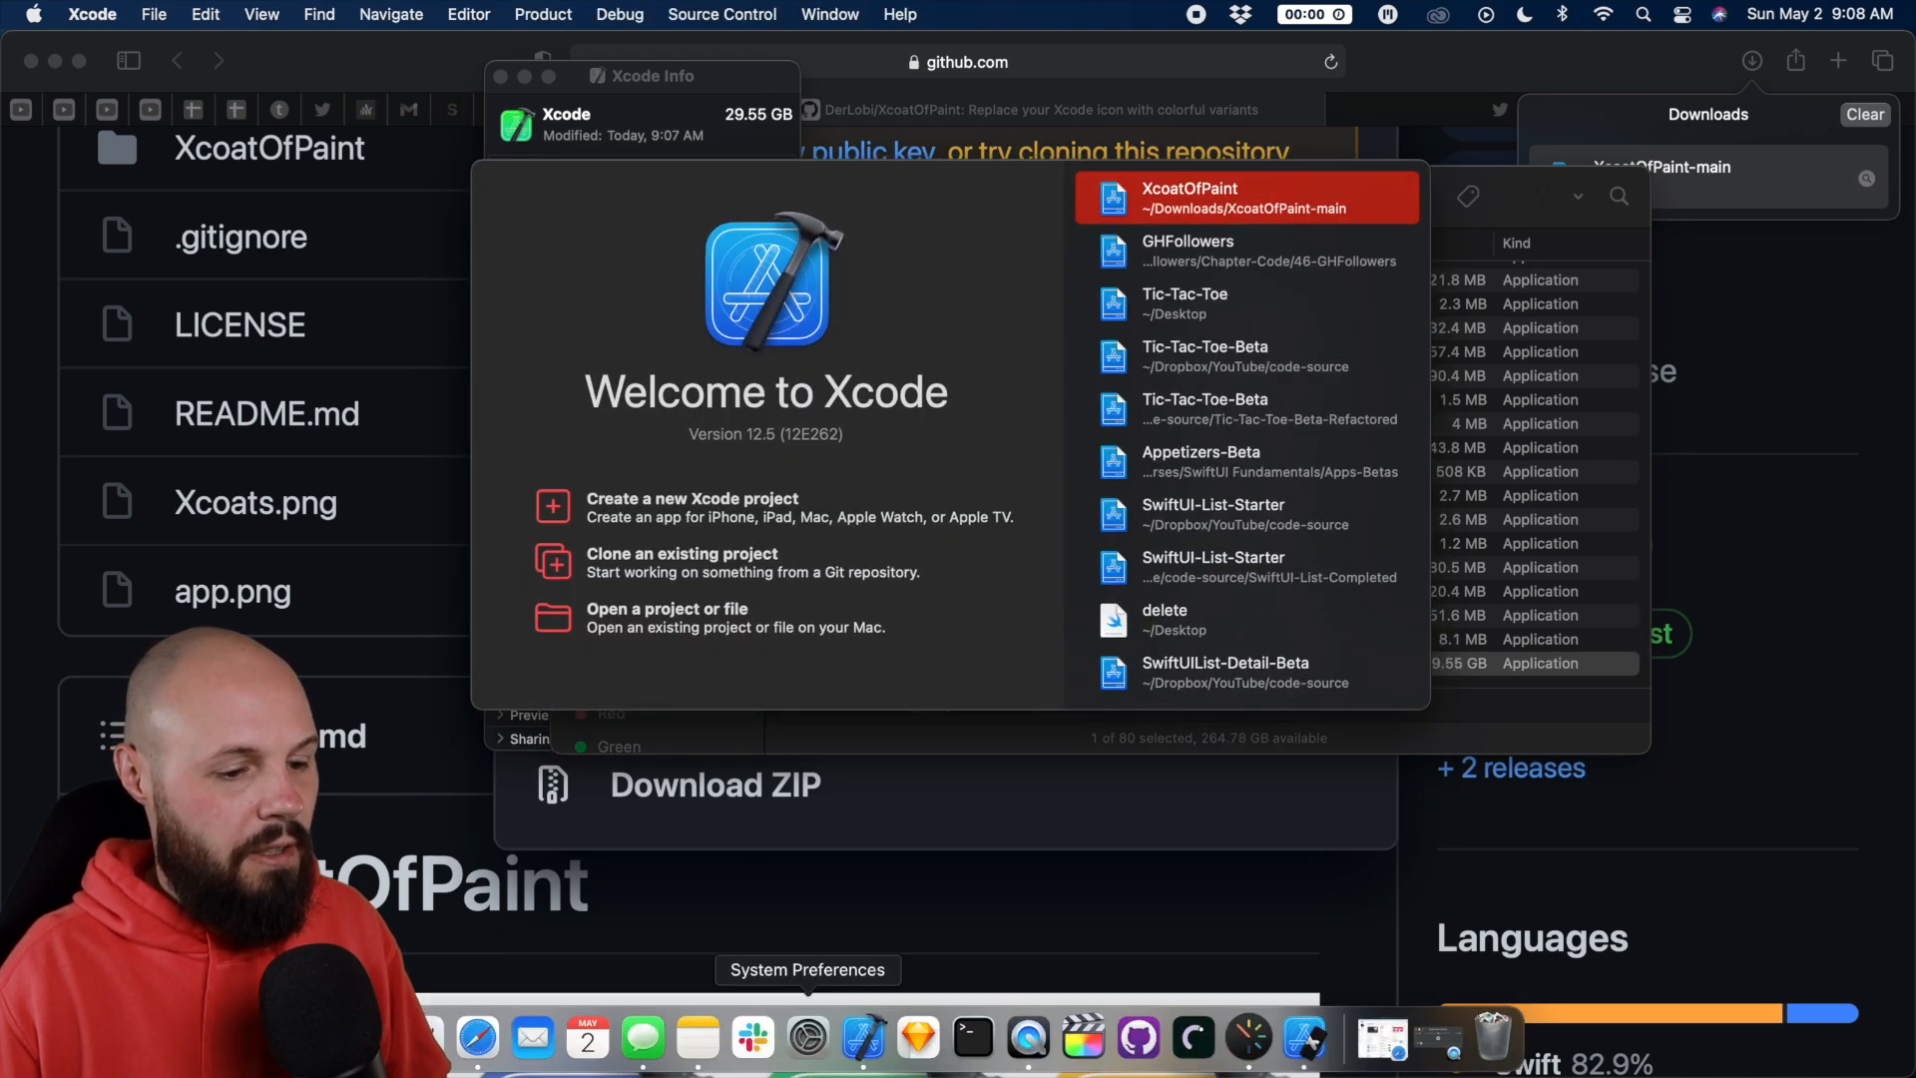
{"action": "mouse_move", "coordinate": [916, 1038]}
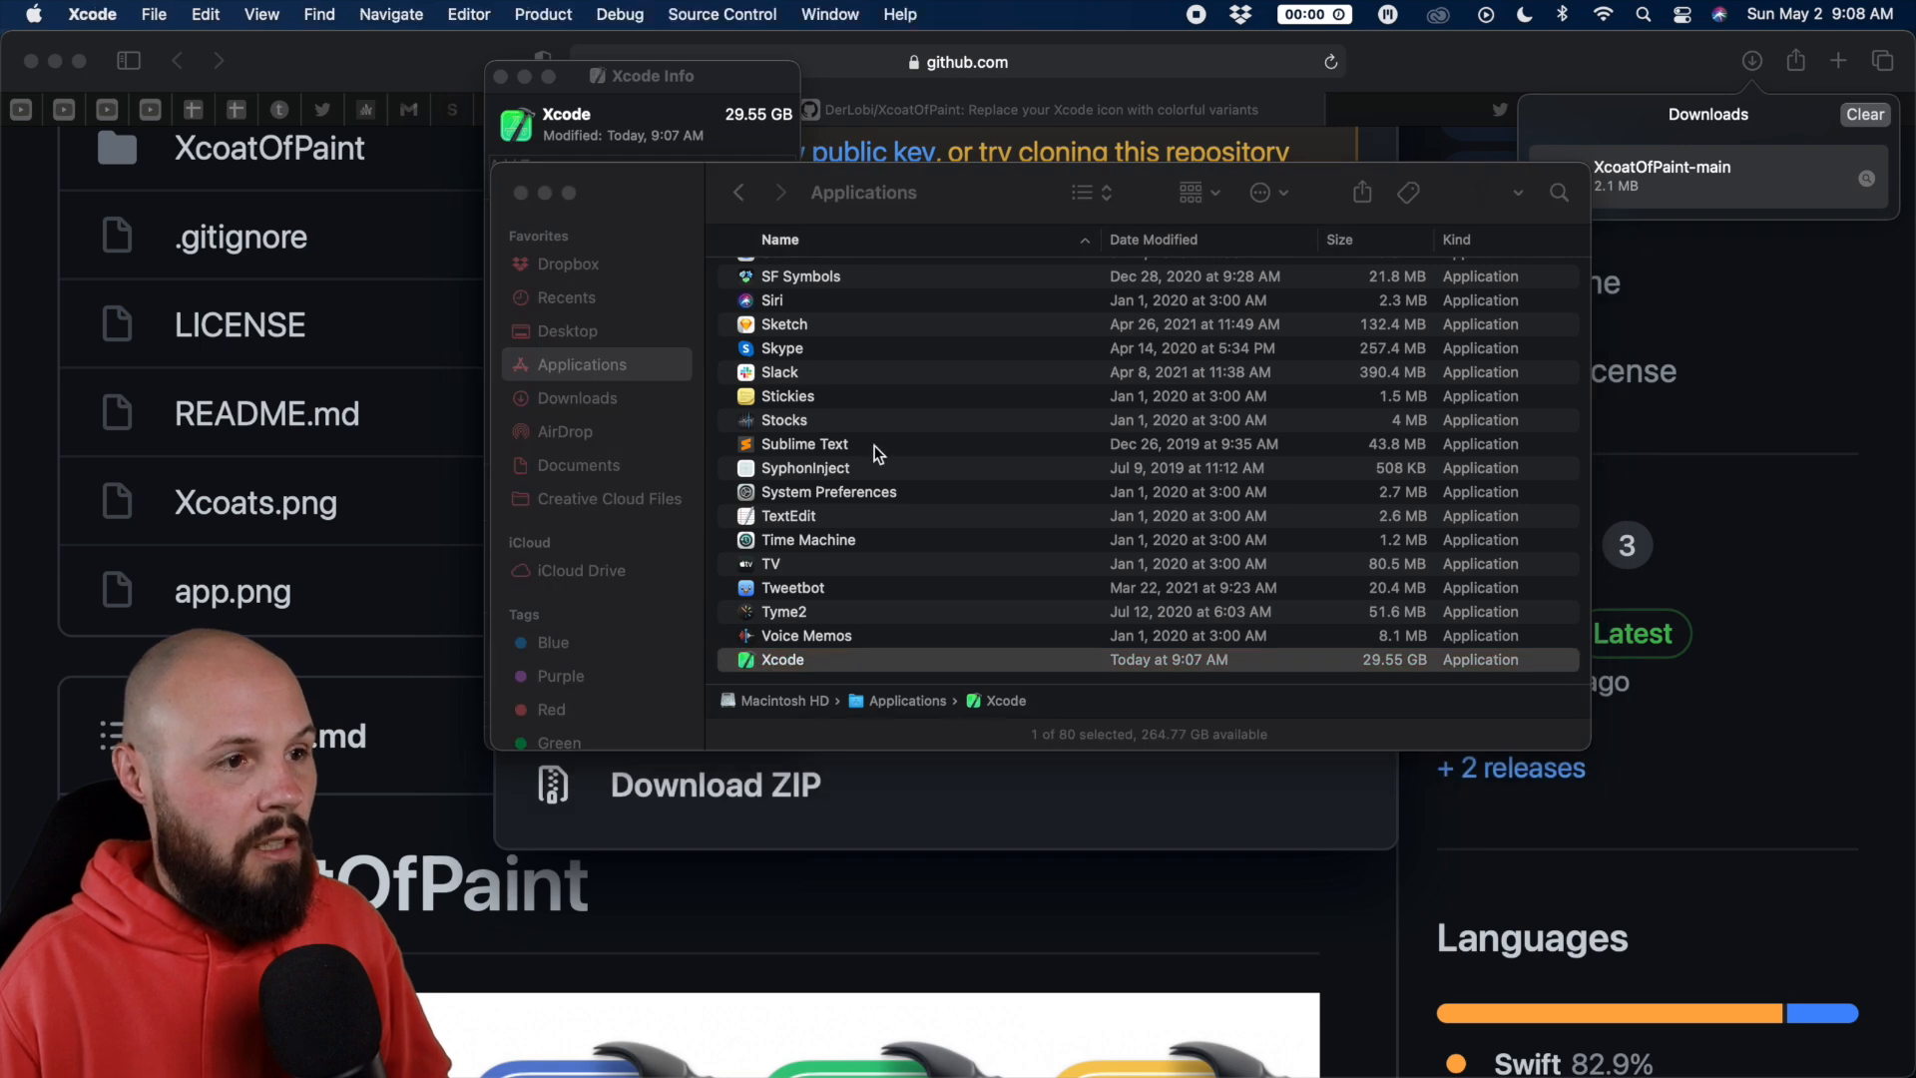
- Request Restore default Xcode icon in XcoatOfPaint, bringing up the App Store permissions notice
{"action": "left_click", "coordinate": [1301, 1040]}
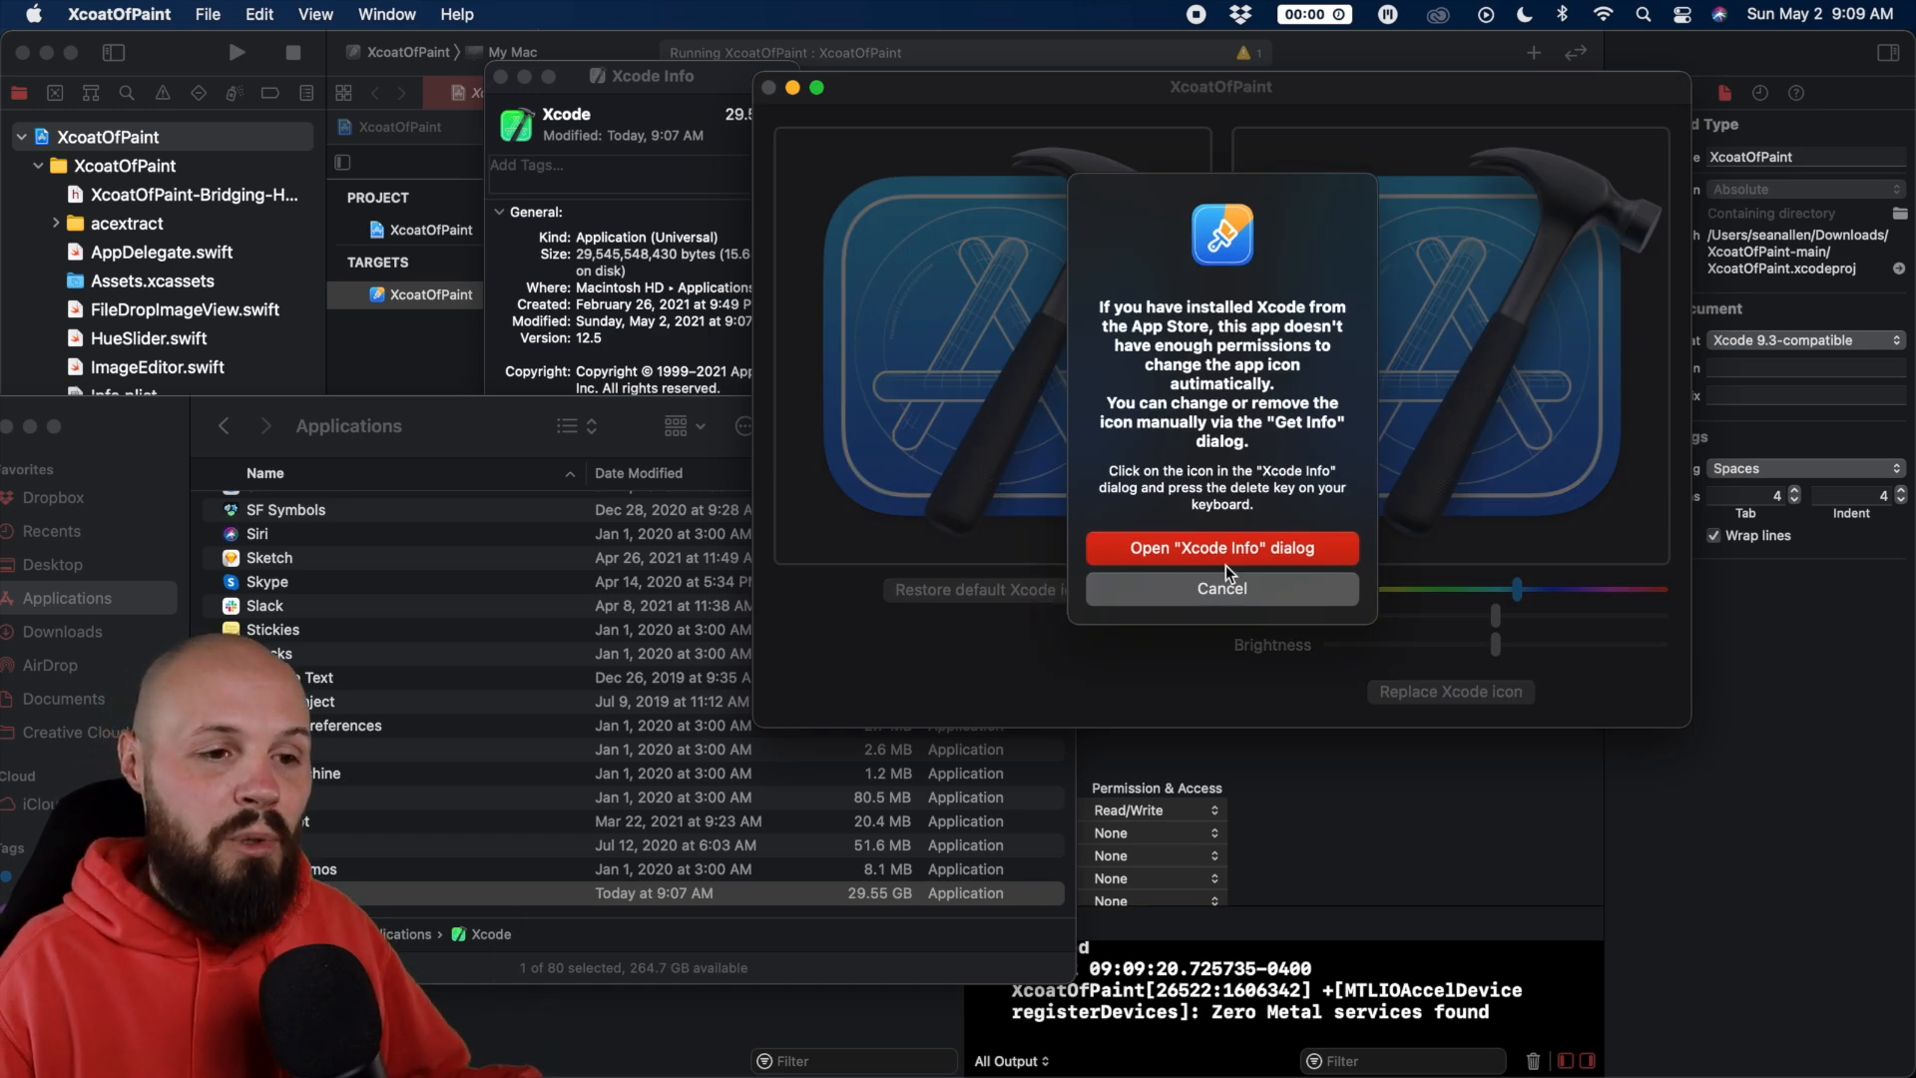
- Delete Xcode's custom icon in its Get Info window, authorizing with the password, restoring the blue icon
{"action": "left_click", "coordinate": [1221, 588]}
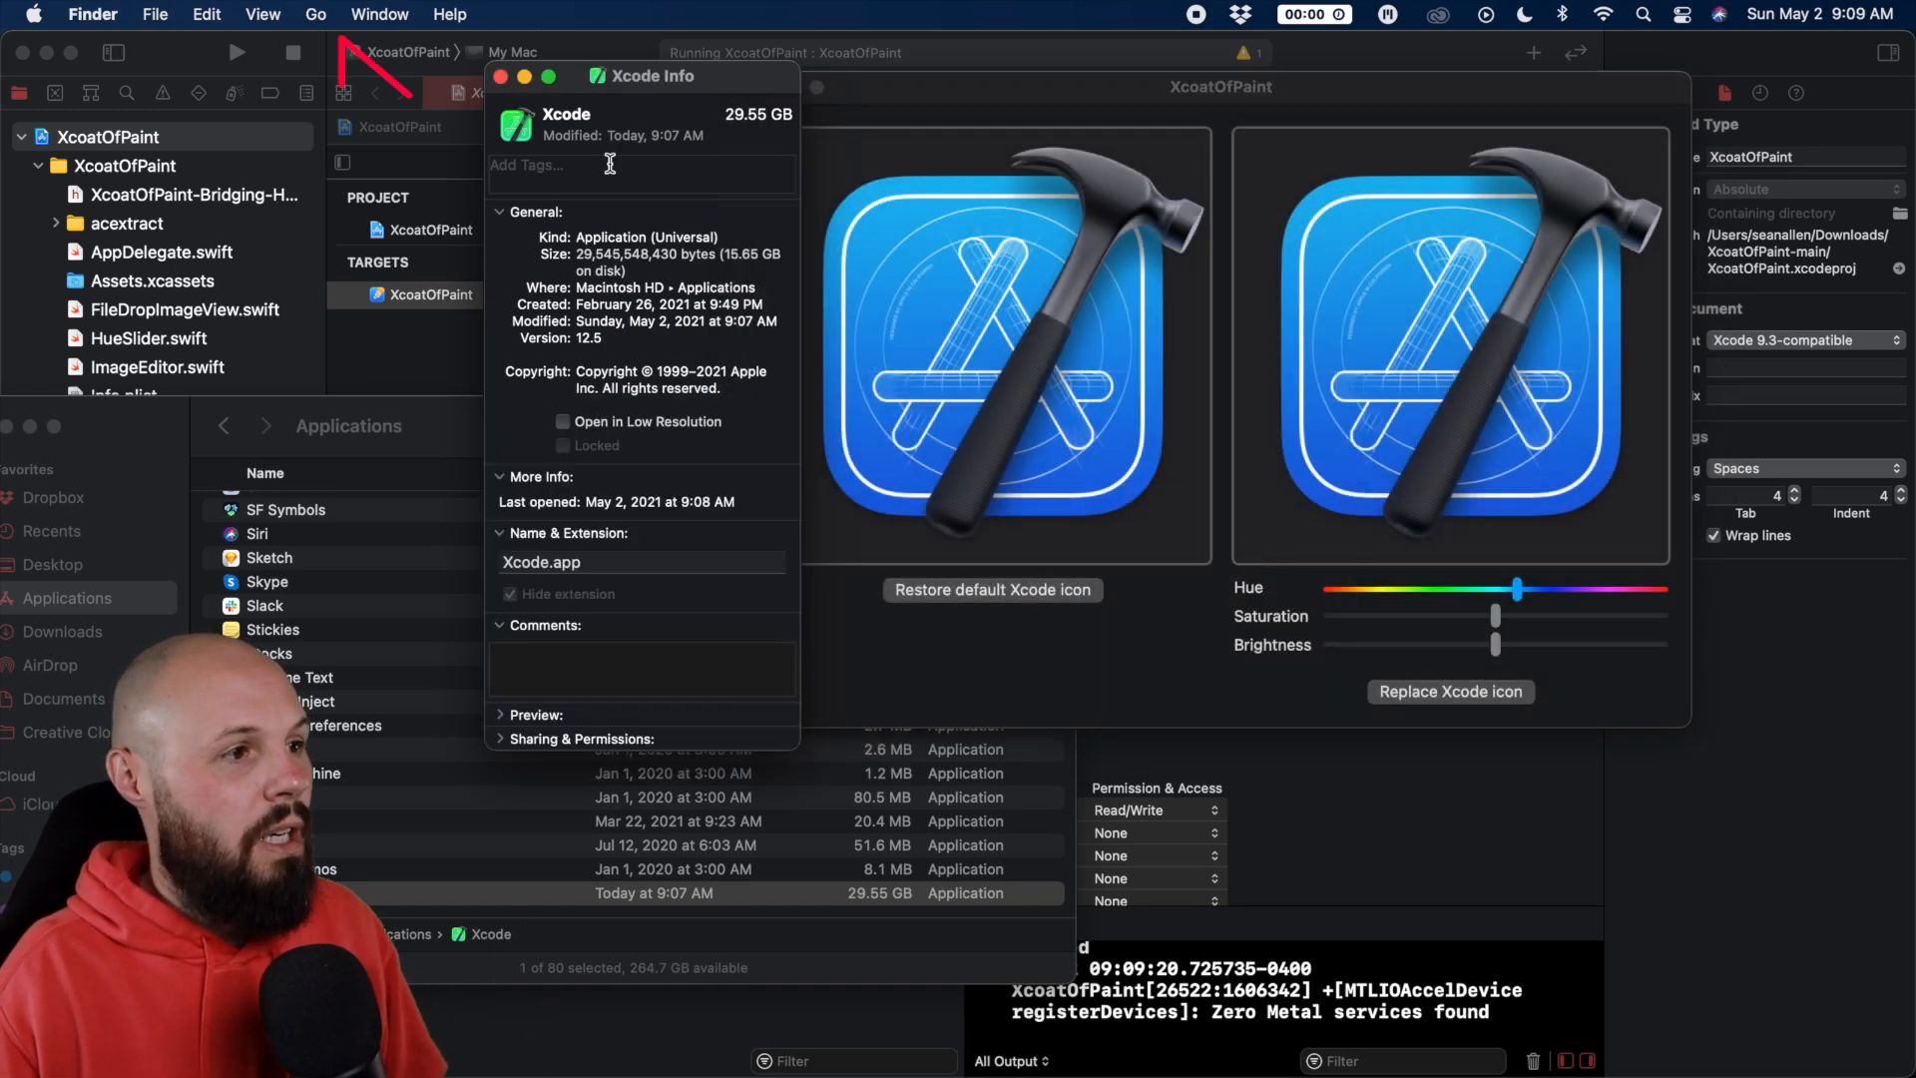
{"action": "left_click", "coordinate": [1451, 690]}
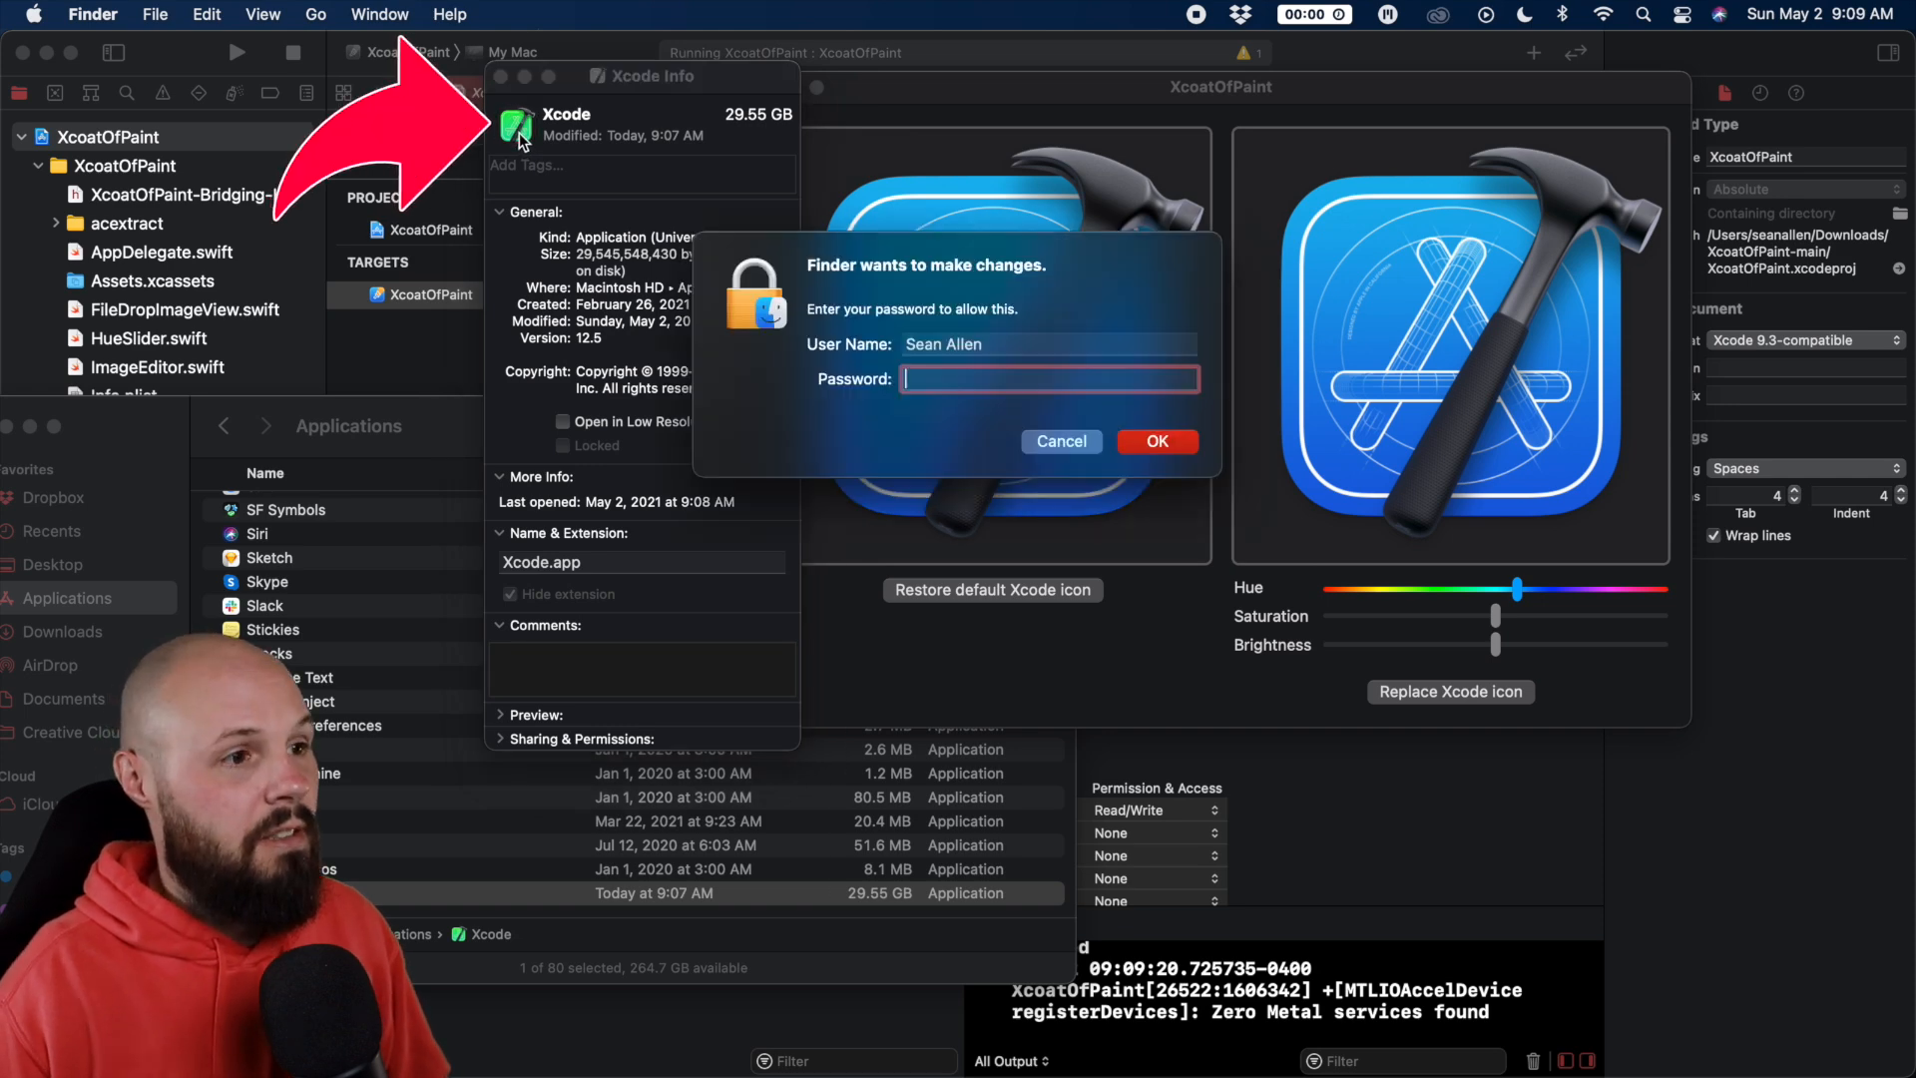
{"action": "left_click", "coordinate": [1158, 441]}
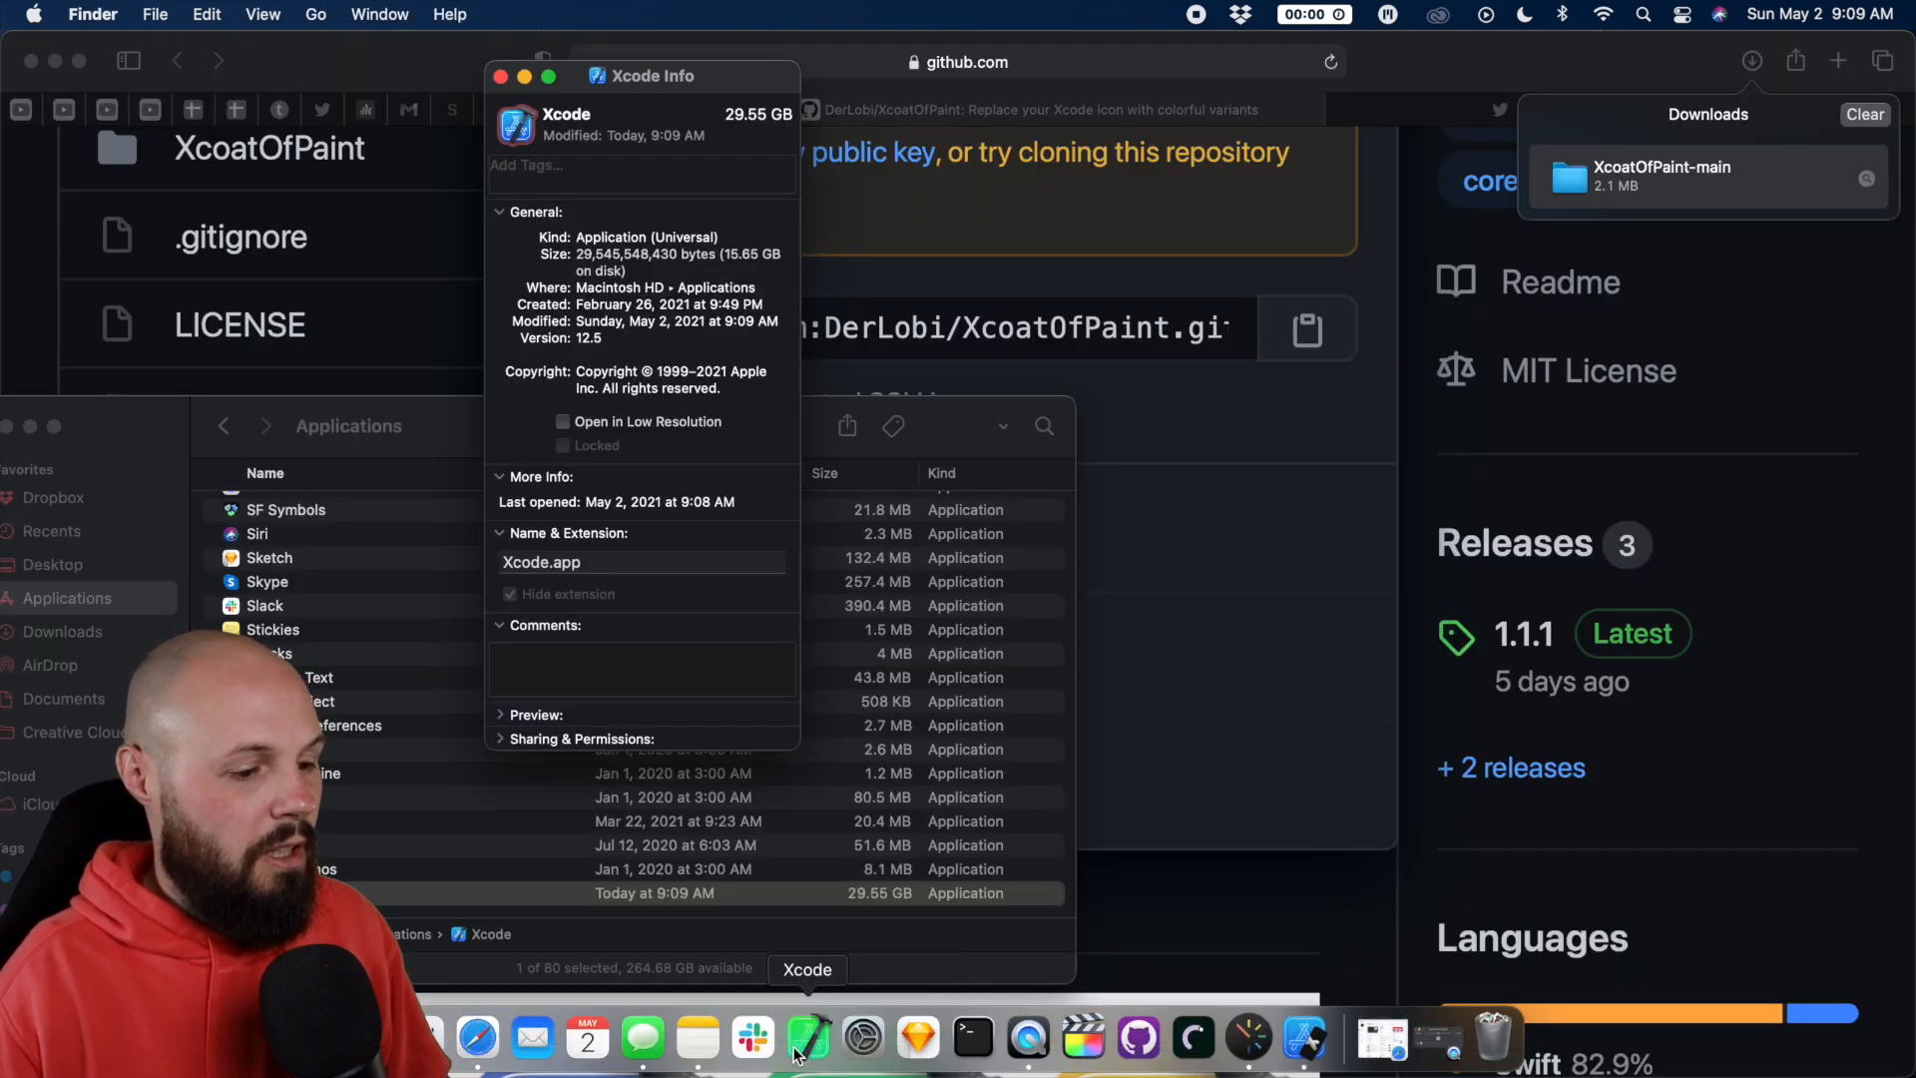
- Quit Xcode from its Dock menu so it relaunches with the default blue icon
{"action": "right_click", "coordinate": [806, 1040]}
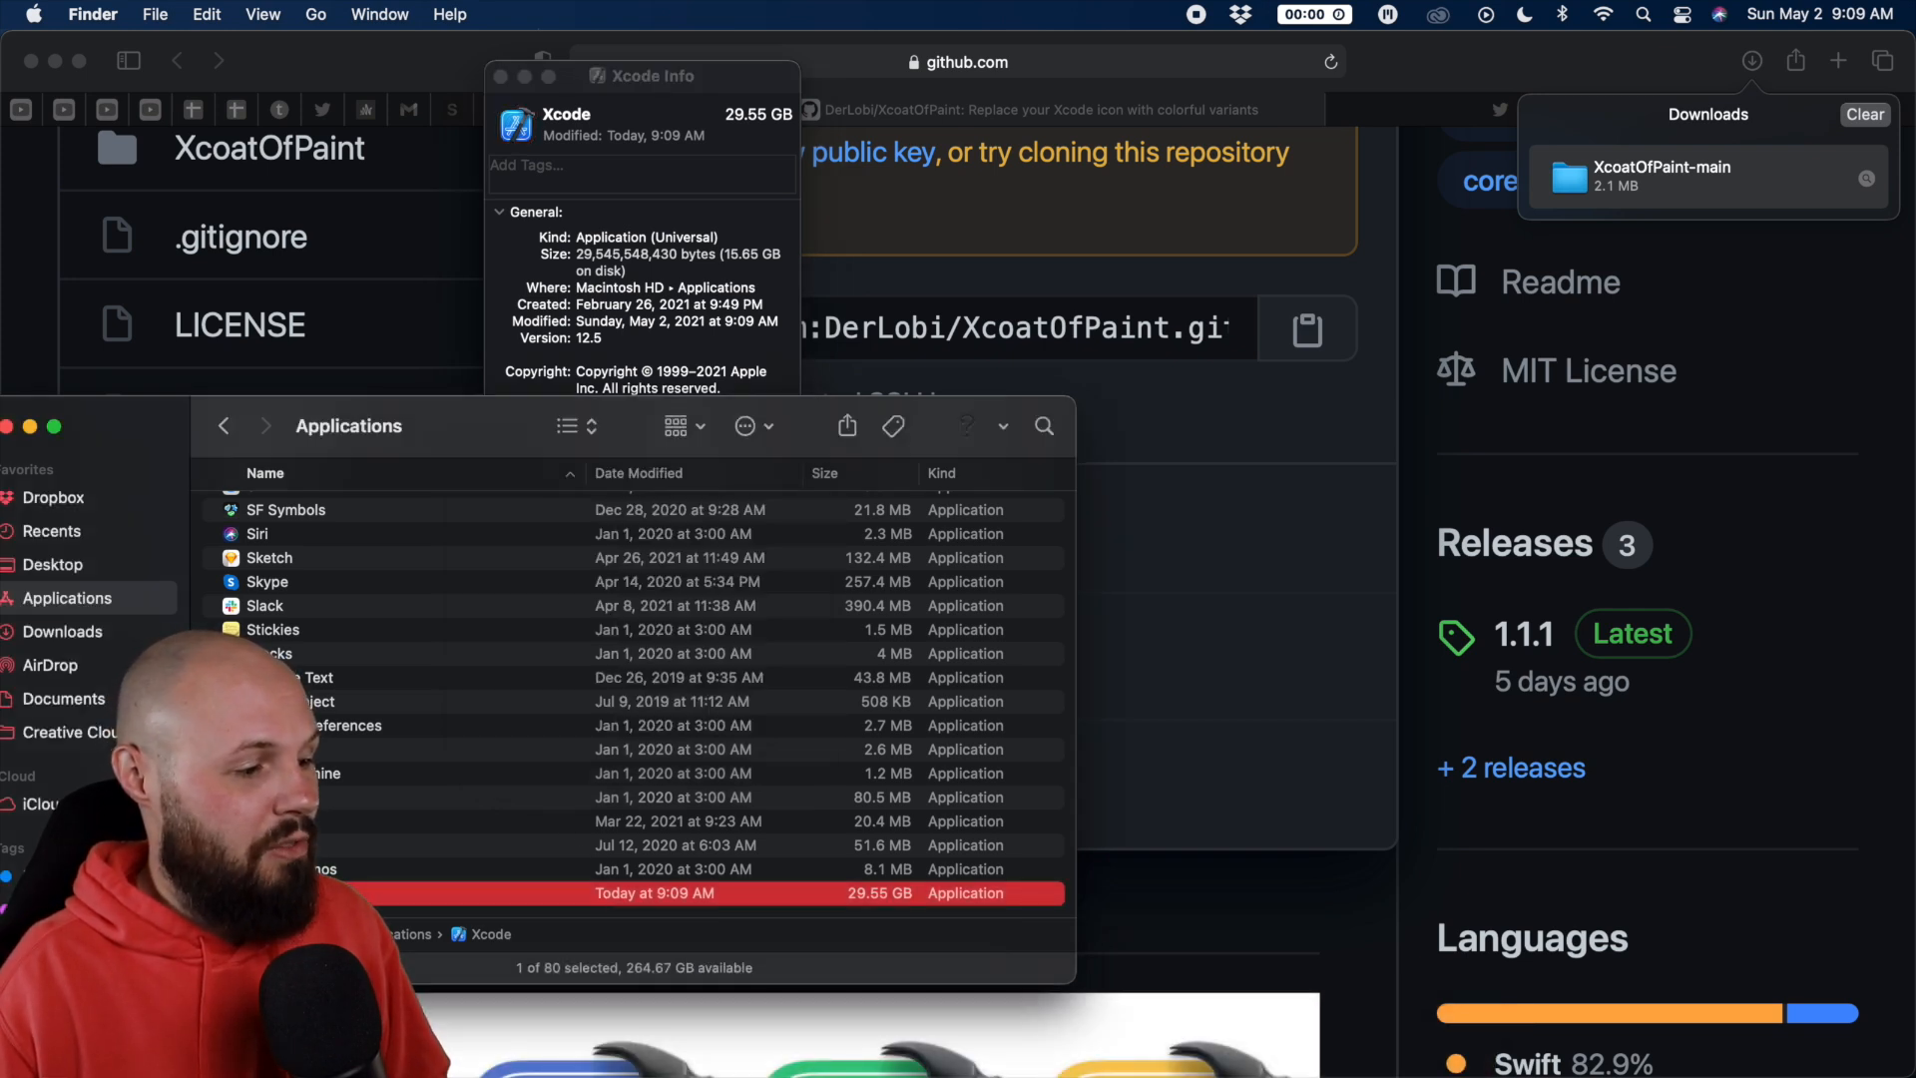
{"action": "mouse_move", "coordinate": [1102, 1051]}
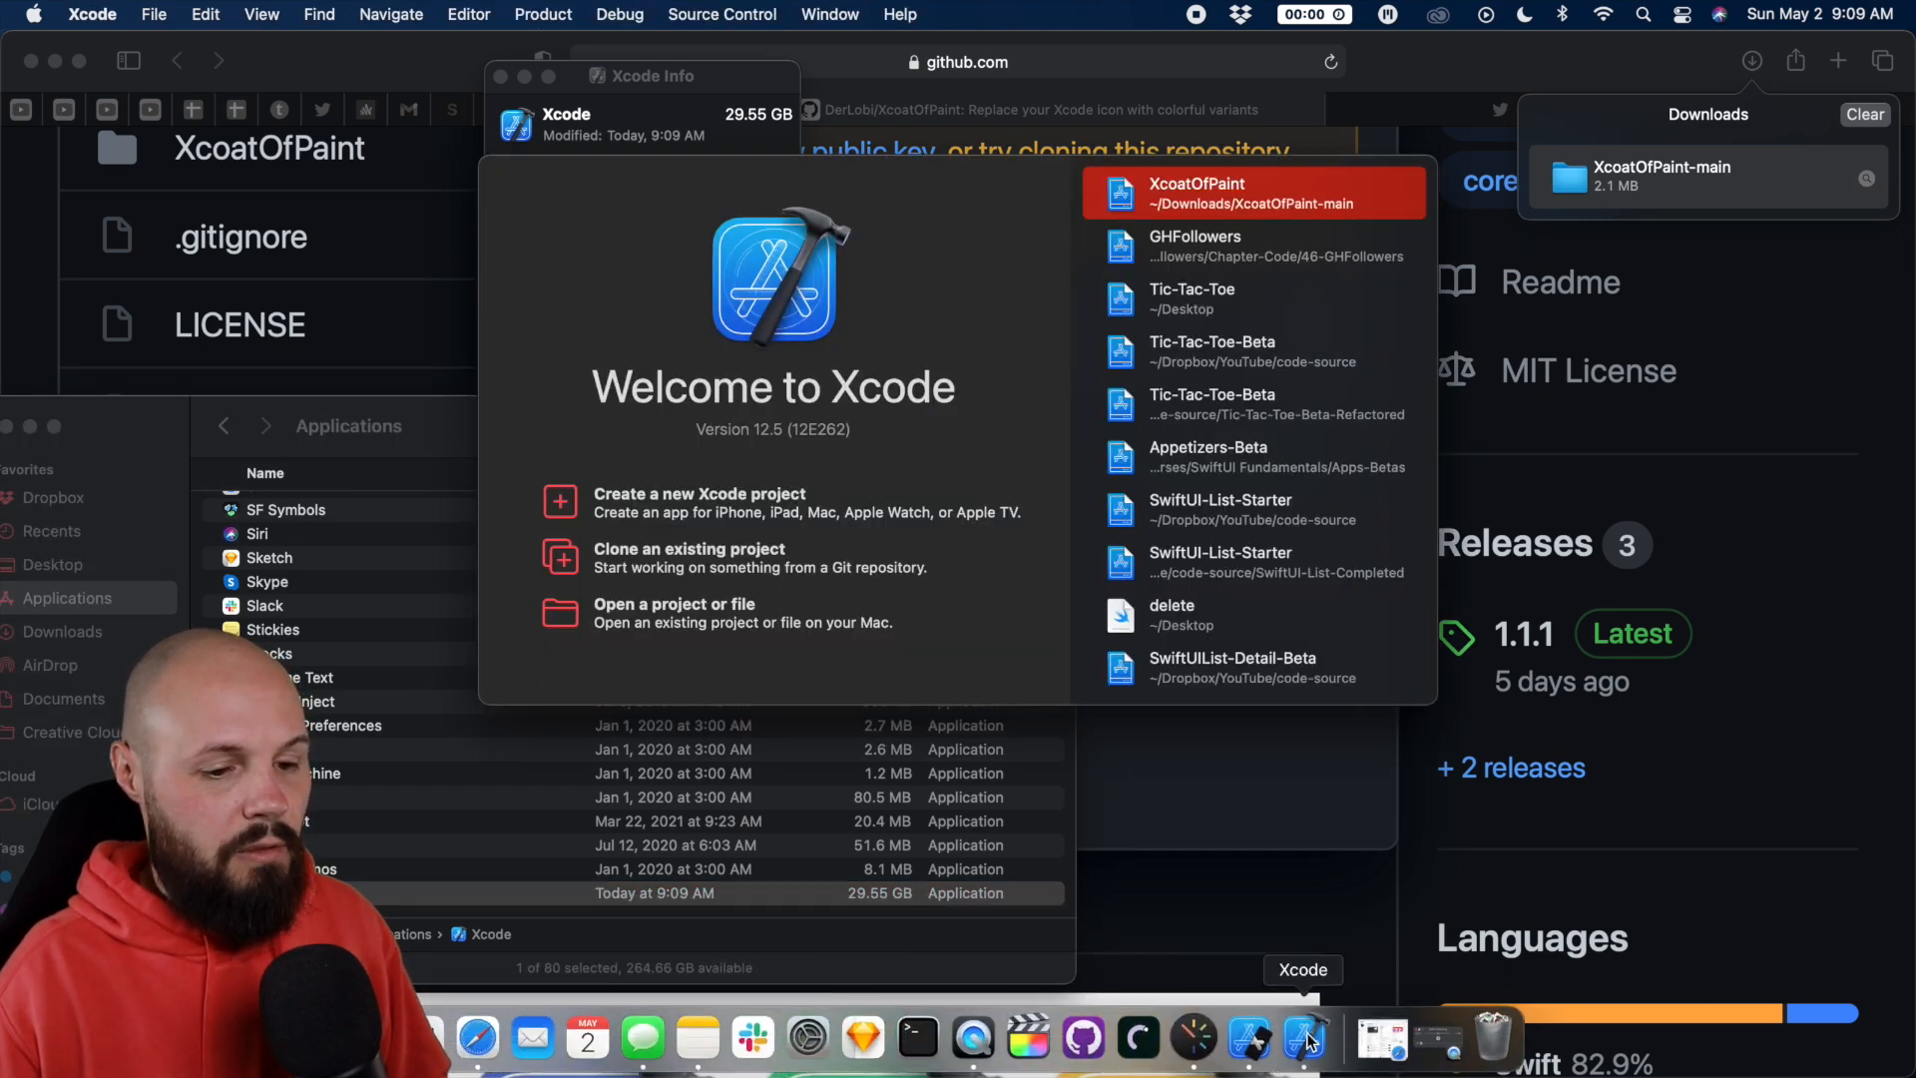
{"action": "mouse_move", "coordinate": [1423, 938]}
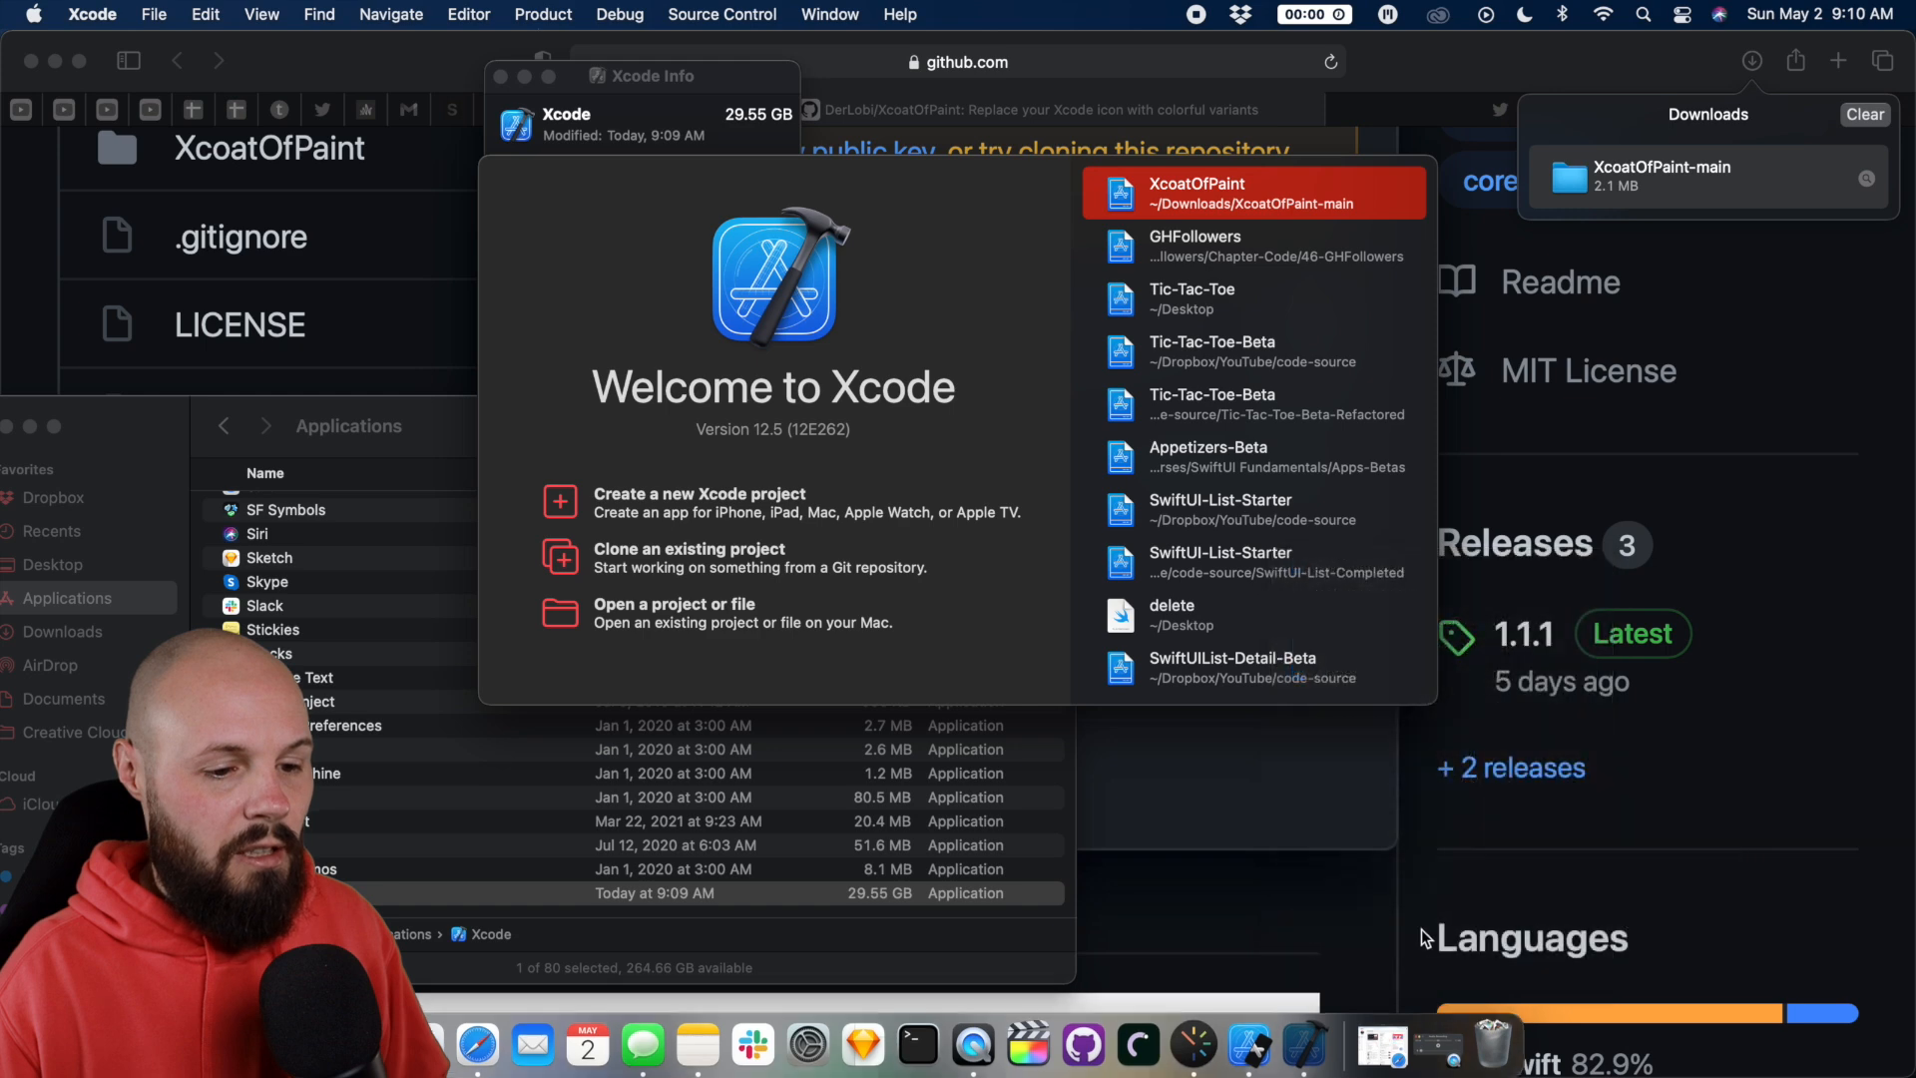